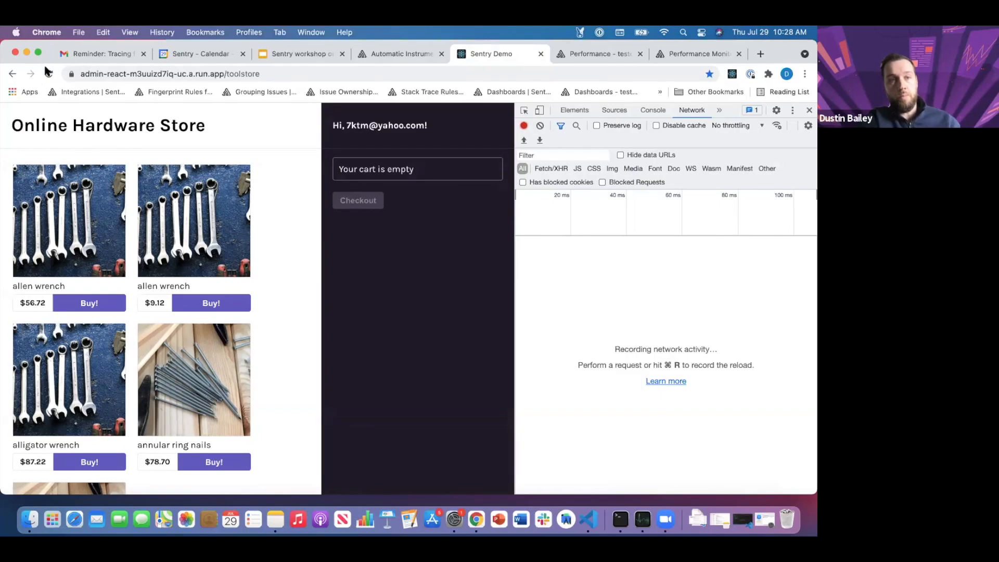
Hard-reload the store page and inspect the ?sentry_key envelope request's headers in the Network panel
right_click(50, 73)
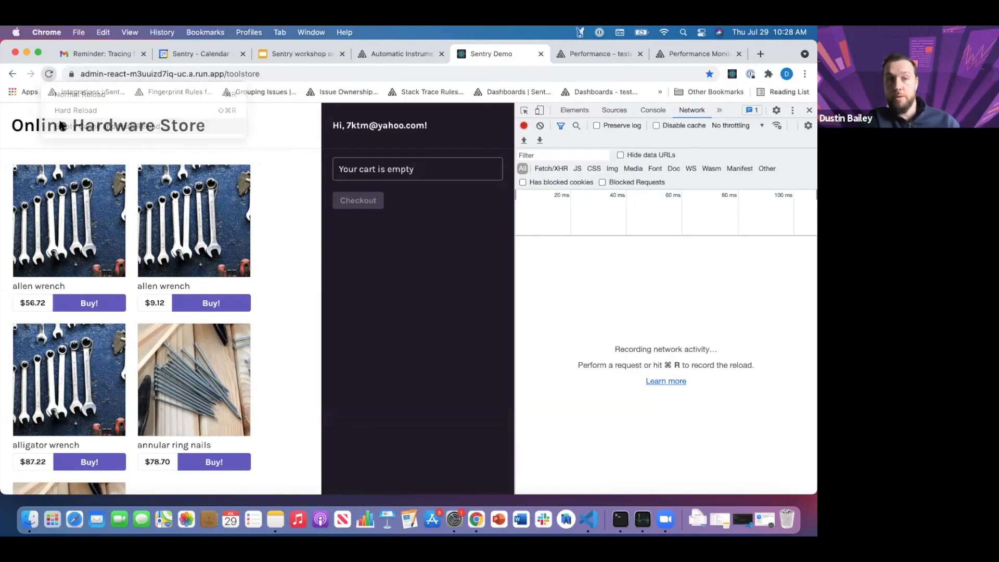
click(76, 110)
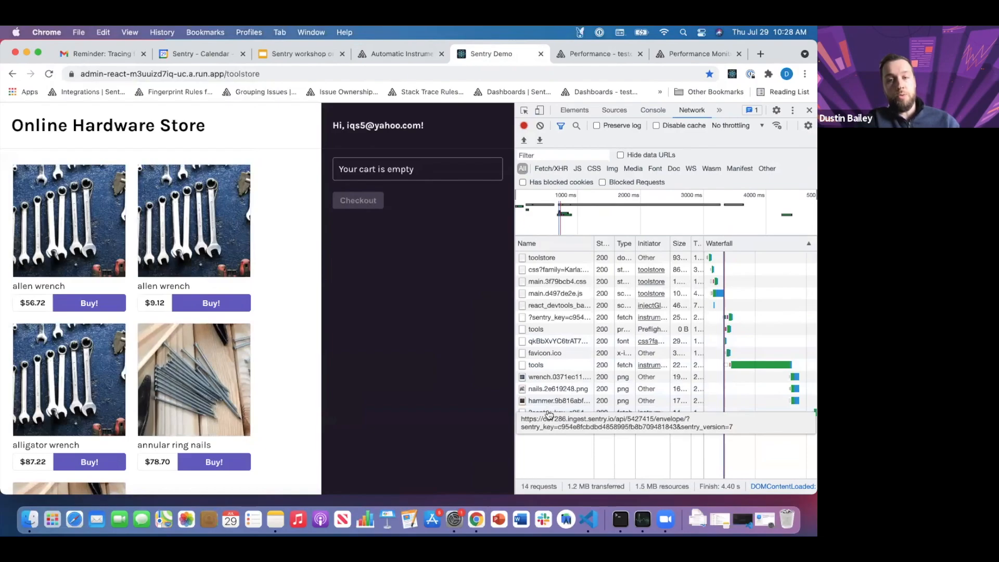
click(558, 412)
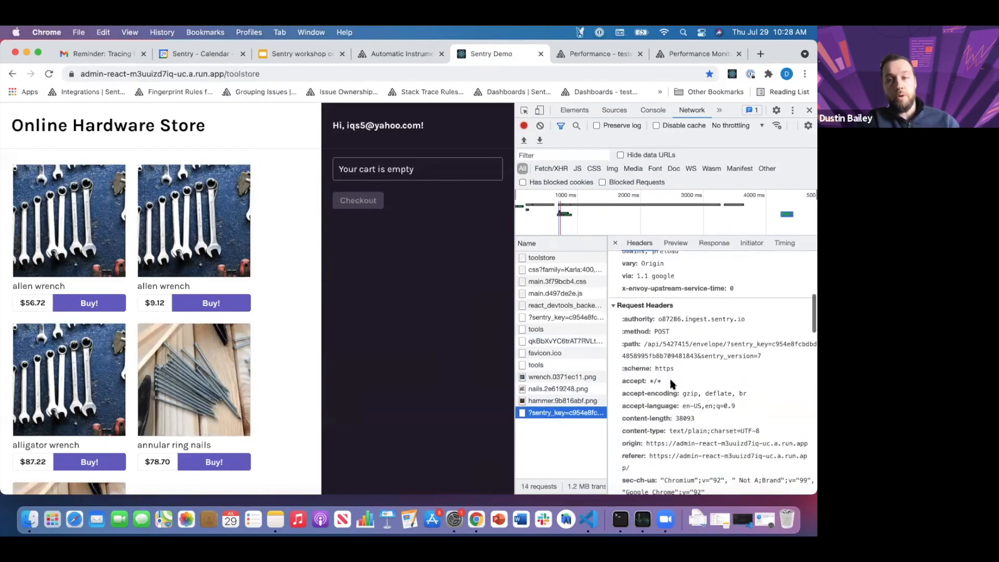
scroll(down, 3)
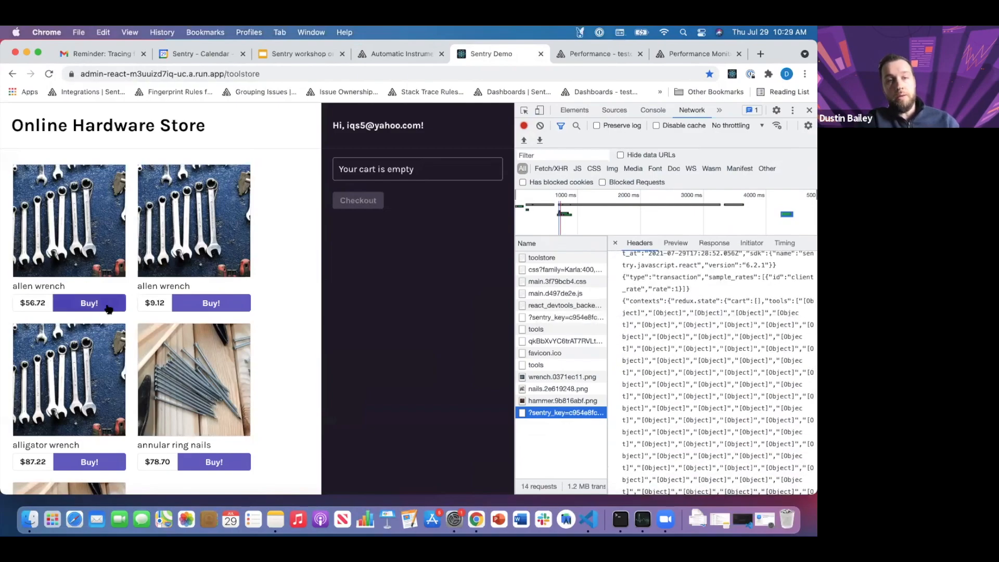
Buy an allen wrench and alligator wrench, attempt checkout, and close the crash-report dialog
click(211, 303)
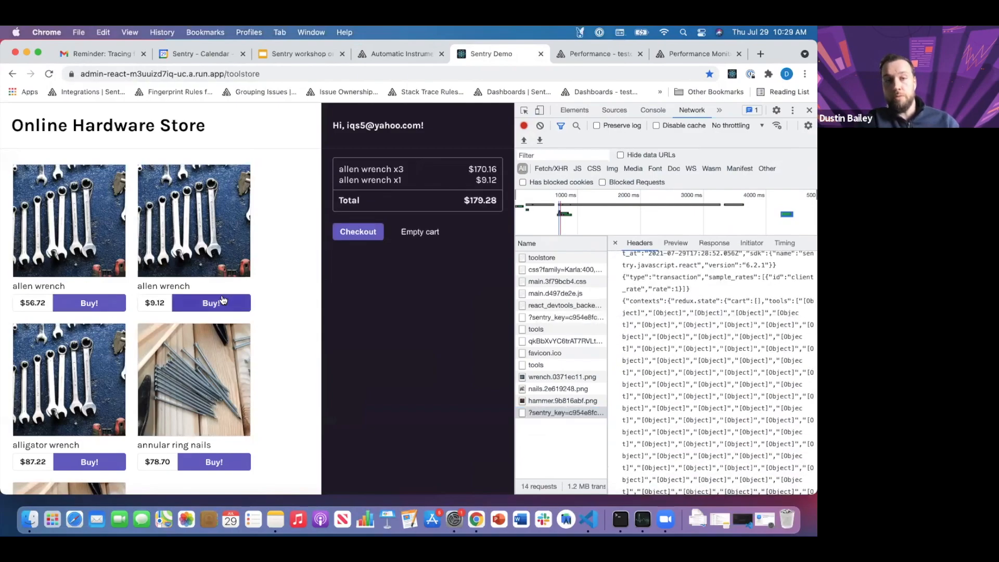
click(89, 461)
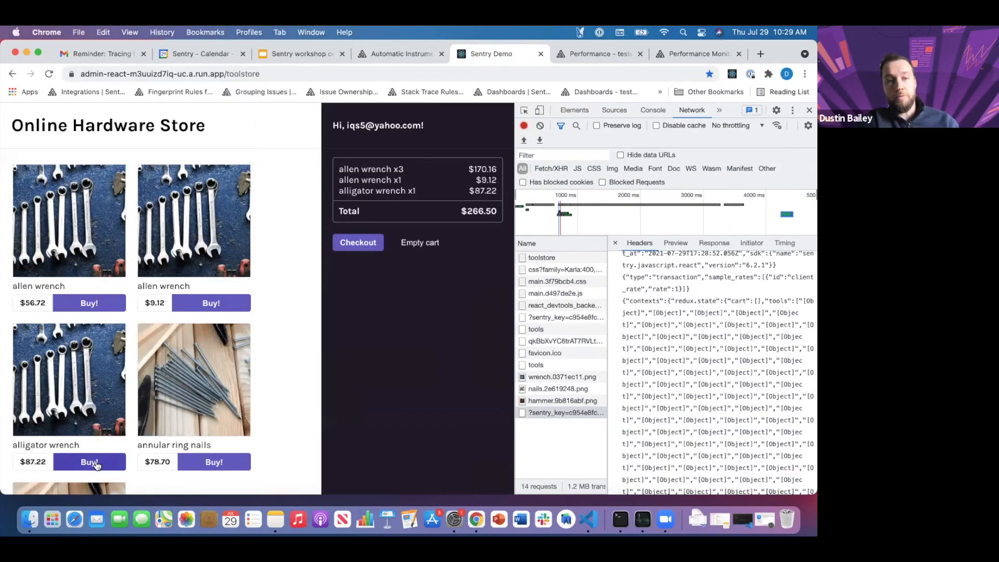
mouse_move(187, 322)
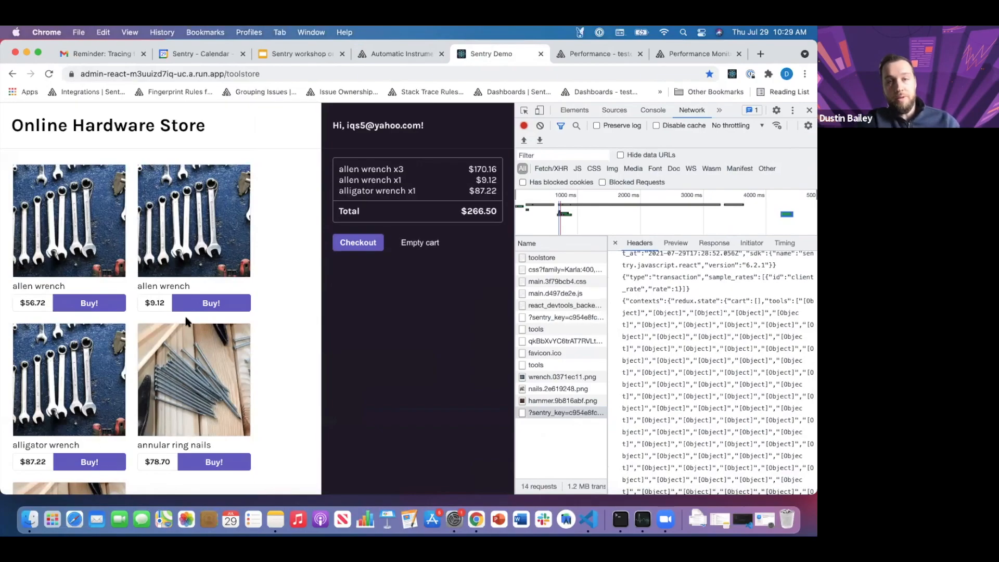
click(358, 243)
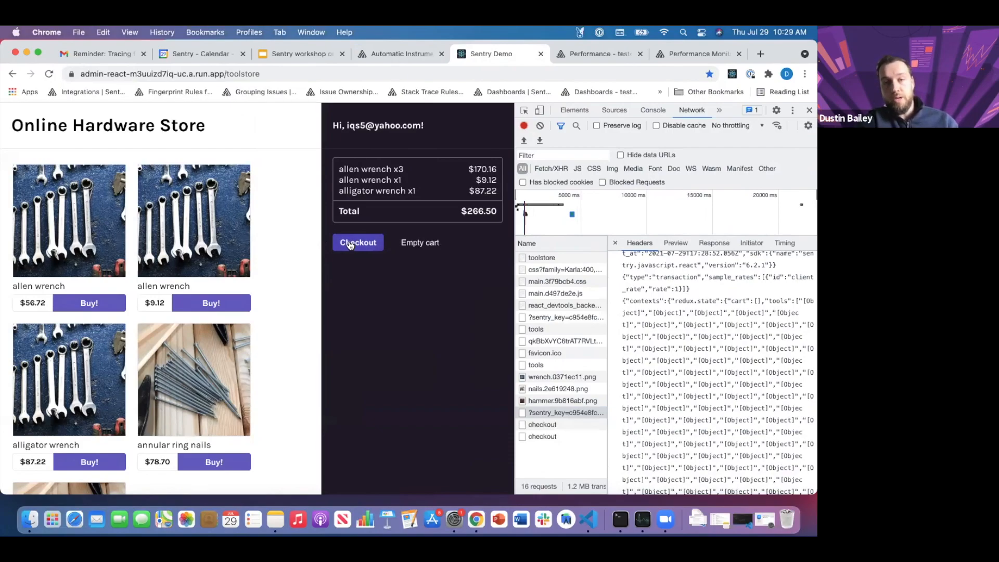
click(358, 242)
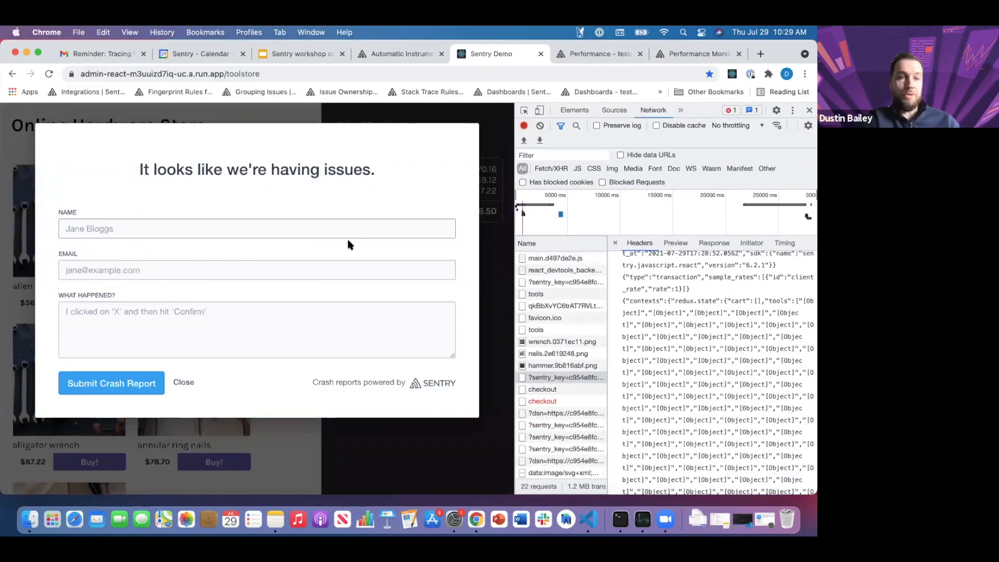
mouse_move(199, 371)
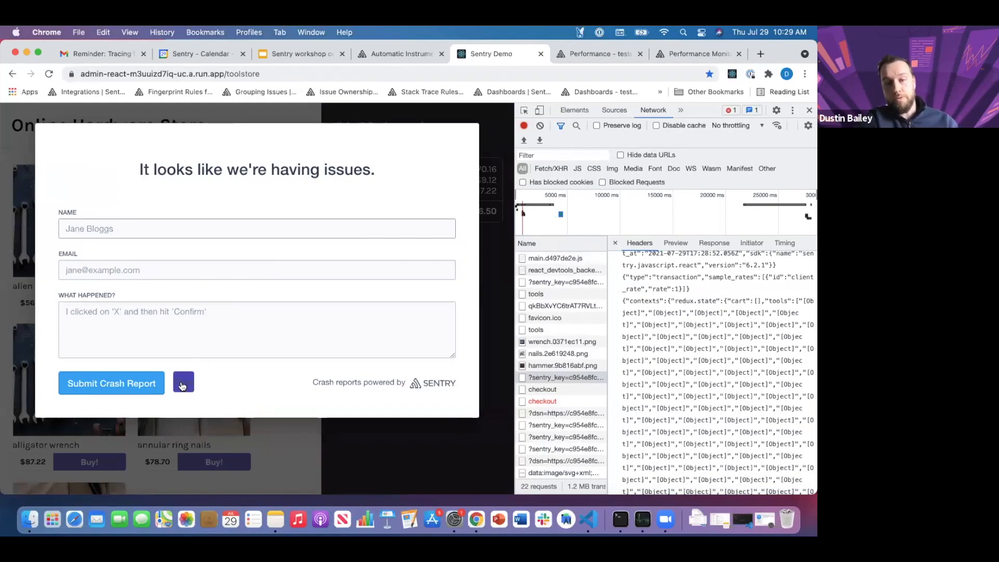
click(183, 382)
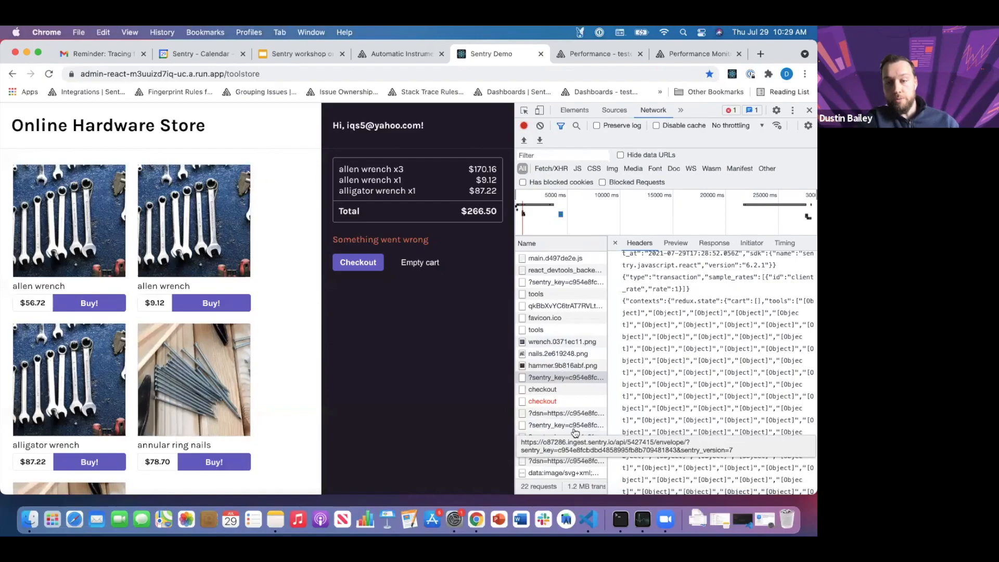
mouse_move(520, 419)
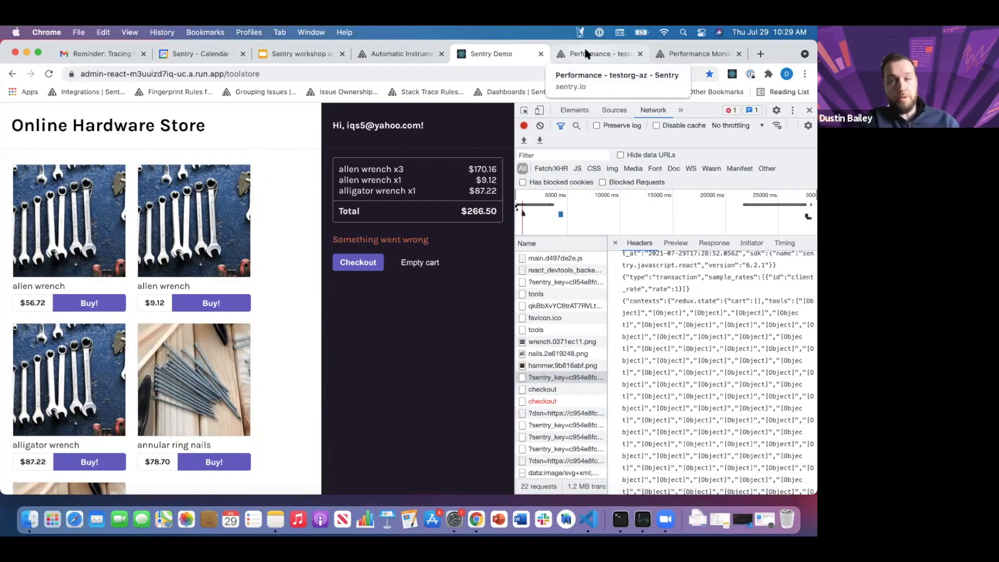
Switch to the 'Performance - testorg-az - Sentry' browser tab
click(590, 53)
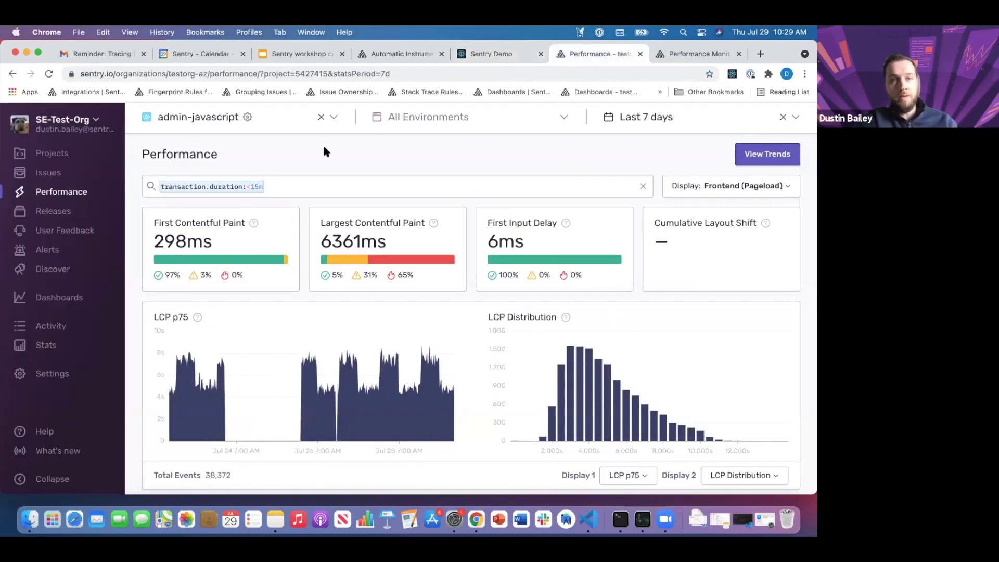
mouse_move(519, 158)
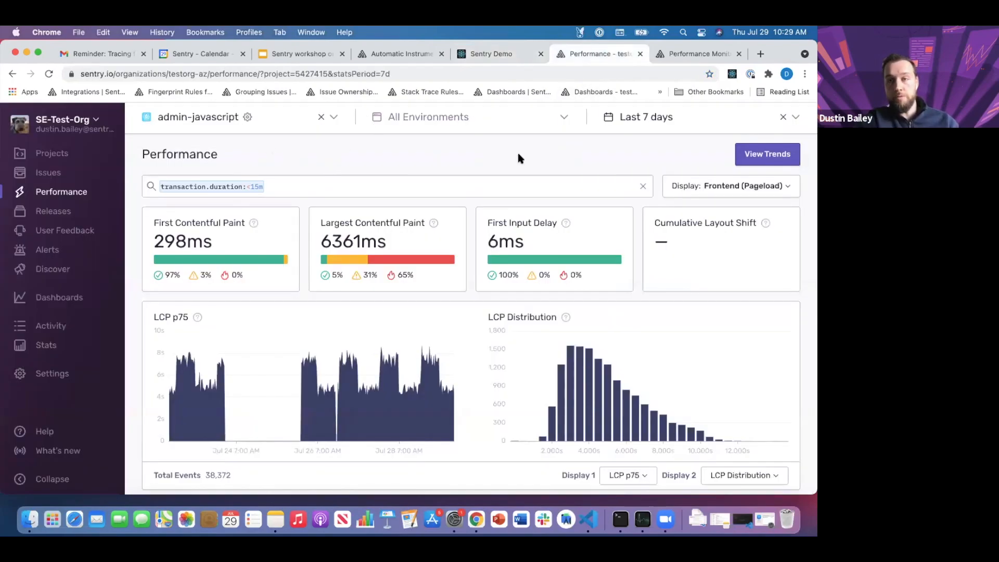
mouse_move(502, 177)
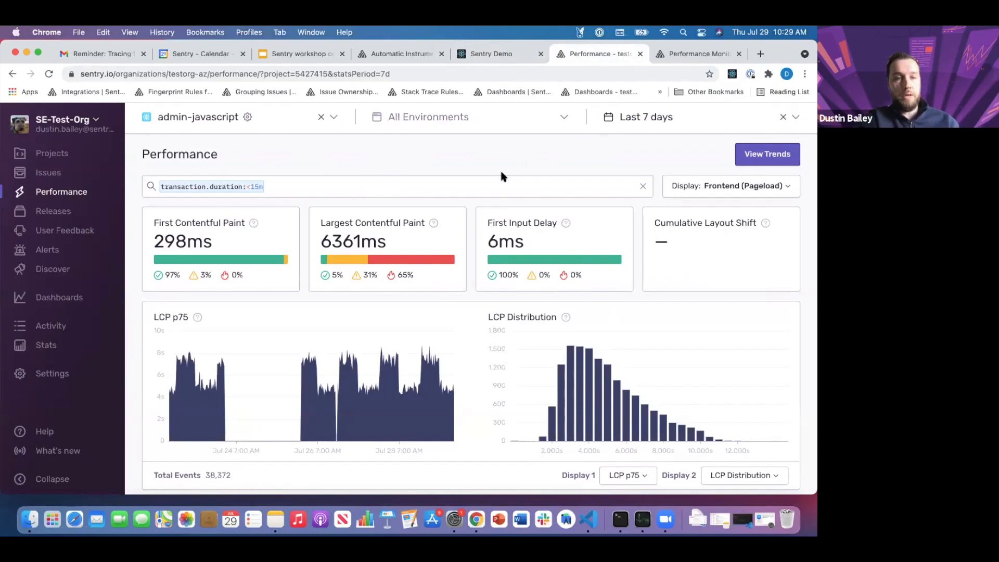
mouse_move(361, 225)
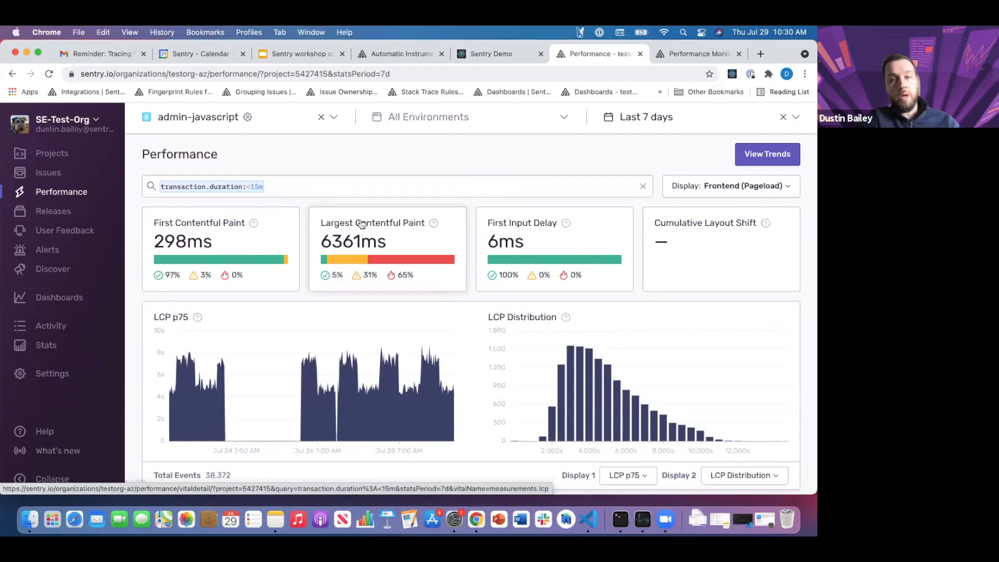
Show the Largest Contentful Paint vital detail with its p75 chart and Good/Meh/Poor breakdown
click(373, 223)
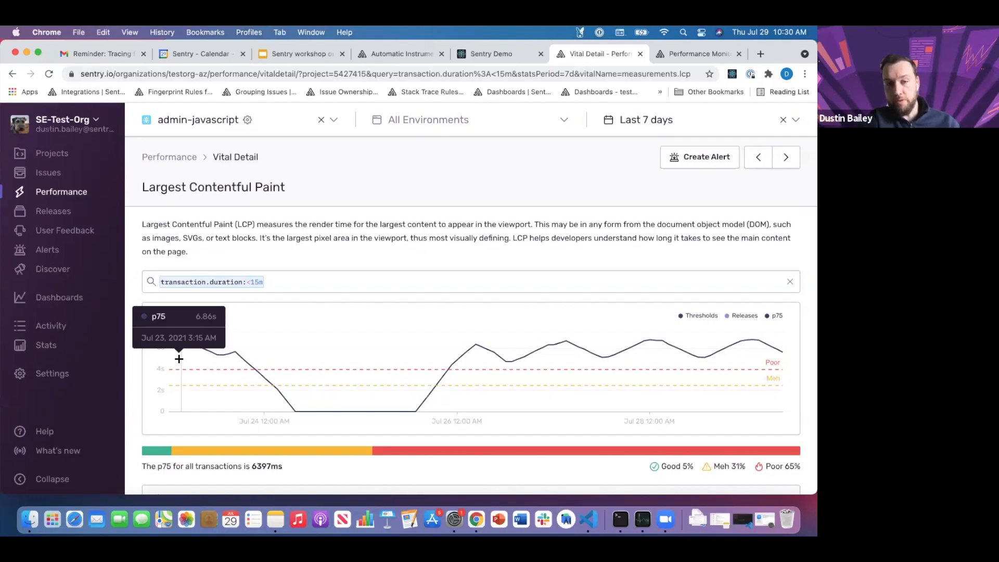
mouse_move(223, 323)
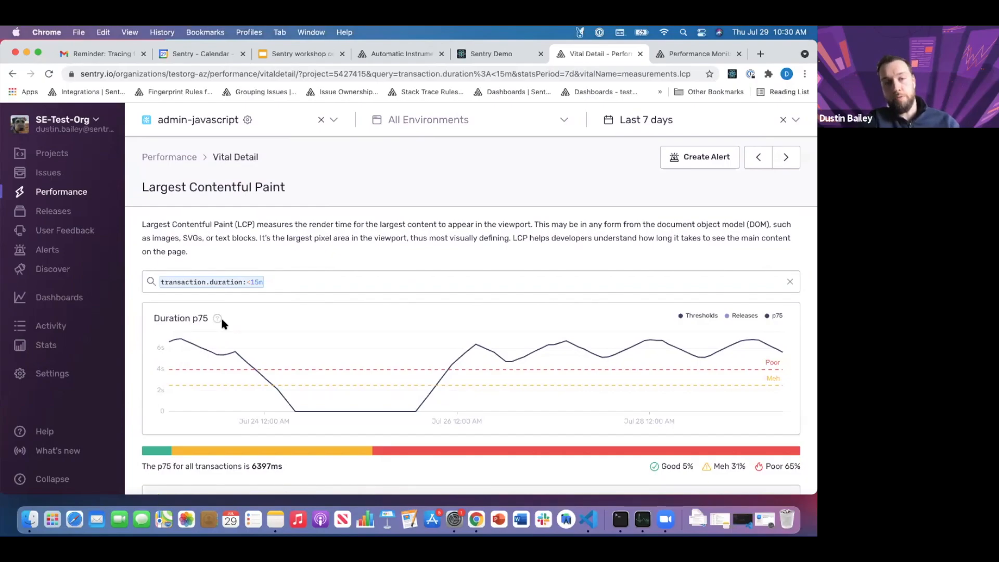
mouse_move(243, 345)
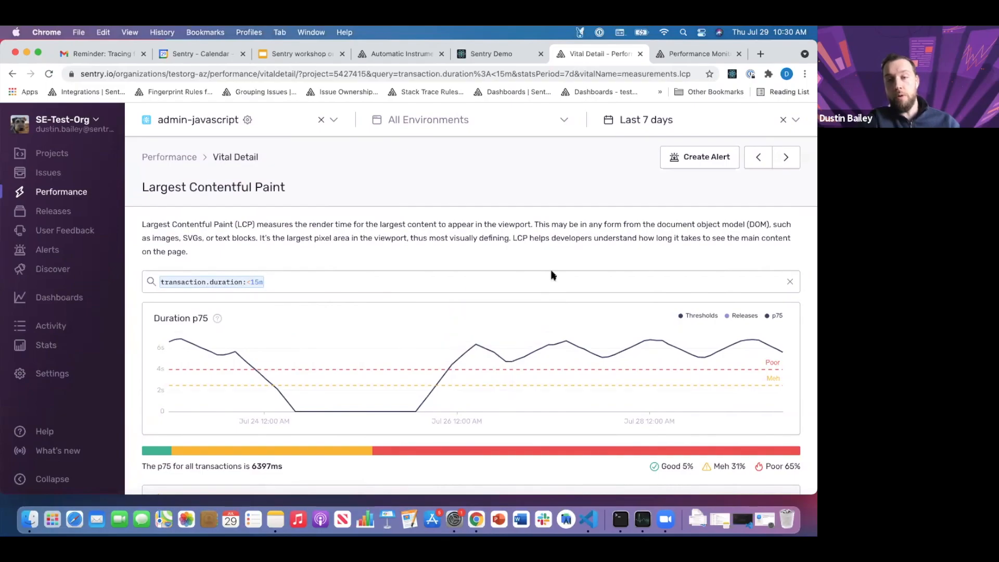
scroll(down, 3)
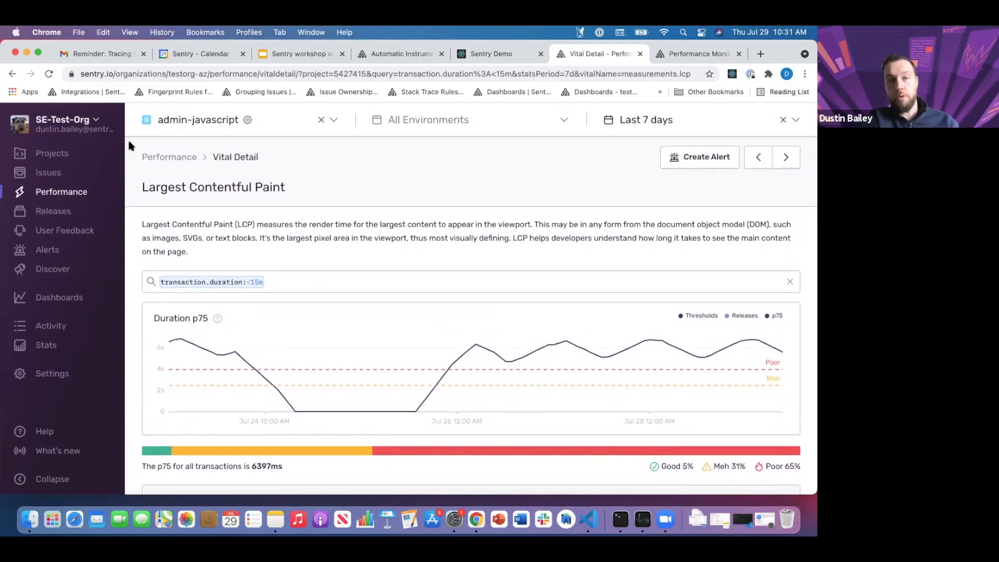
Return to the Performance overview and choose LCP Distribution as the second display chart
click(169, 157)
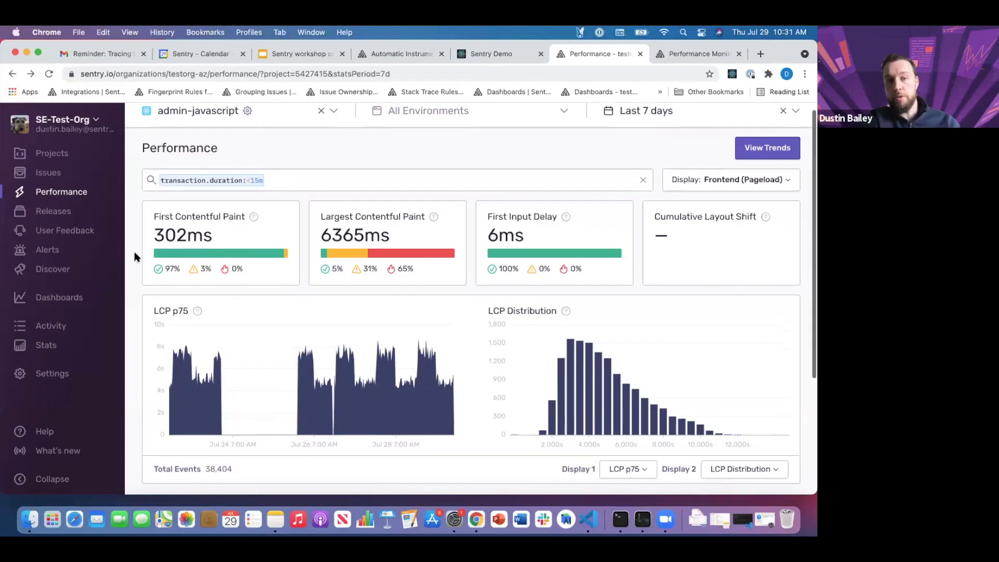
scroll(down, 3)
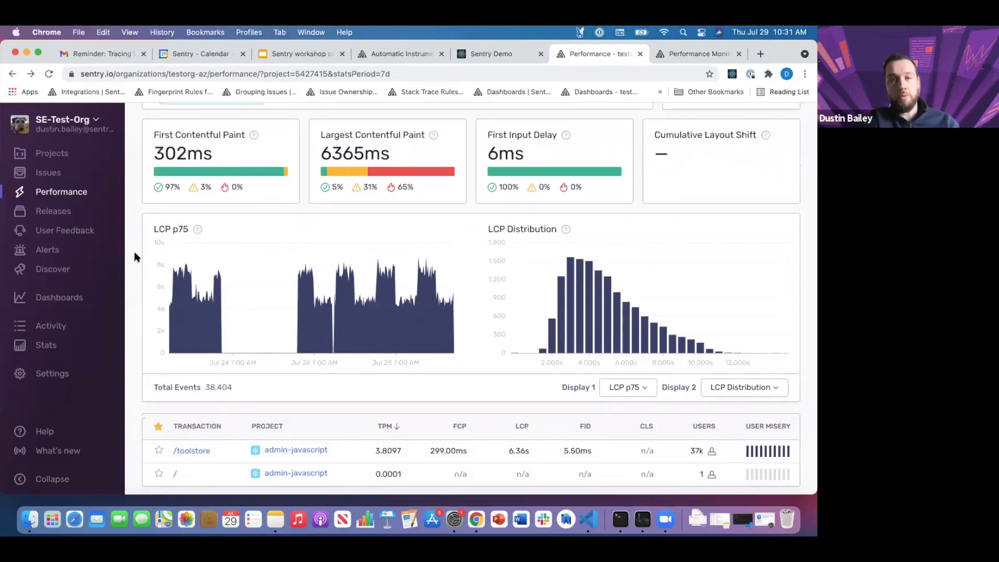
mouse_move(522, 230)
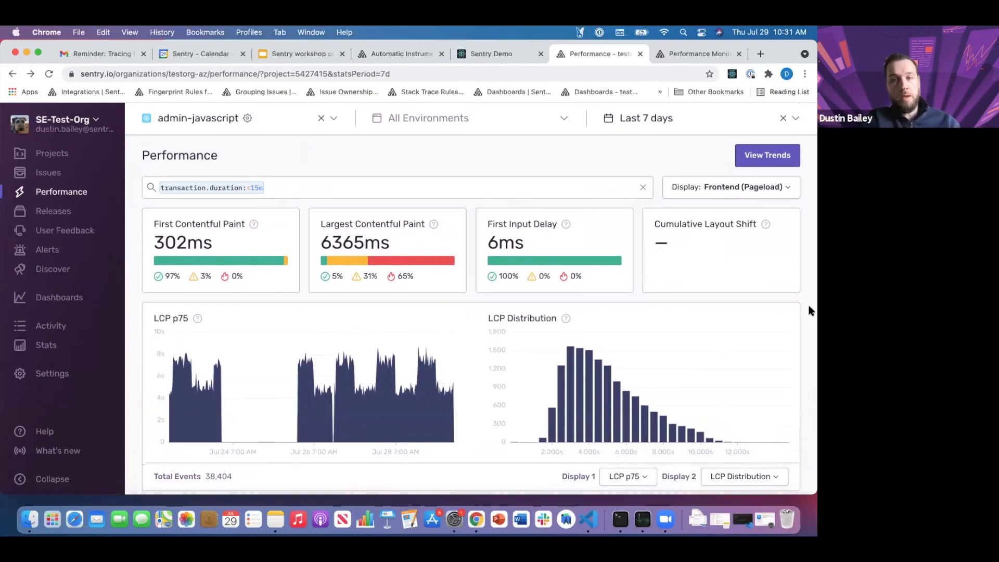
scroll(down, 3)
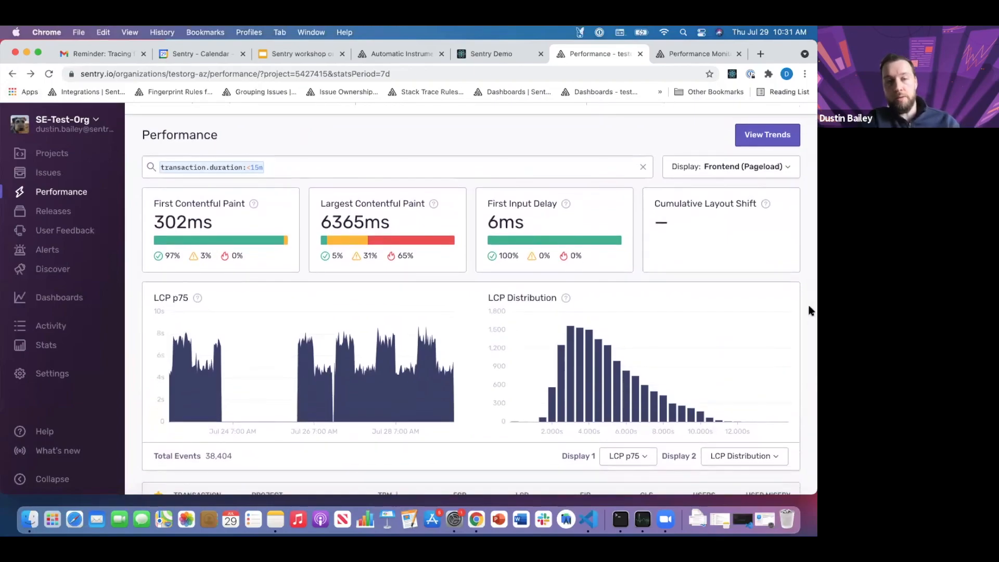
mouse_move(809, 322)
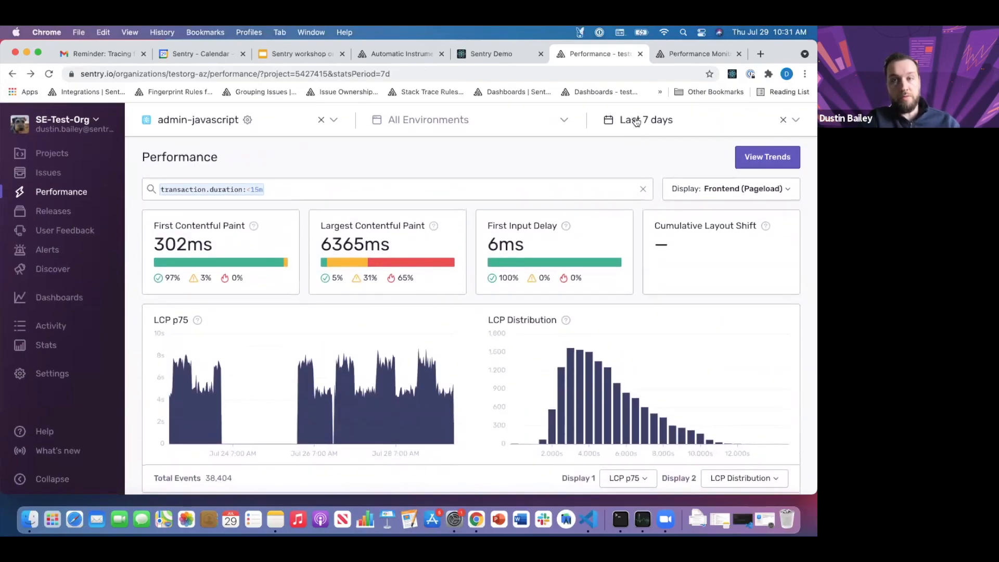
scroll(down, 3)
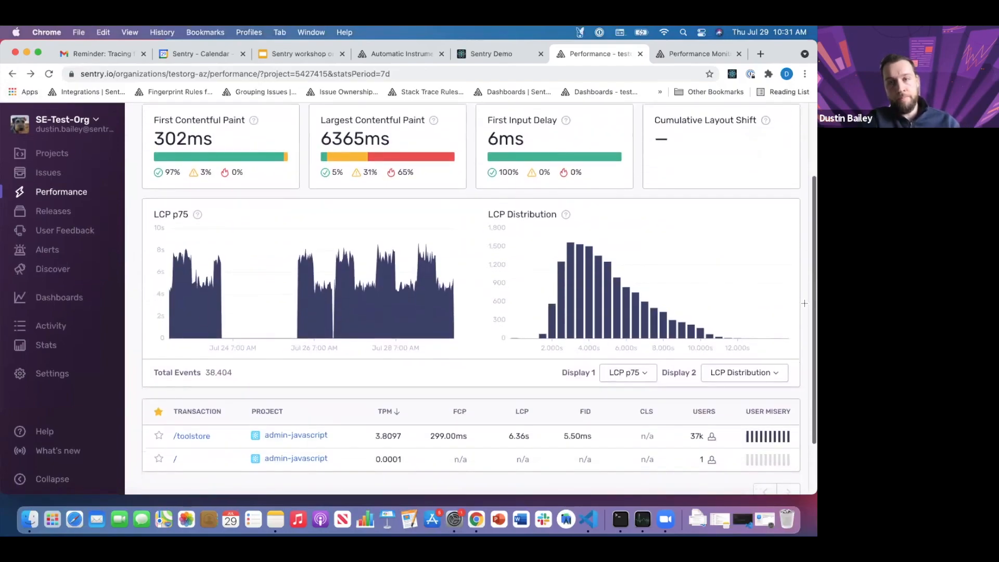
mouse_move(631, 259)
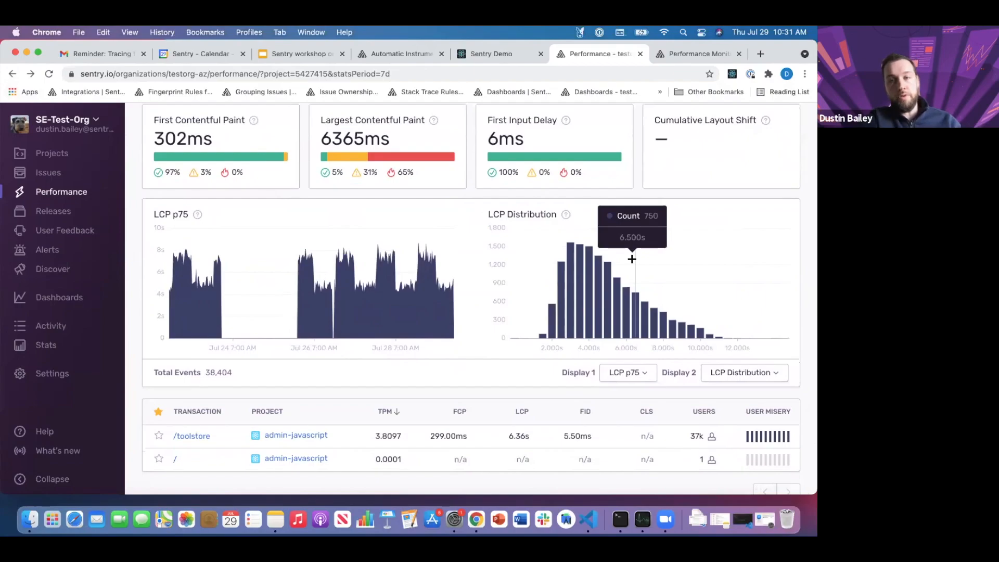
mouse_move(580, 252)
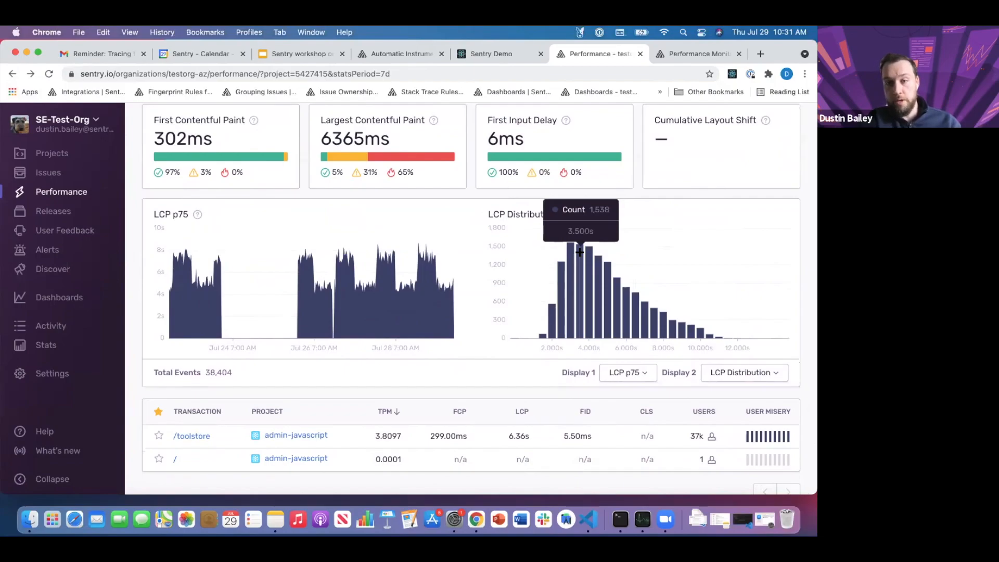
mouse_move(392, 342)
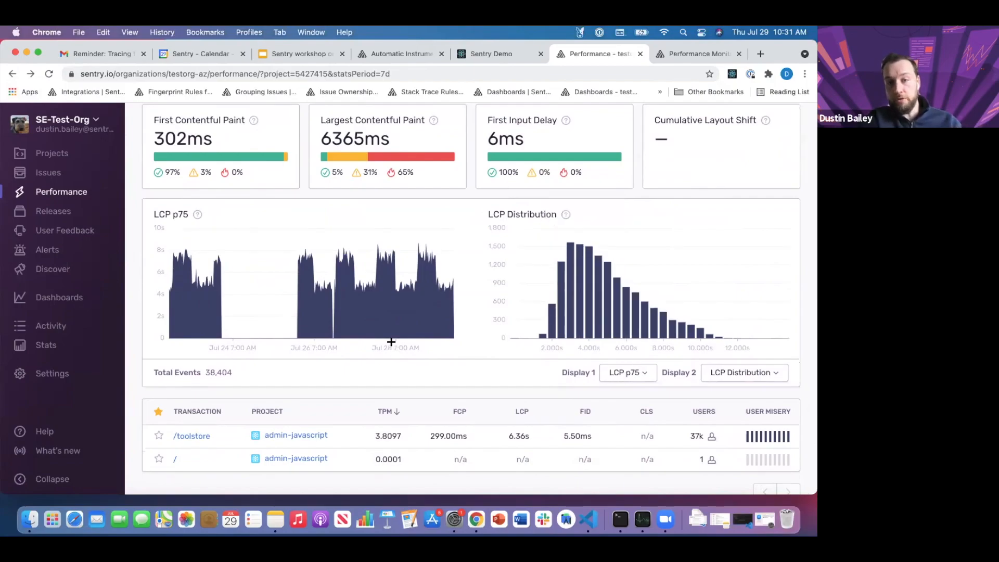
mouse_move(422, 265)
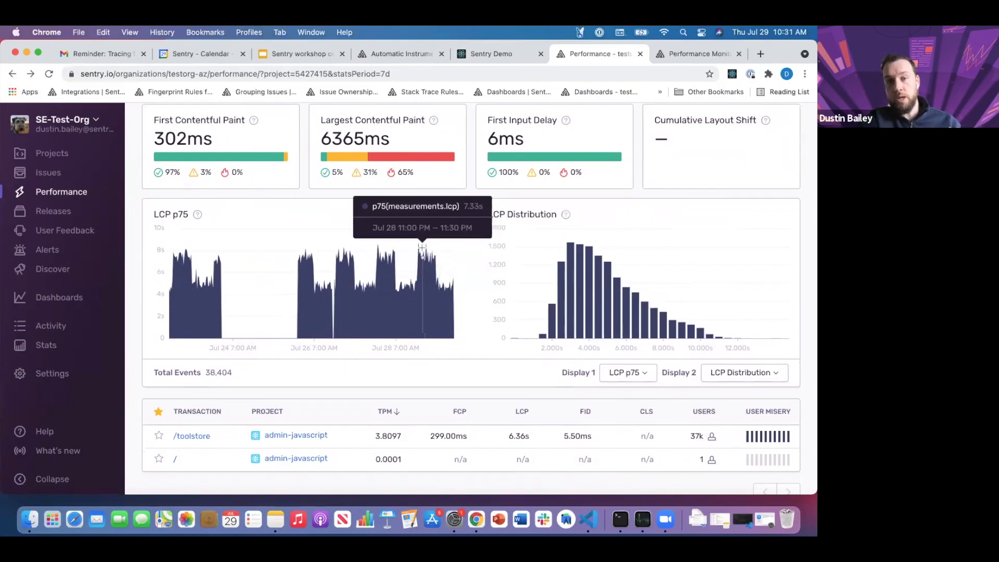
mouse_move(418, 244)
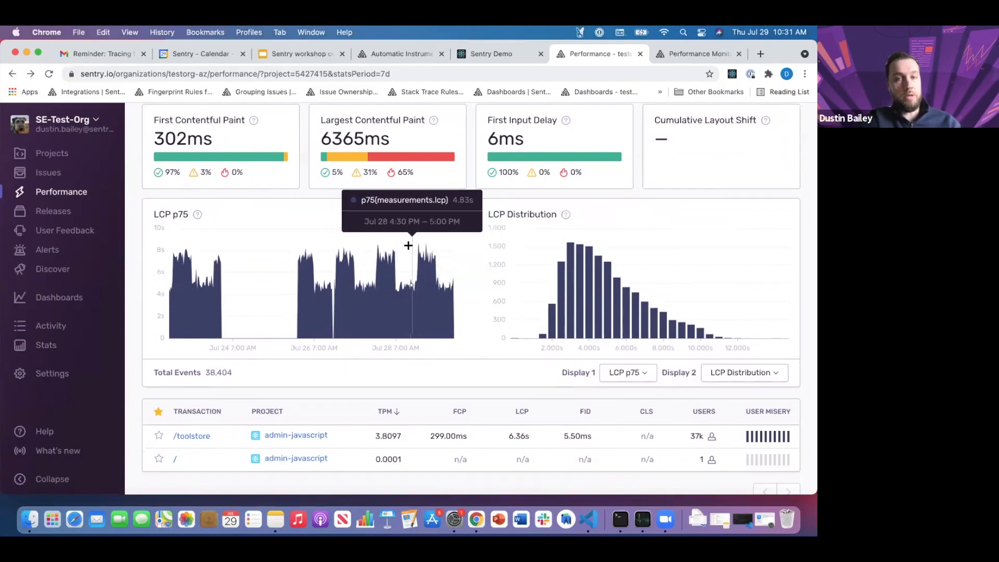
mouse_move(665, 308)
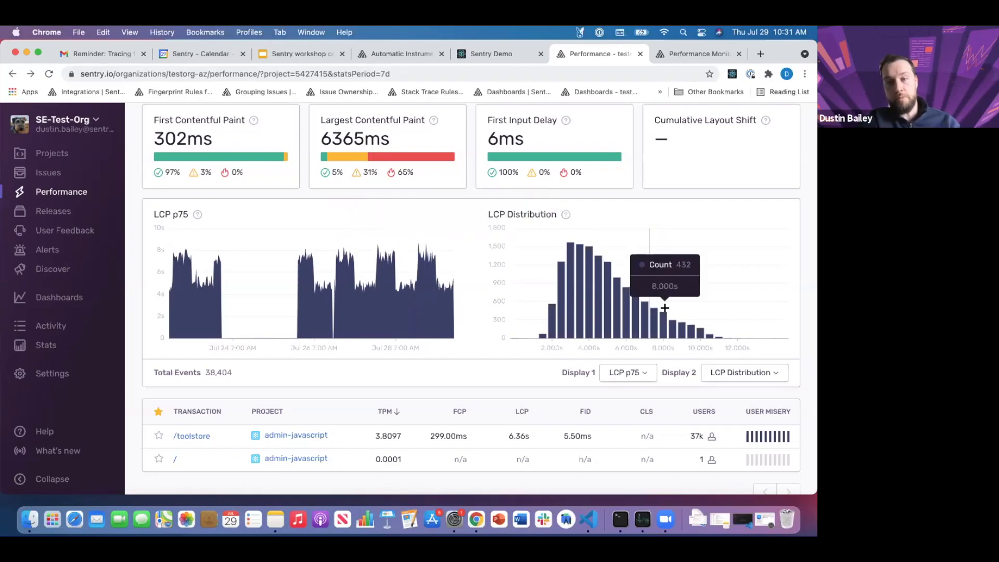
click(744, 373)
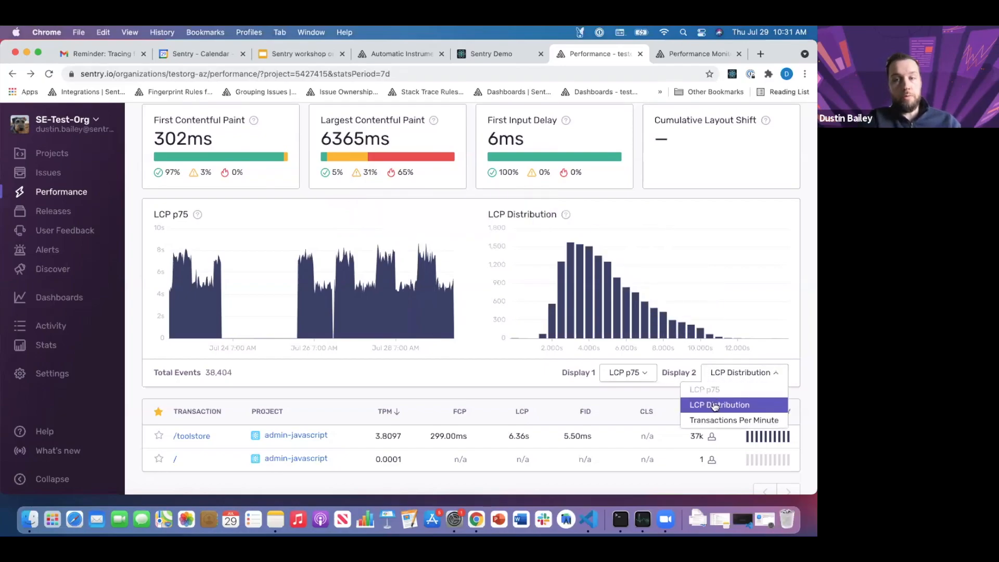
mouse_move(710, 420)
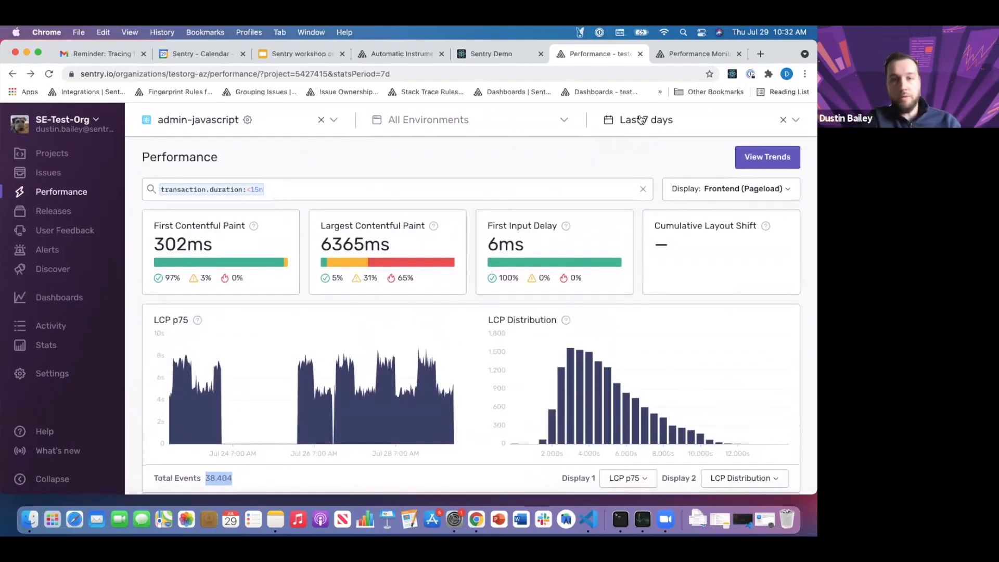
scroll(down, 3)
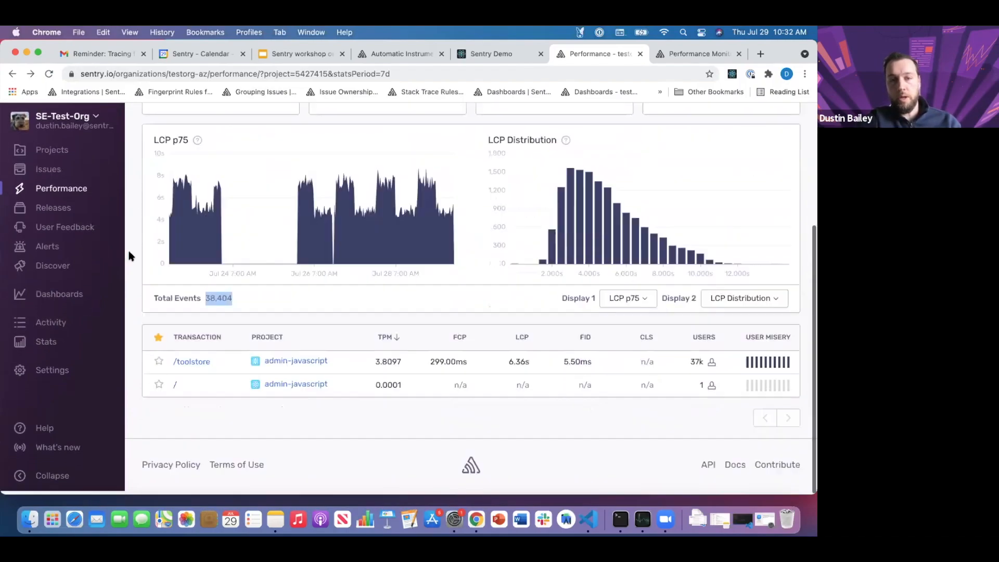
scroll(up, 3)
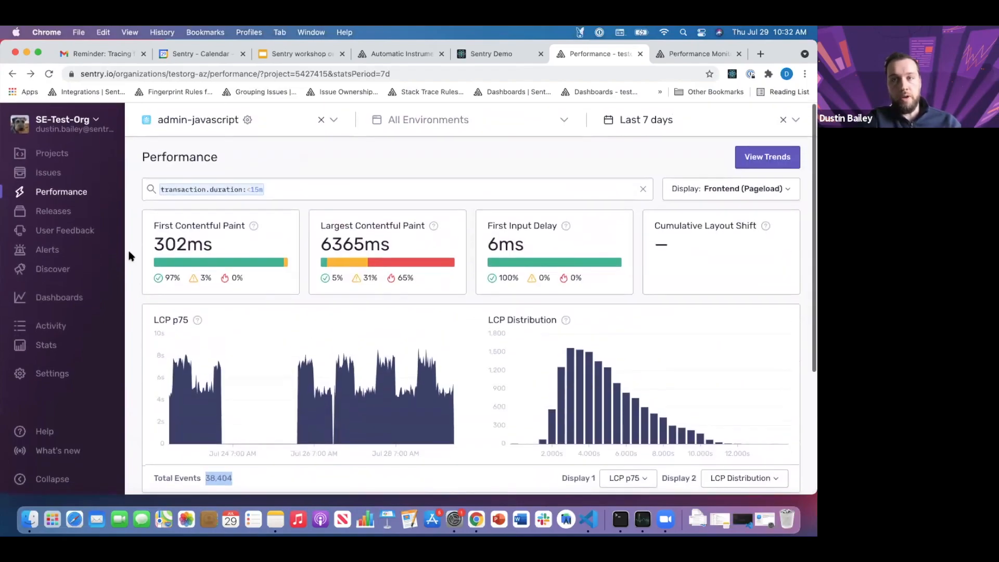
scroll(down, 3)
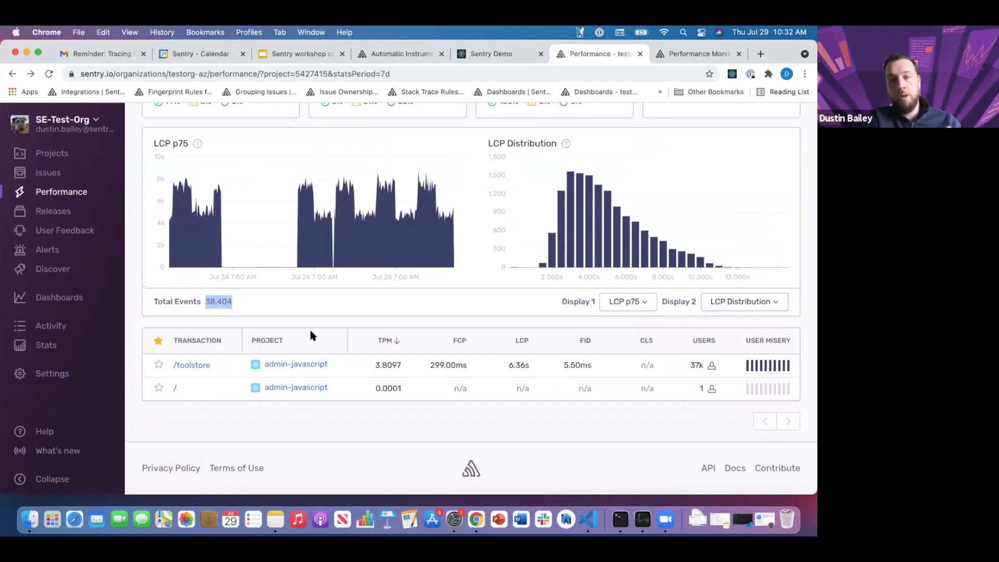
mouse_move(204, 365)
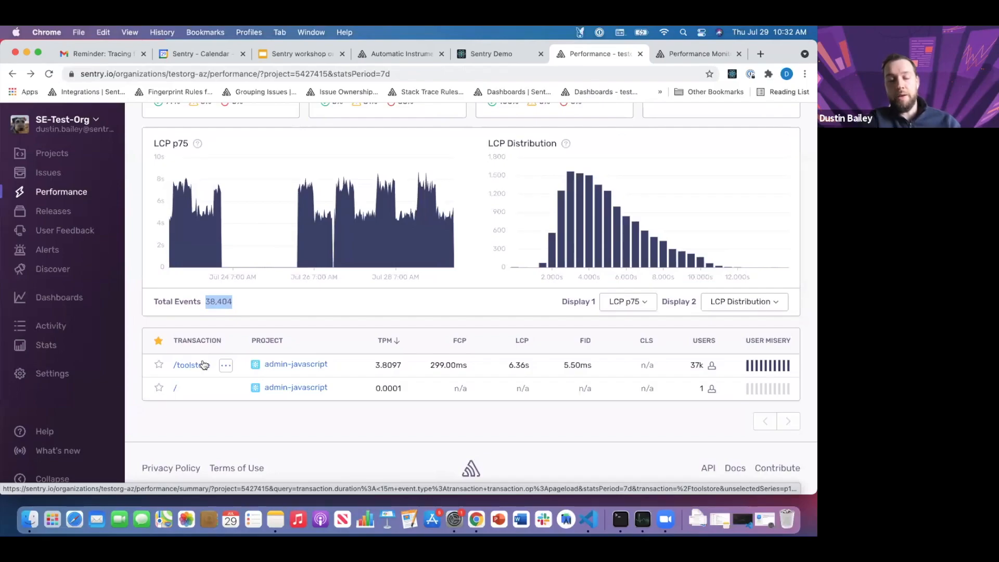
mouse_move(216, 326)
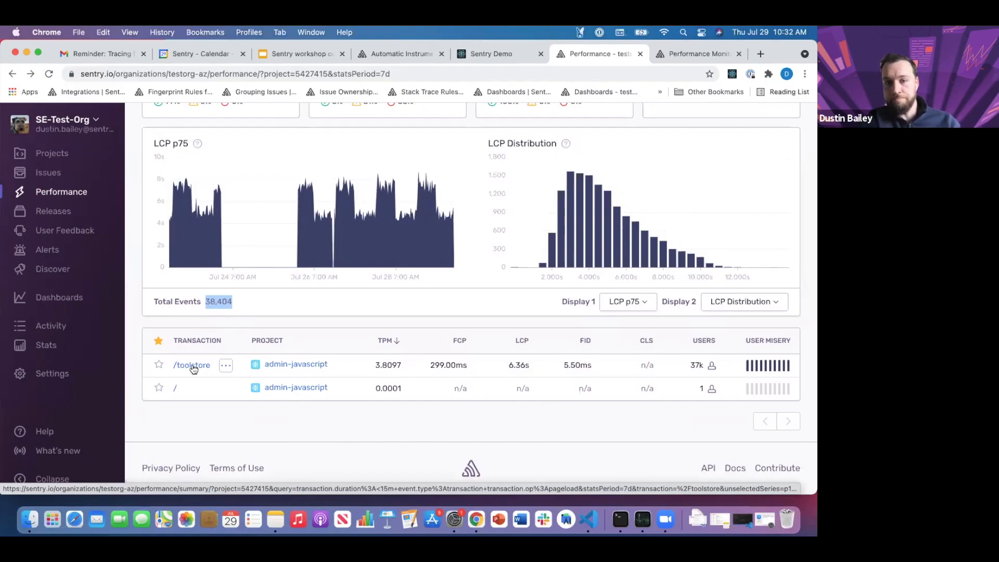
mouse_move(463, 335)
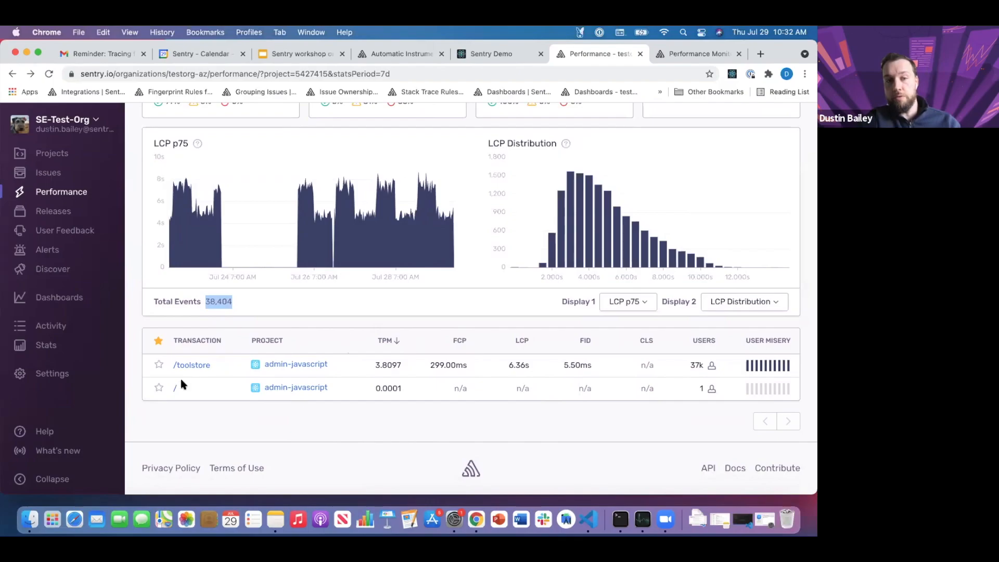
mouse_move(522, 334)
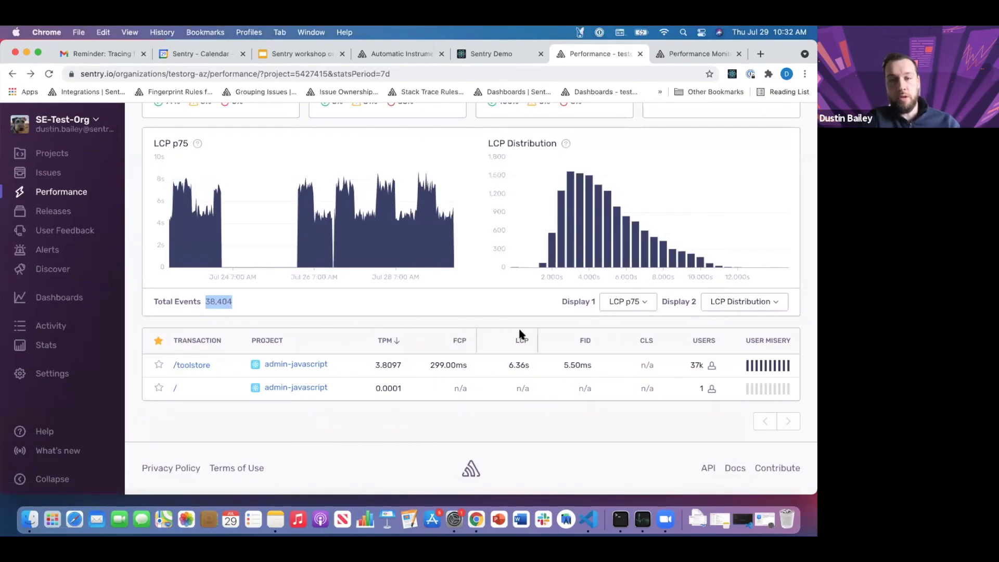
mouse_move(580, 334)
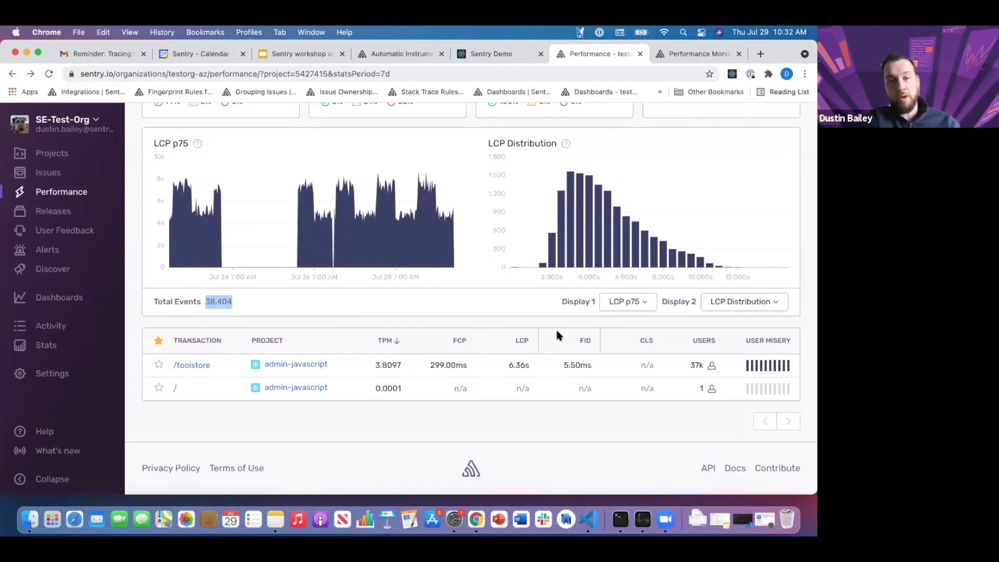
mouse_move(702, 347)
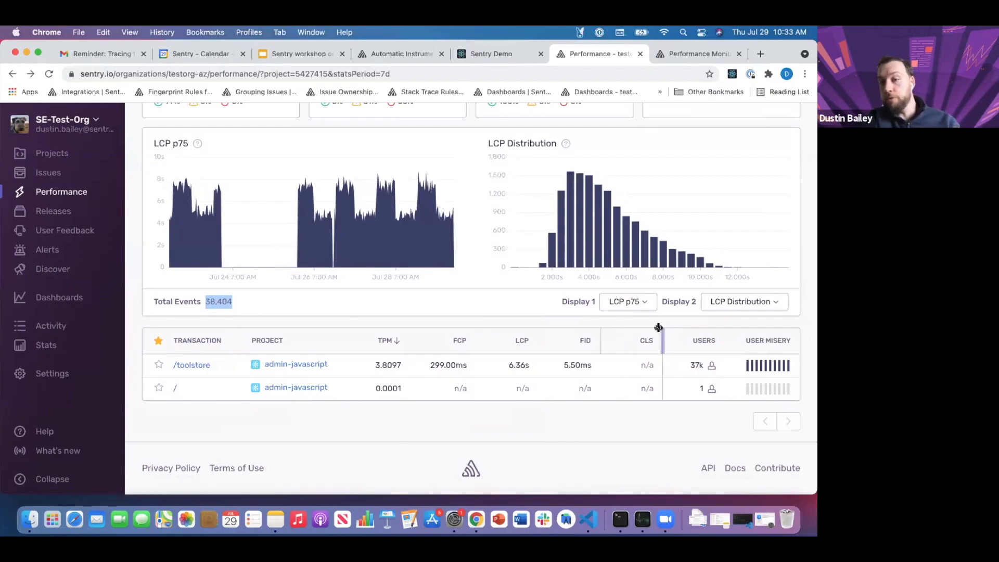
mouse_move(769, 370)
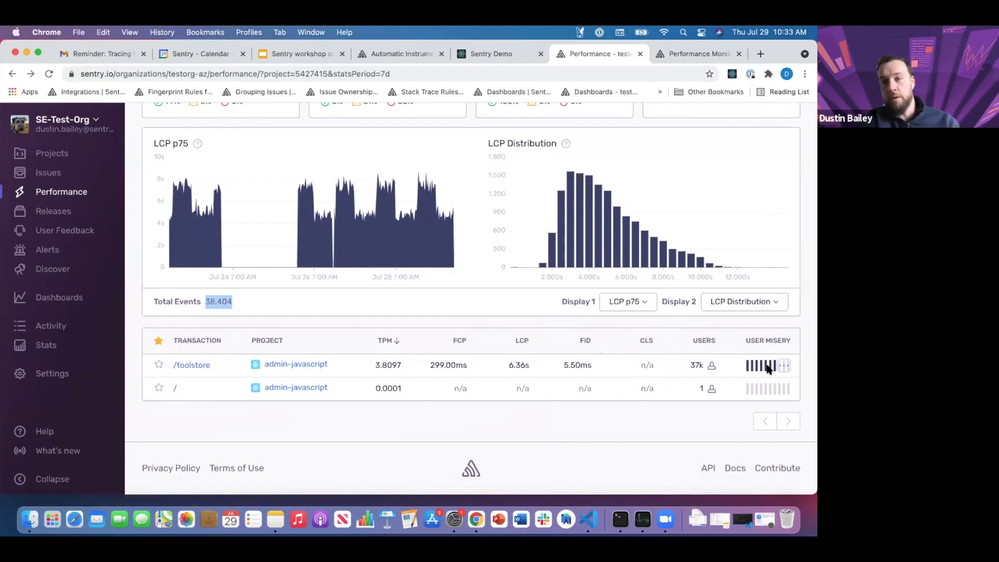
mouse_move(769, 370)
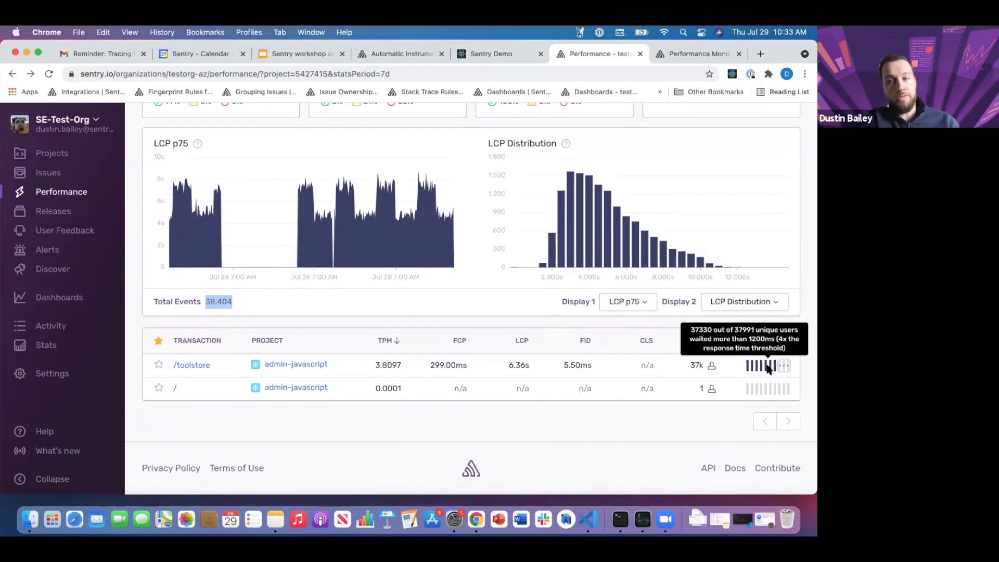
mouse_move(640, 322)
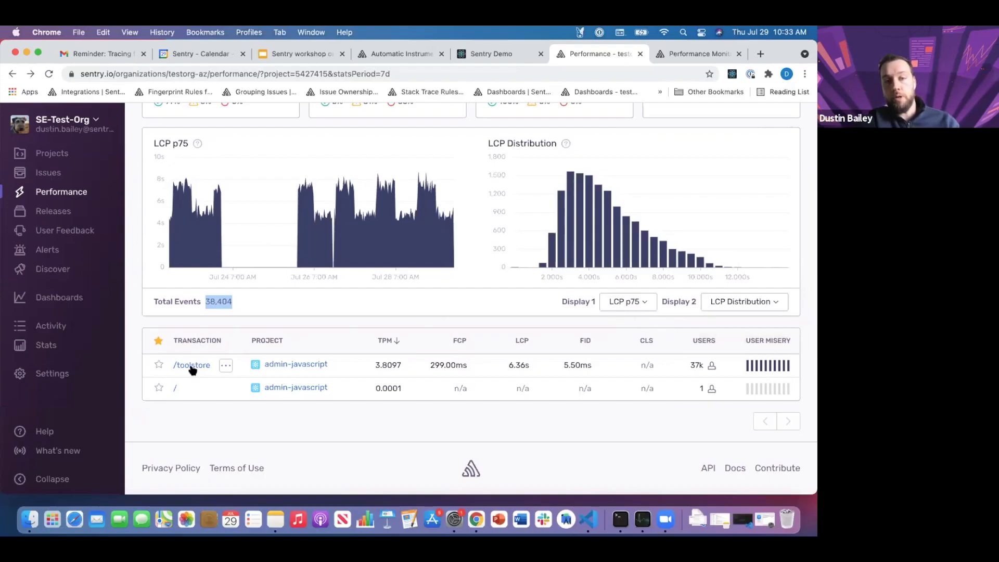
Open the /toolstore transaction from the Performance table
click(191, 365)
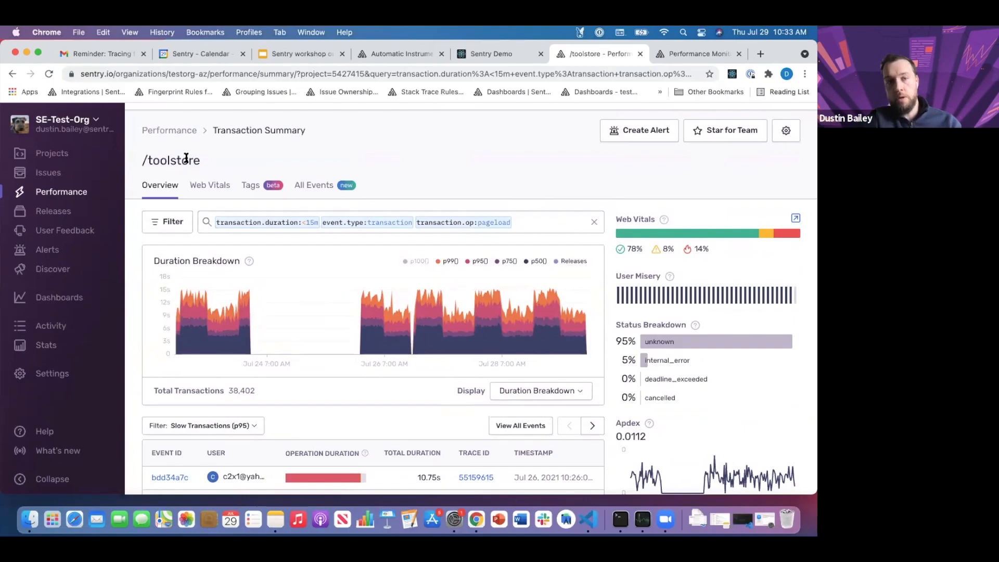
mouse_move(141, 306)
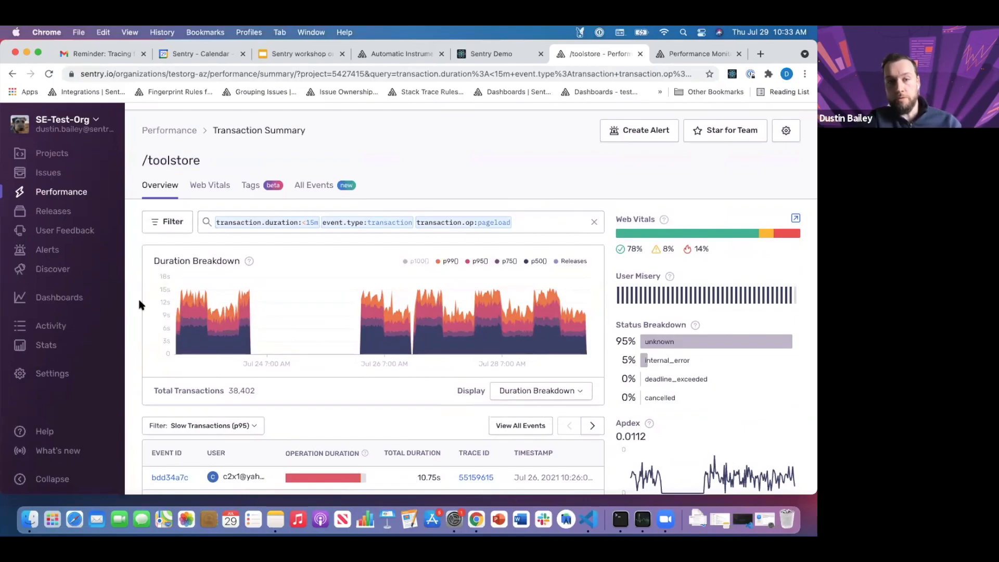
mouse_move(386, 157)
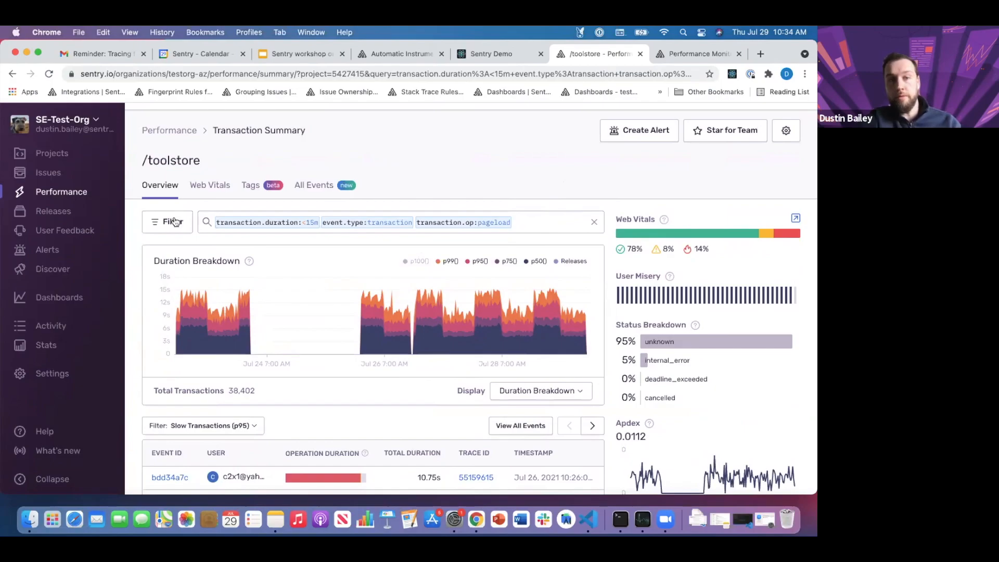
Filter the summary to http operations and view the Slow http Operations table
click(167, 222)
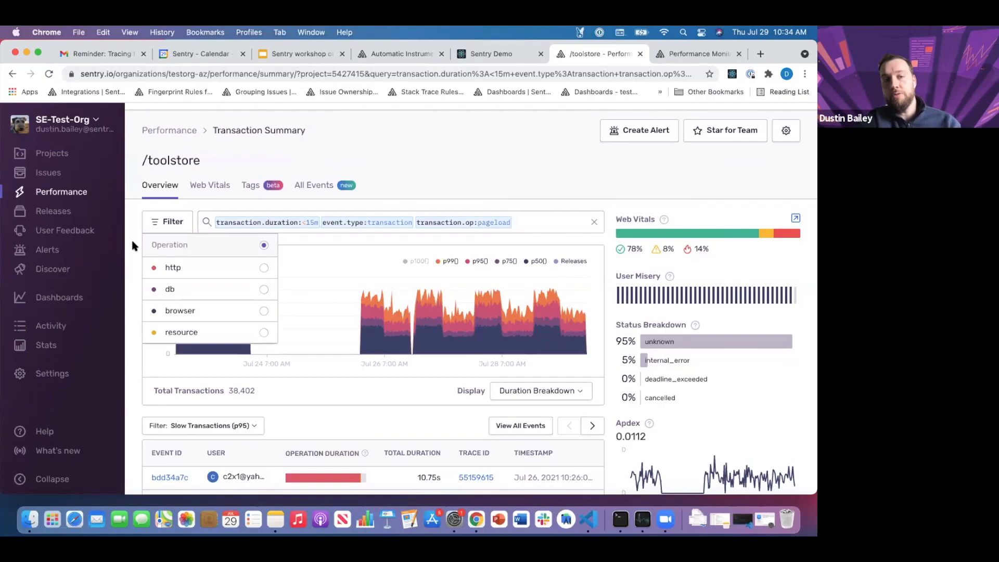
mouse_move(173, 268)
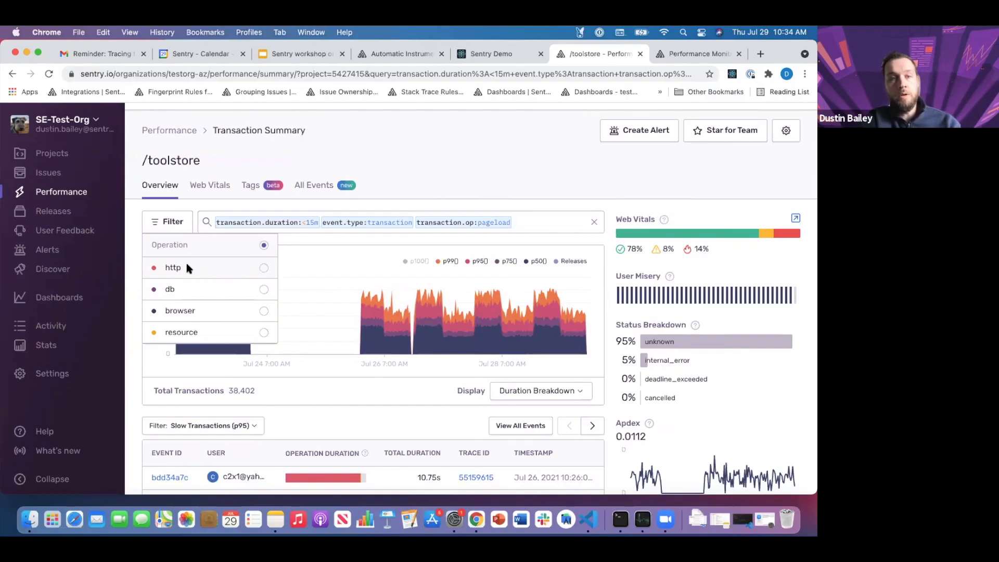
click(263, 268)
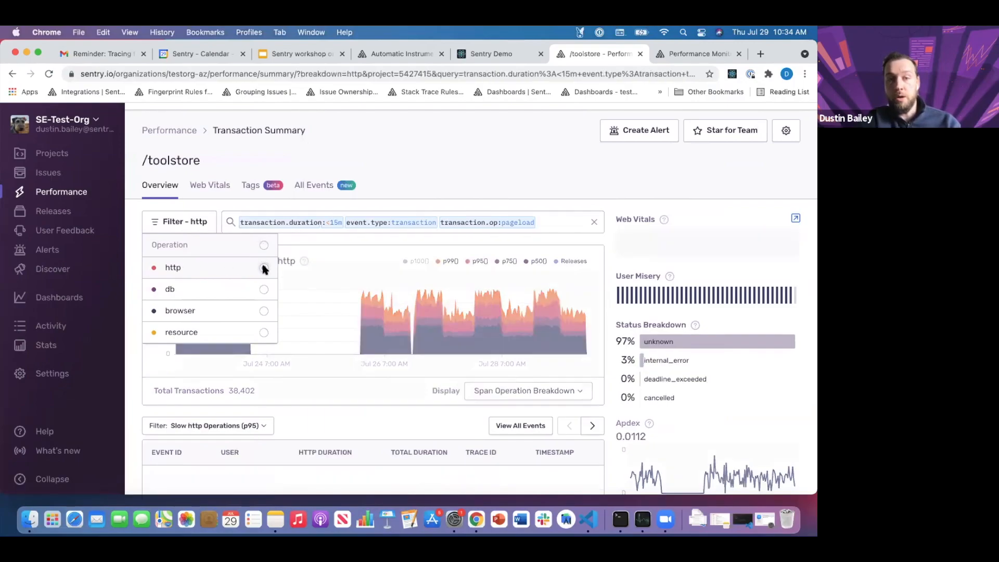
click(263, 268)
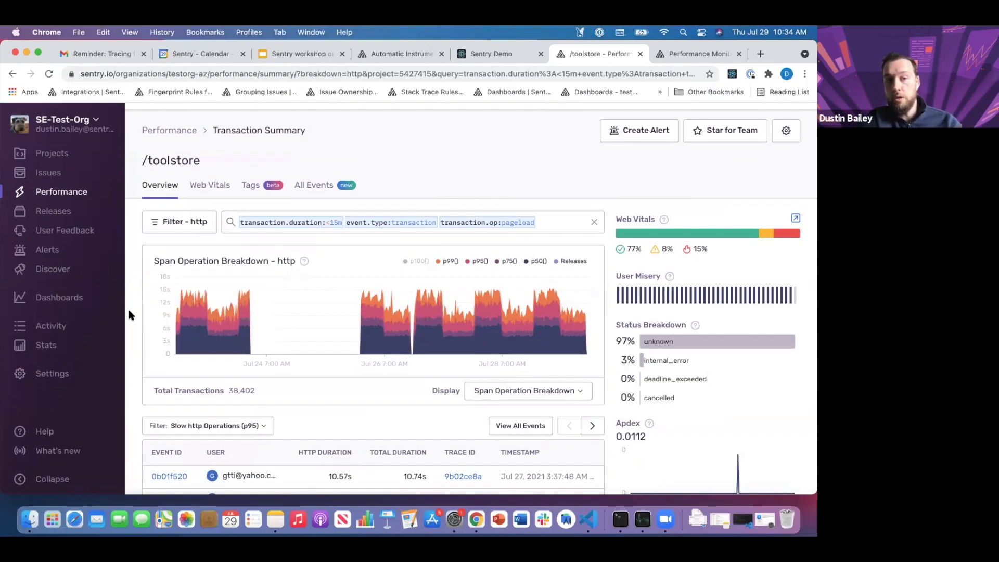
scroll(down, 3)
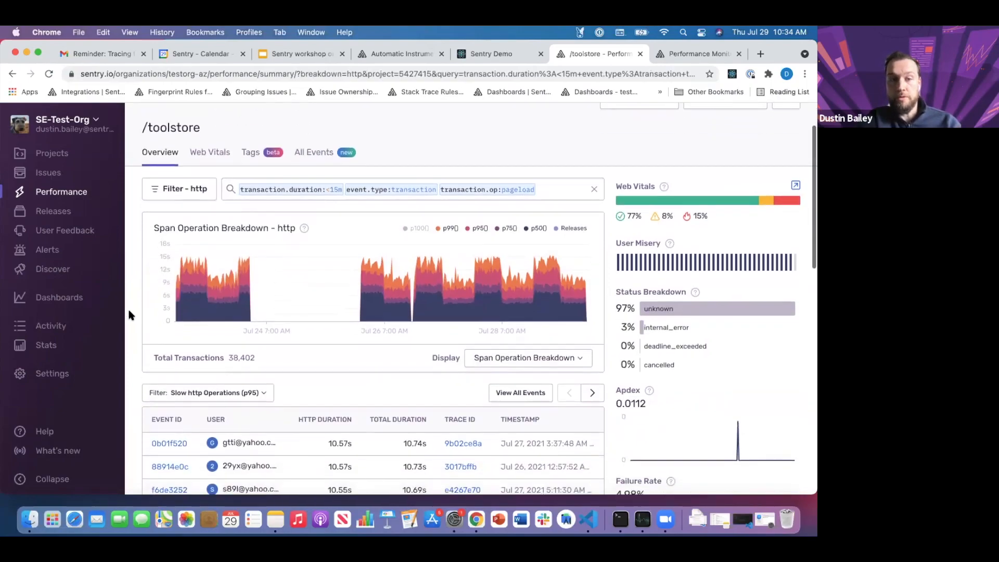
scroll(down, 3)
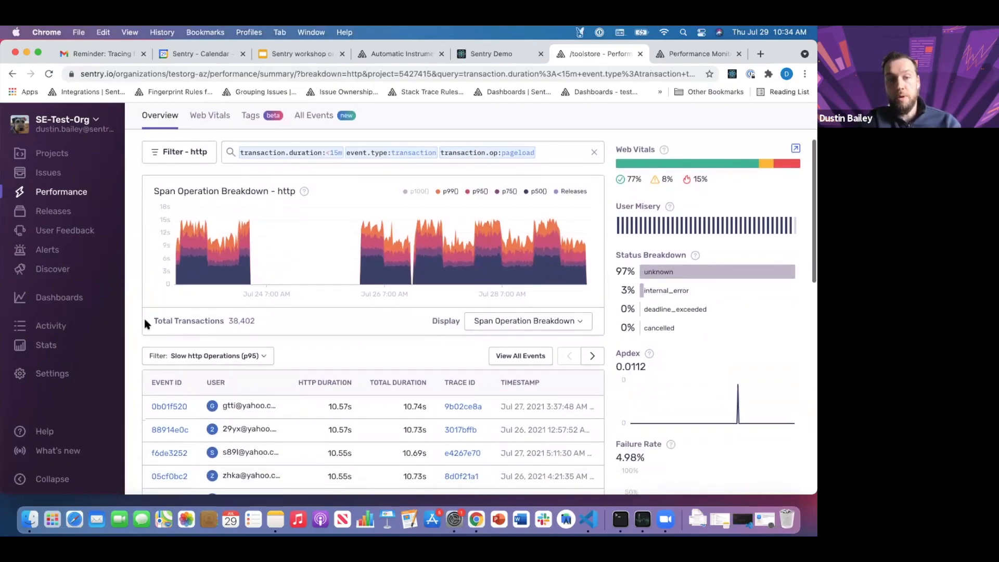
mouse_move(250, 362)
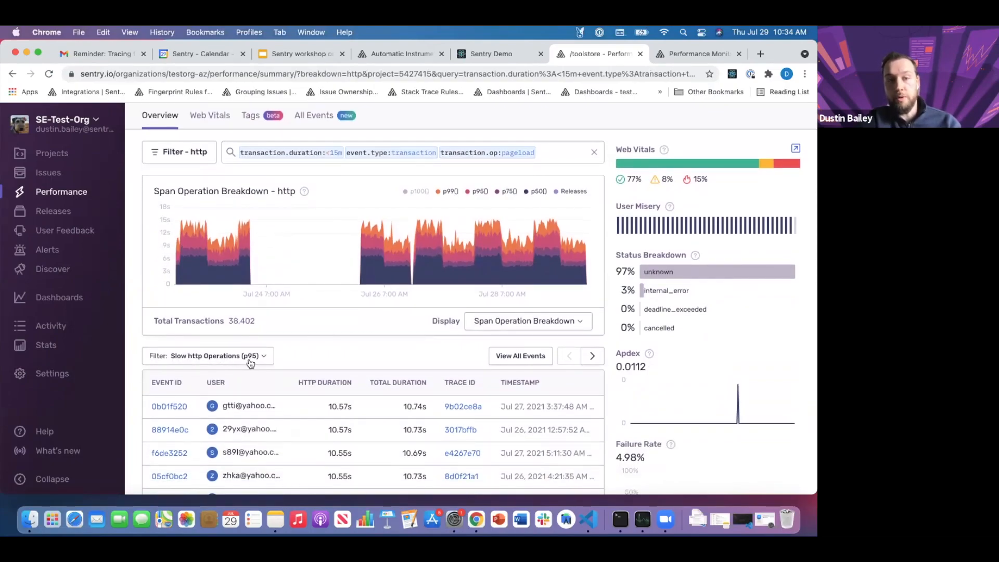
click(216, 356)
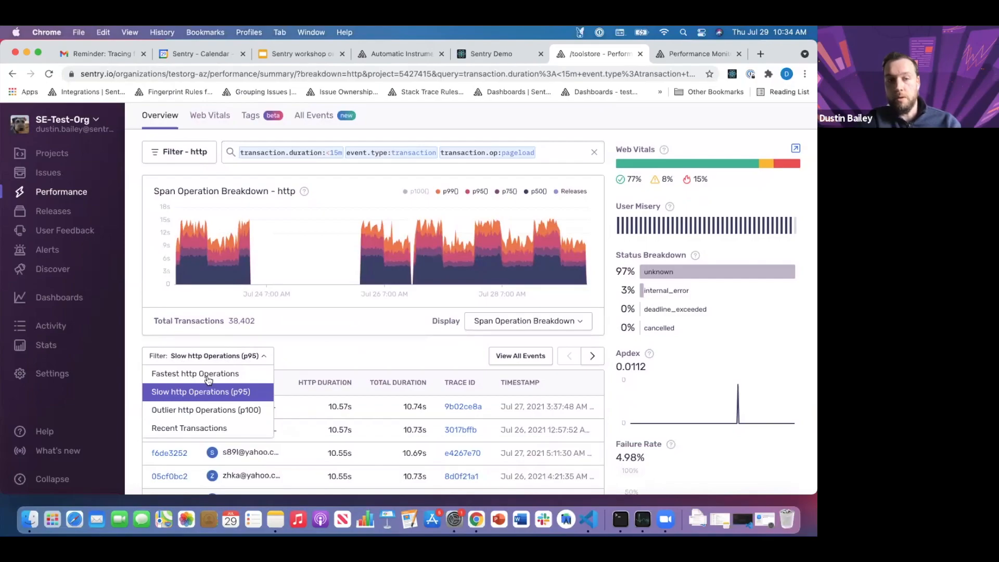
click(207, 410)
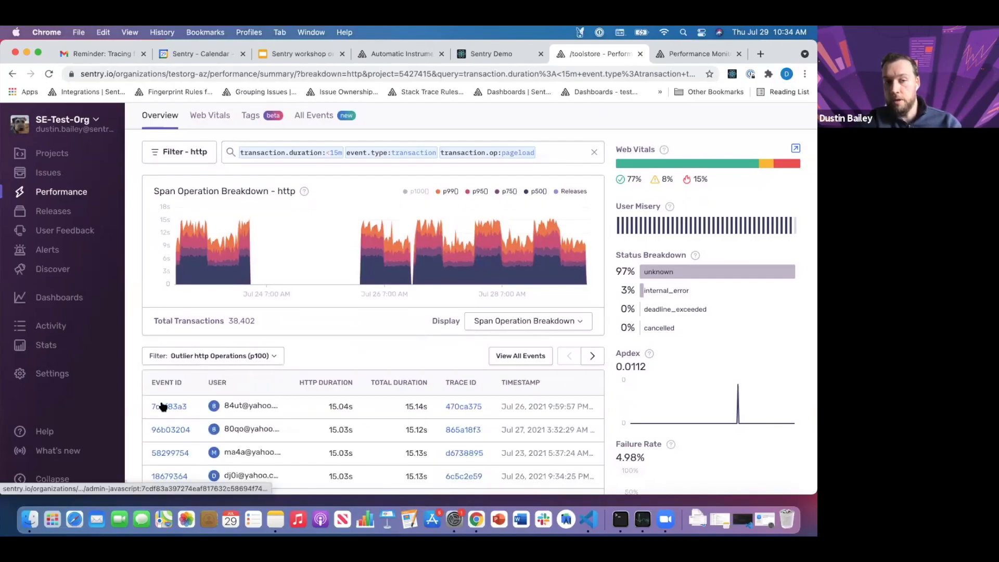
mouse_move(164, 172)
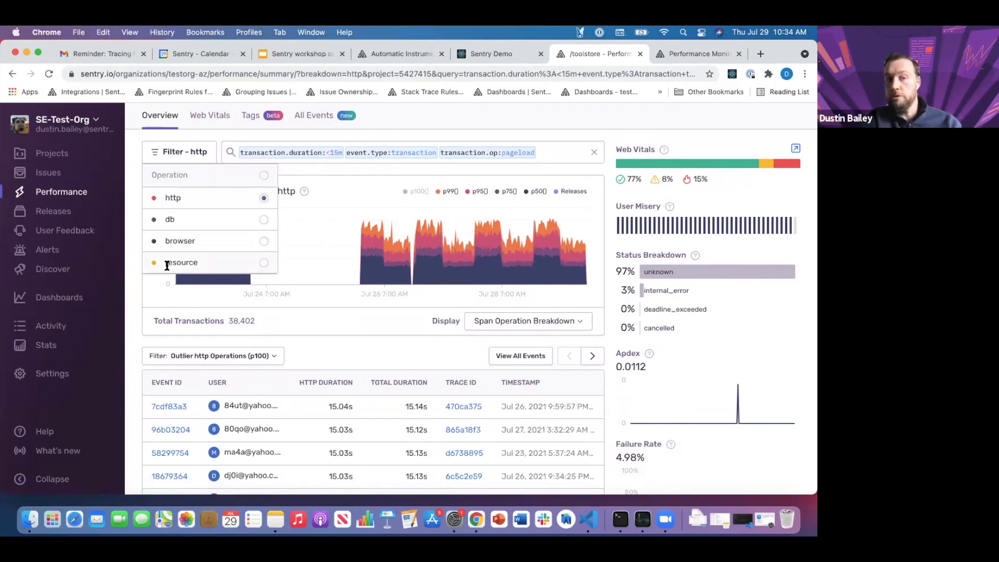
mouse_move(190, 256)
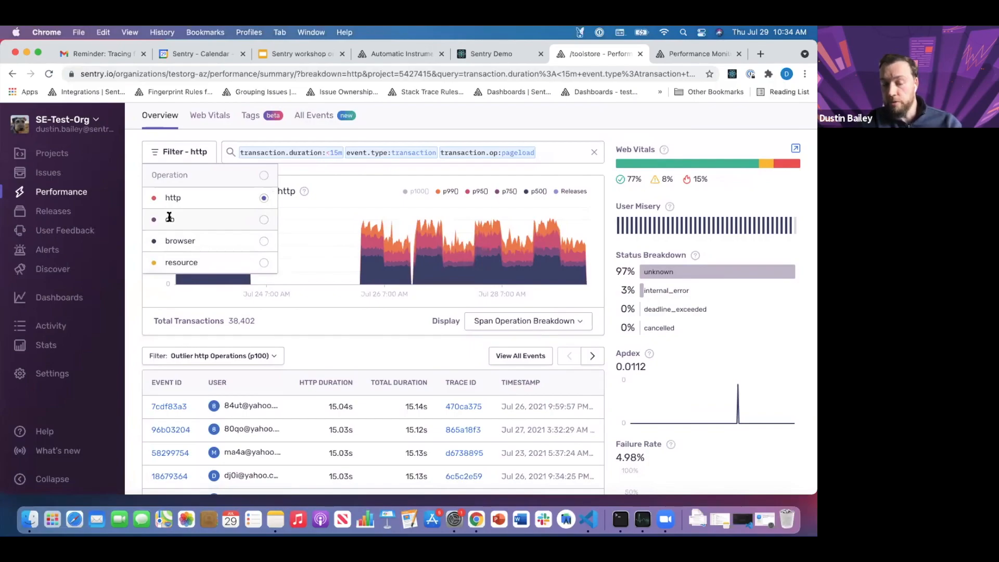
mouse_move(166, 220)
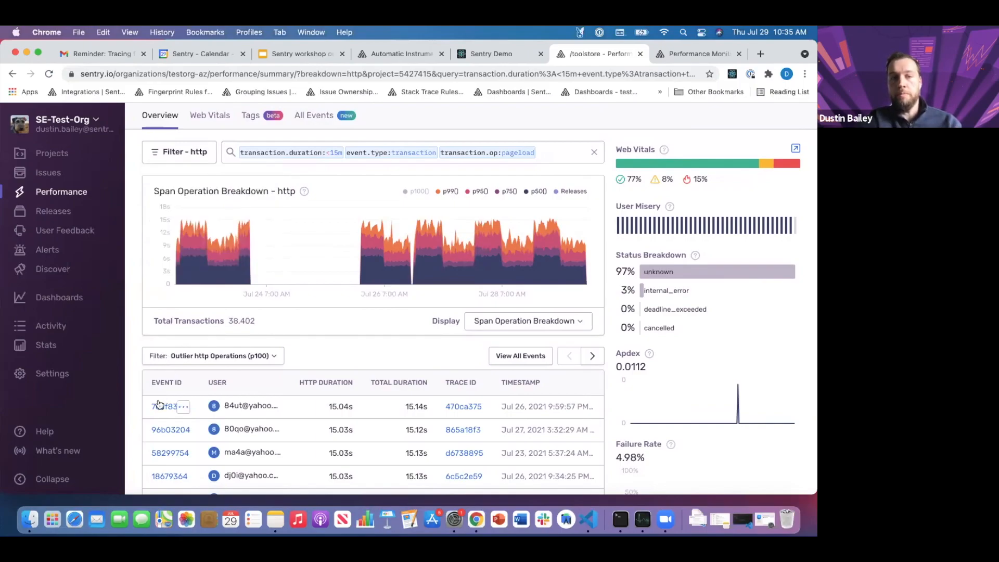
mouse_move(159, 405)
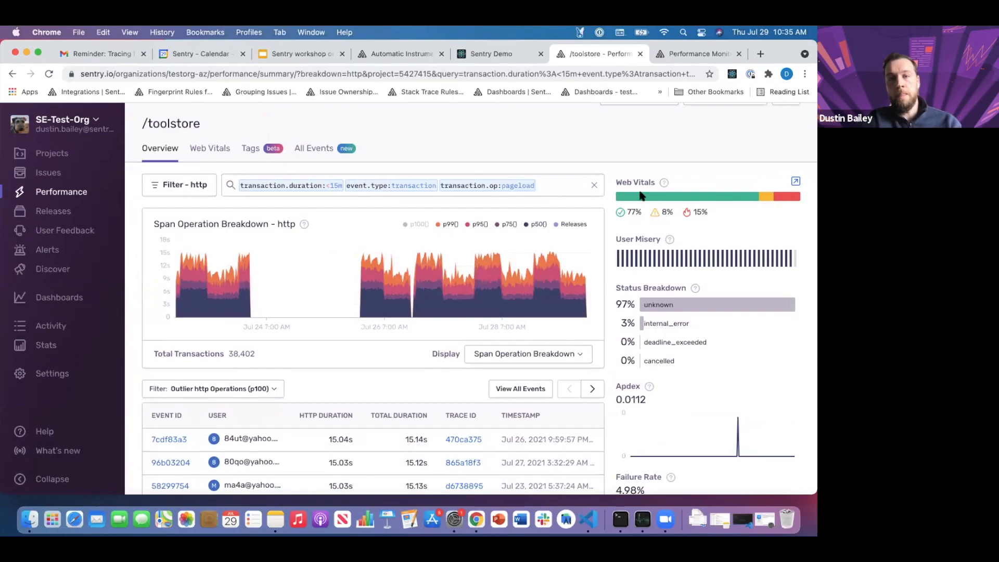
scroll(down, 3)
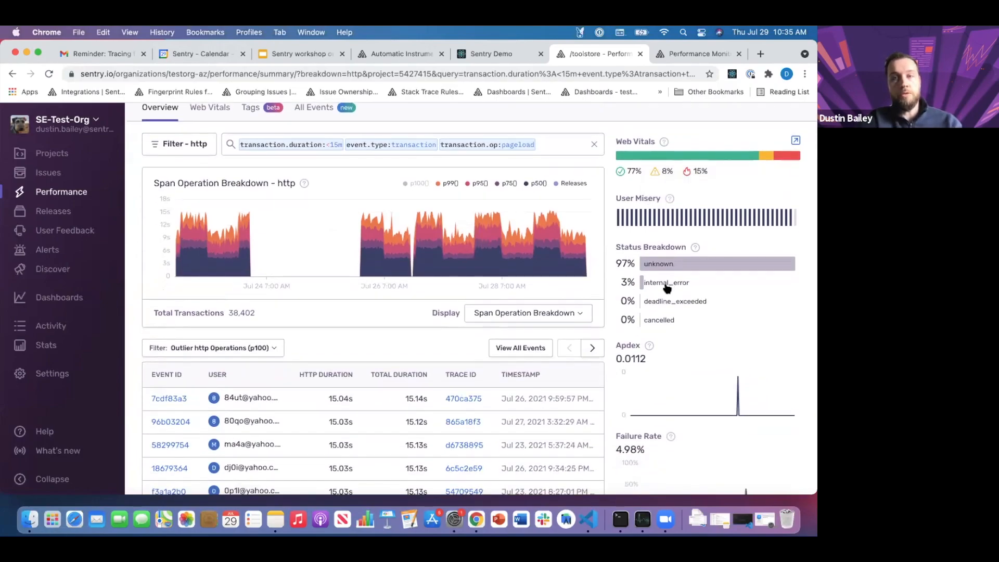
mouse_move(652, 287)
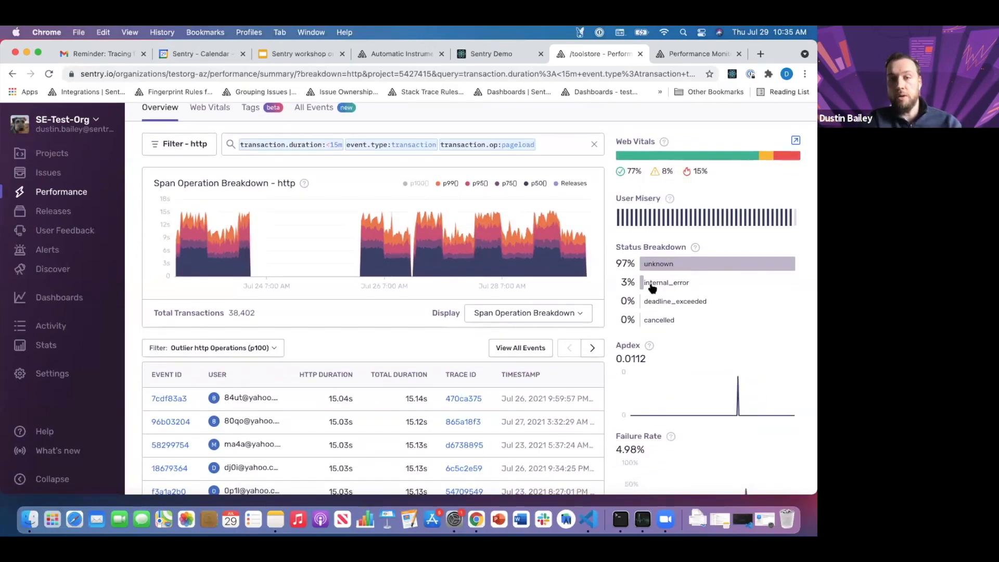
mouse_move(670, 289)
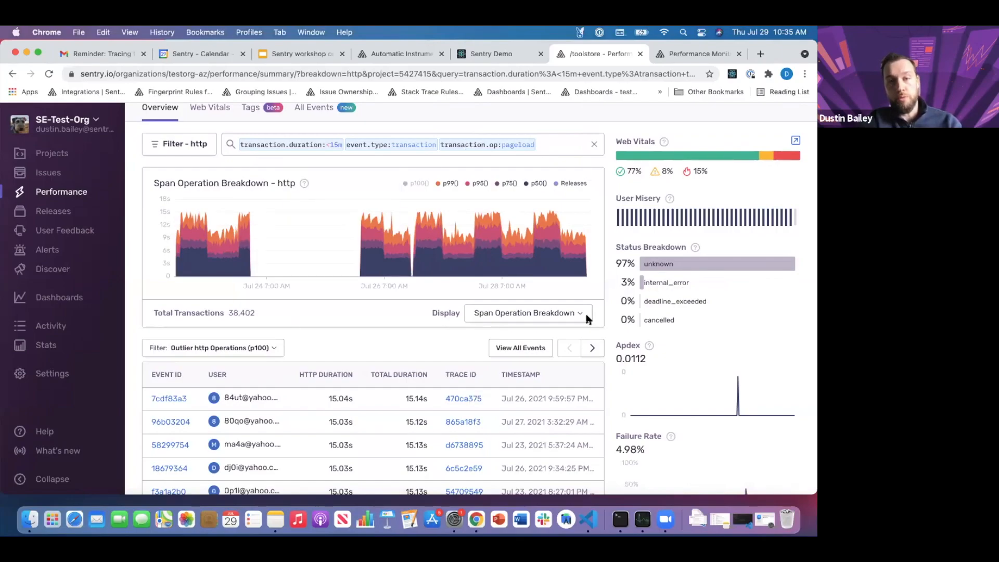
mouse_move(499, 380)
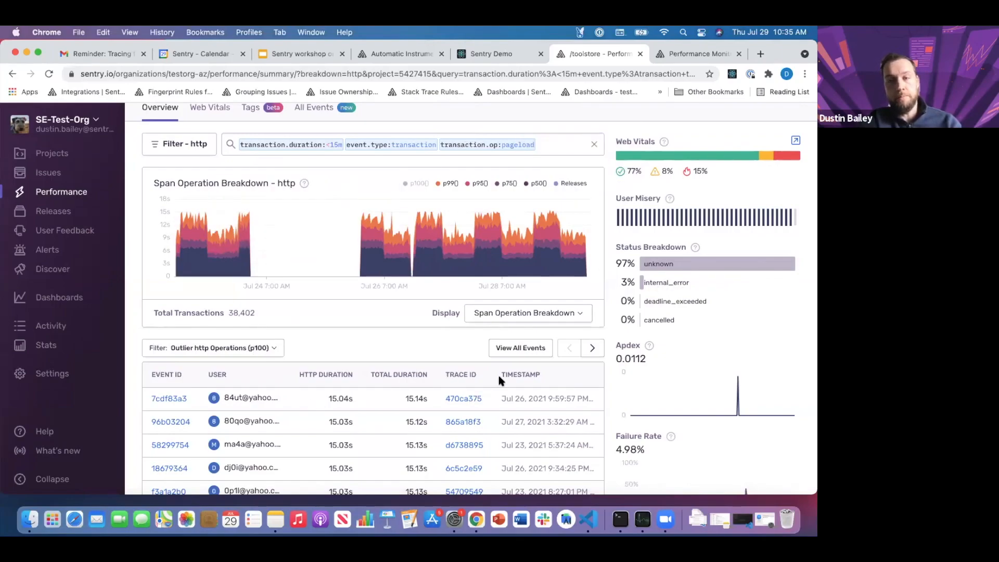
scroll(down, 3)
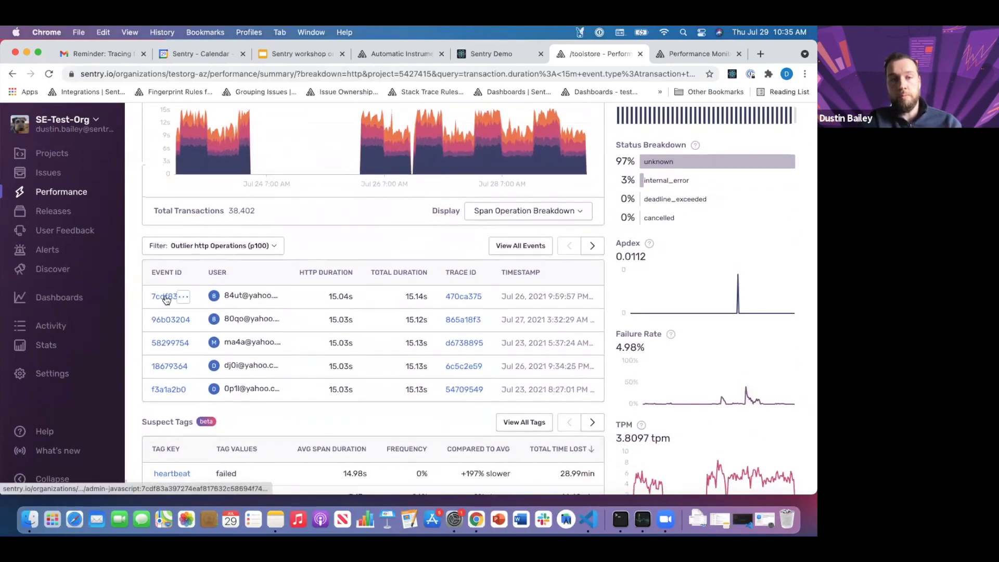
Open outlier event 7cdf83a3 and expand its 15,038ms http GET span in the waterfall
click(163, 296)
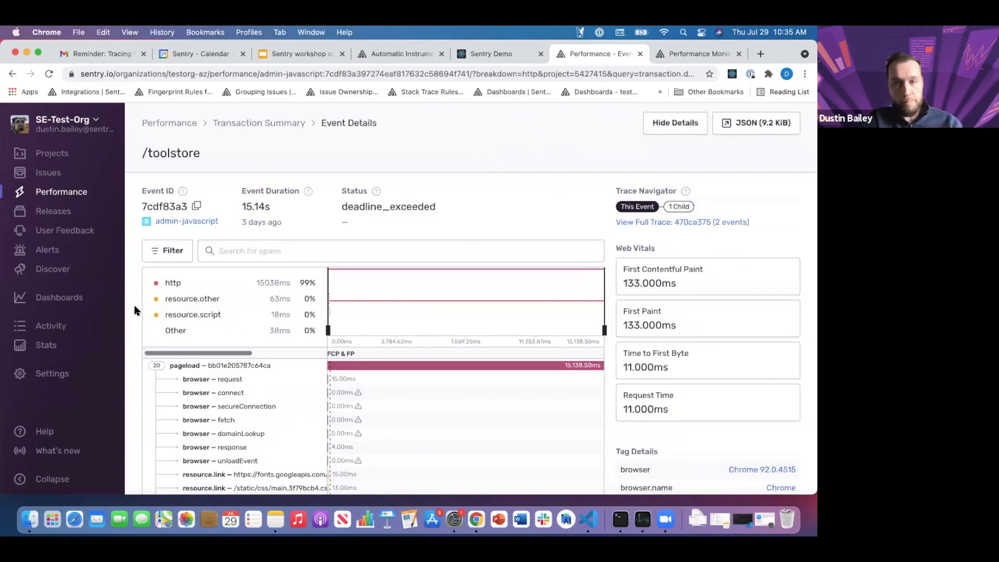
scroll(down, 3)
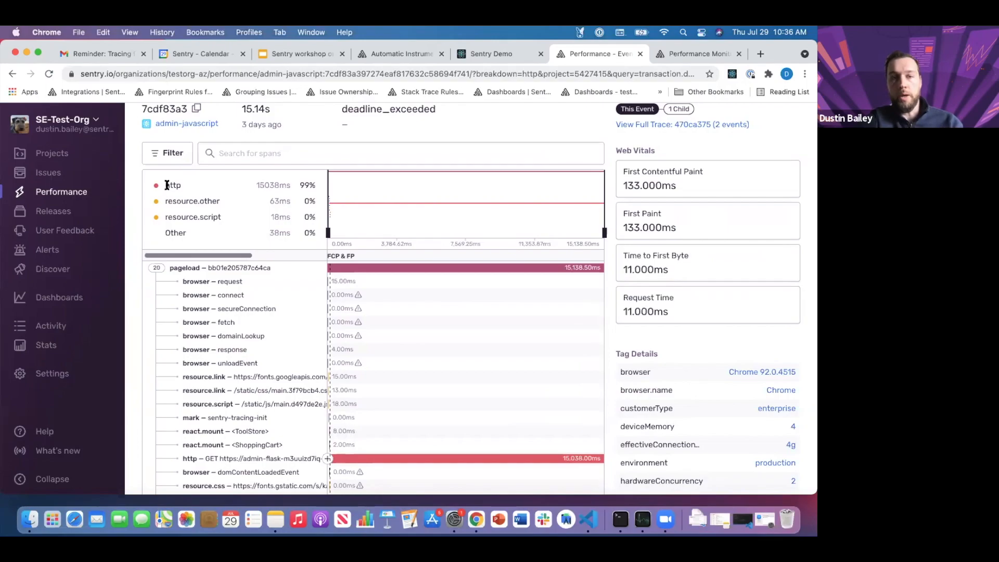
mouse_move(126, 284)
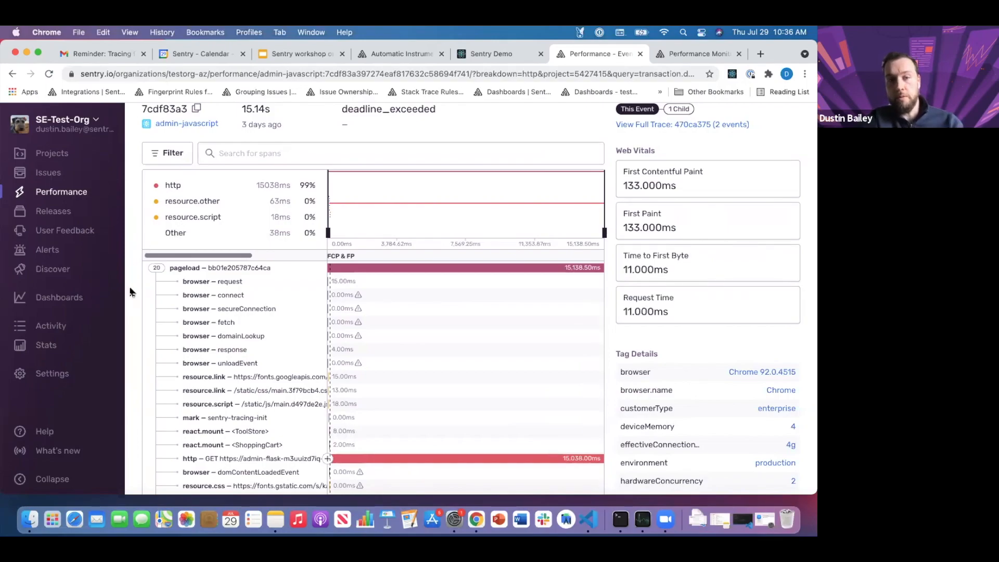
scroll(down, 3)
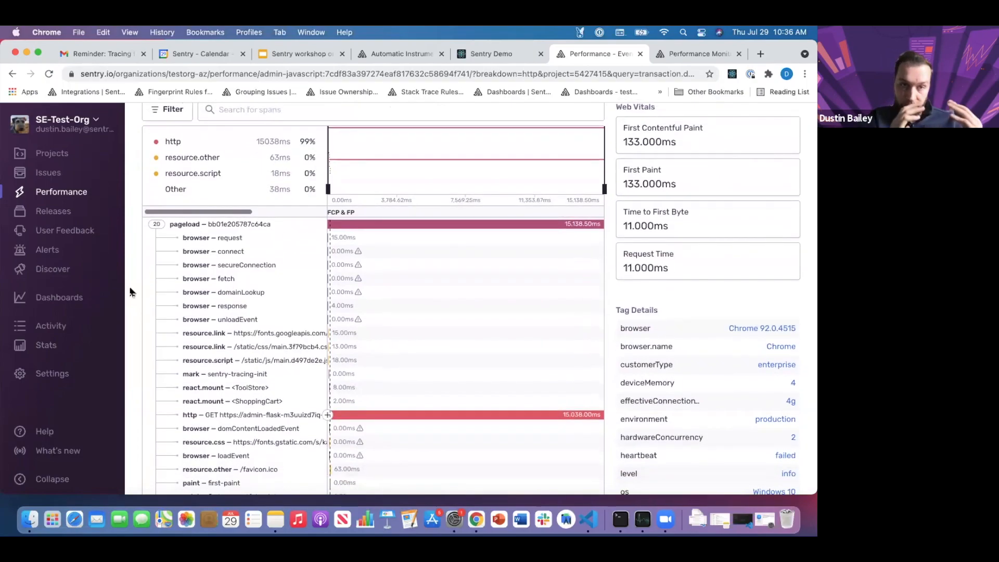
mouse_move(144, 233)
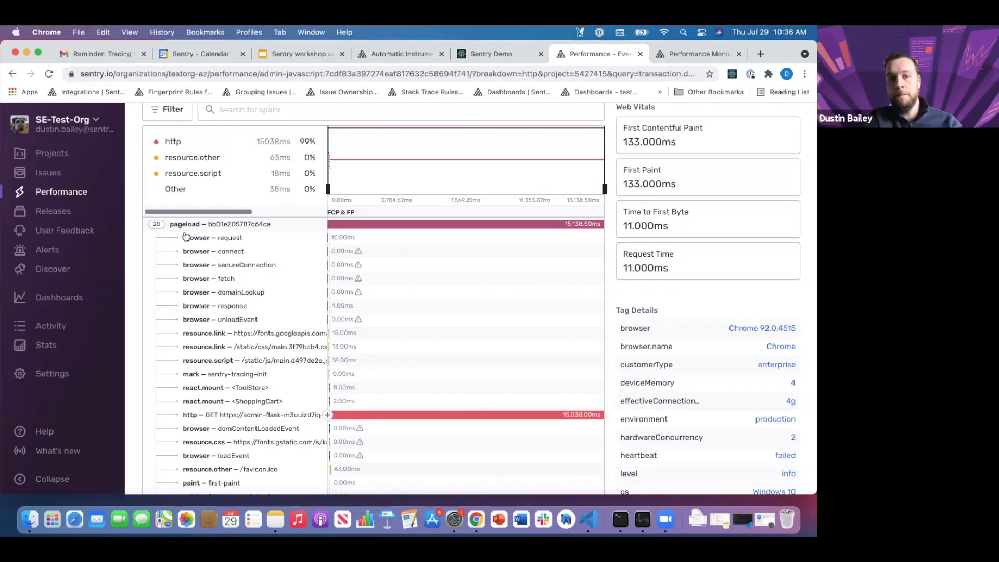
mouse_move(181, 297)
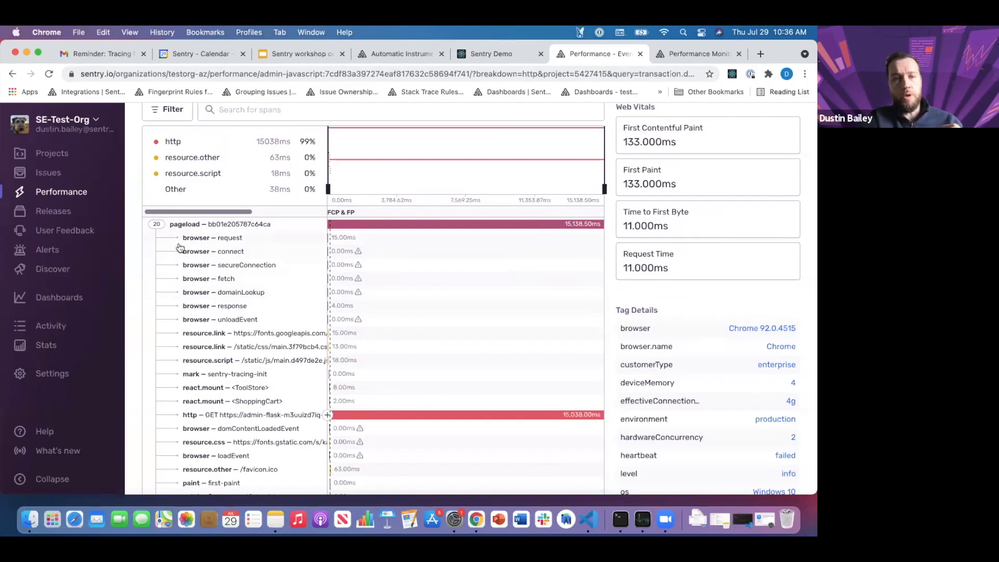
mouse_move(194, 340)
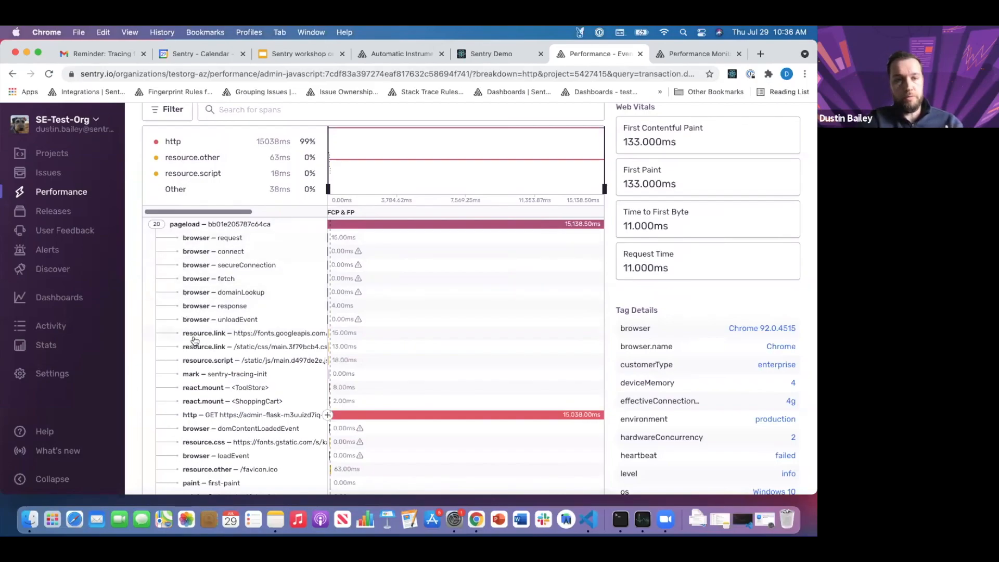
scroll(down, 3)
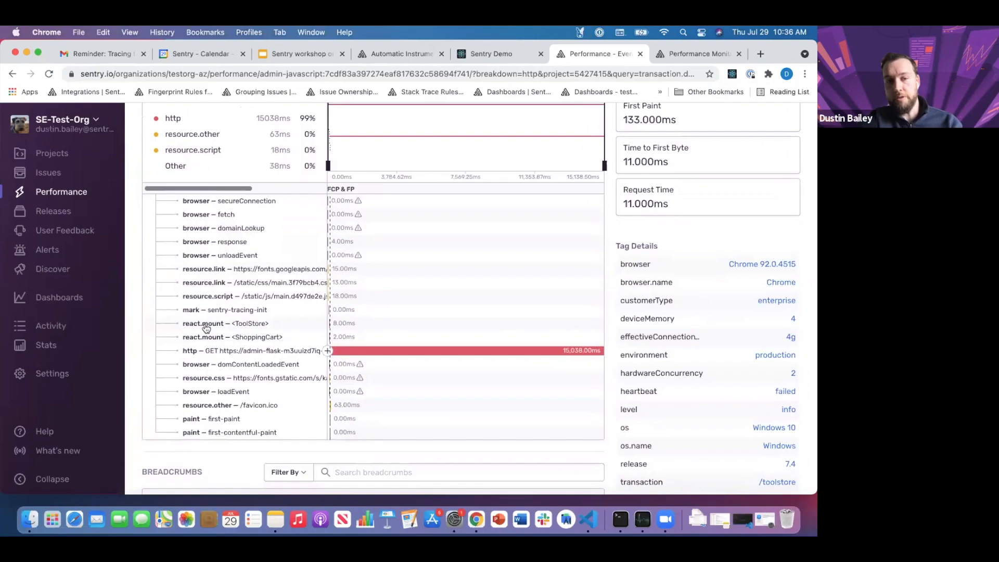
scroll(down, 3)
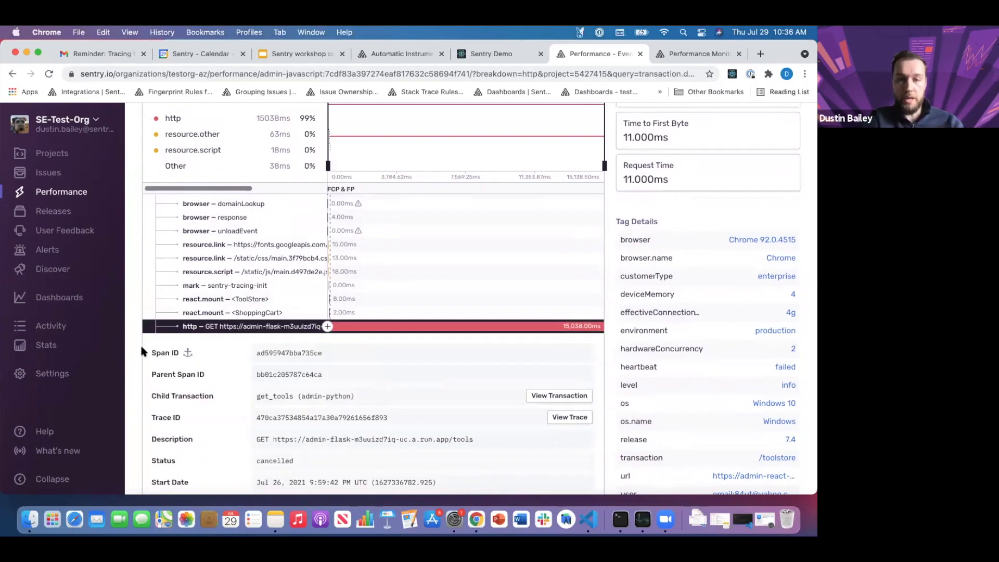
scroll(down, 3)
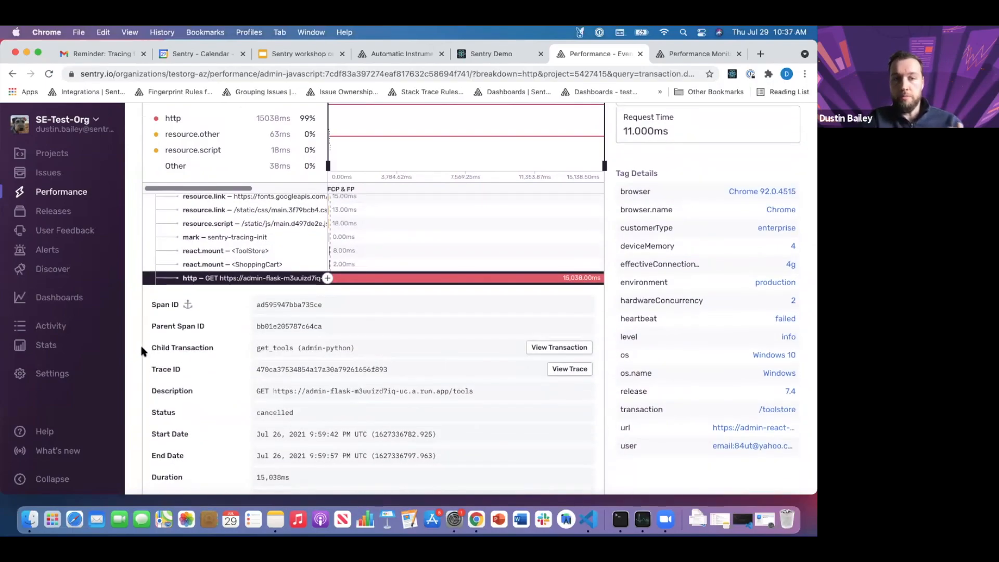
mouse_move(297, 320)
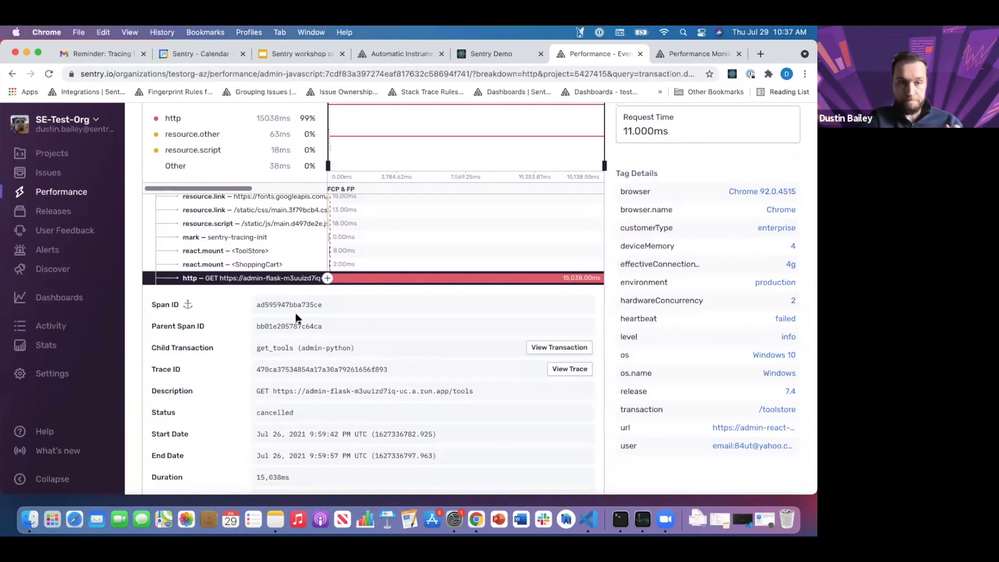
scroll(down, 3)
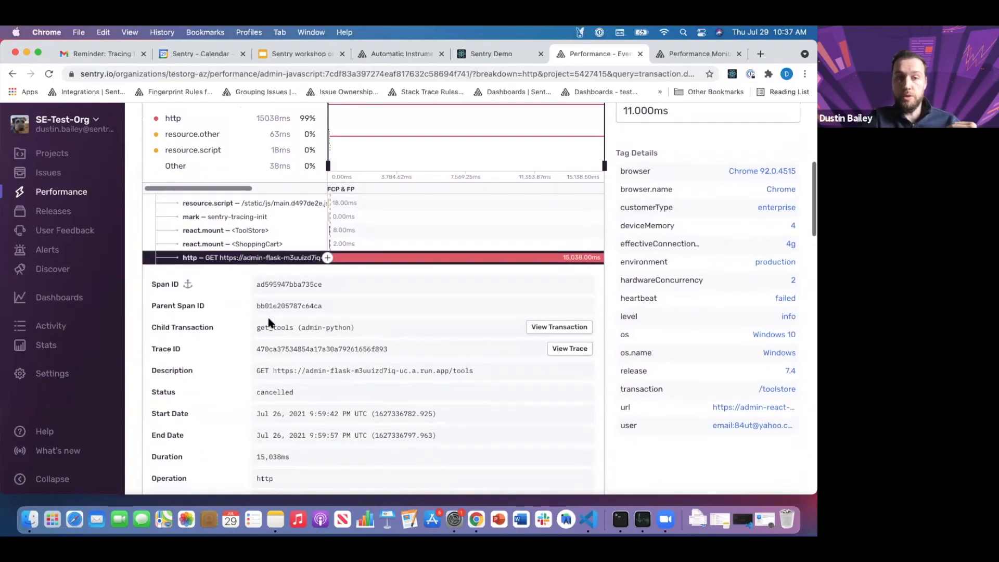
scroll(down, 3)
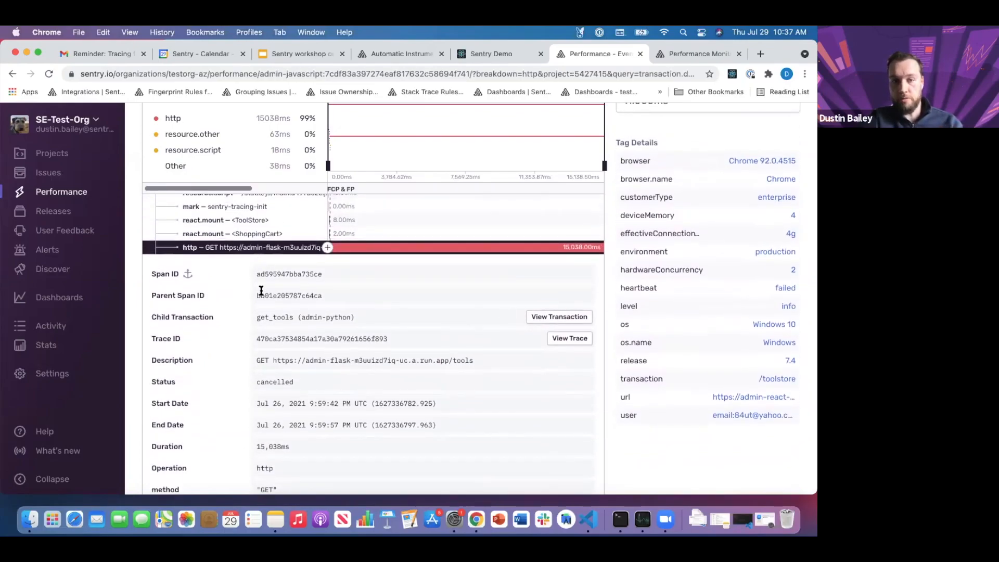
mouse_move(543, 323)
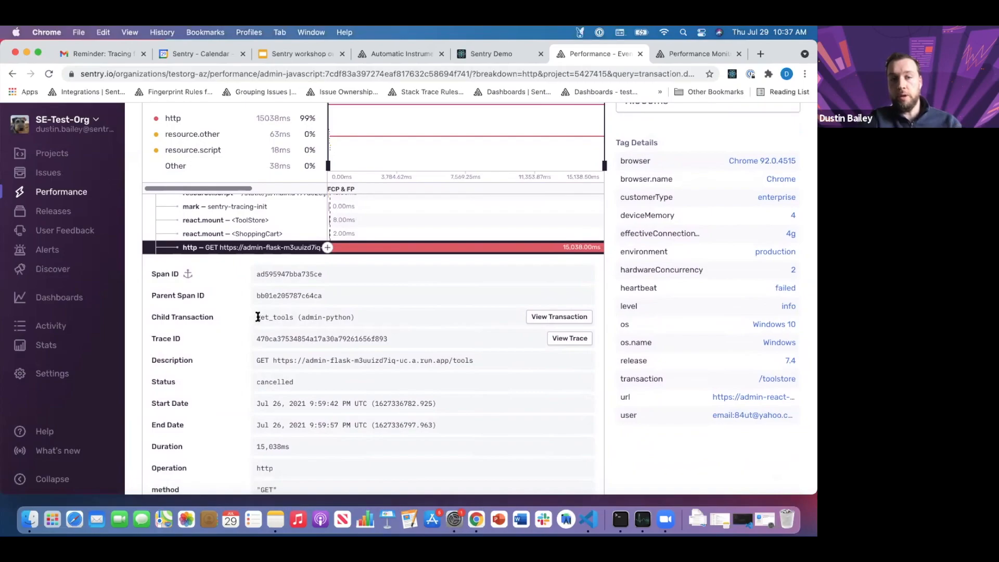
double_click(285, 317)
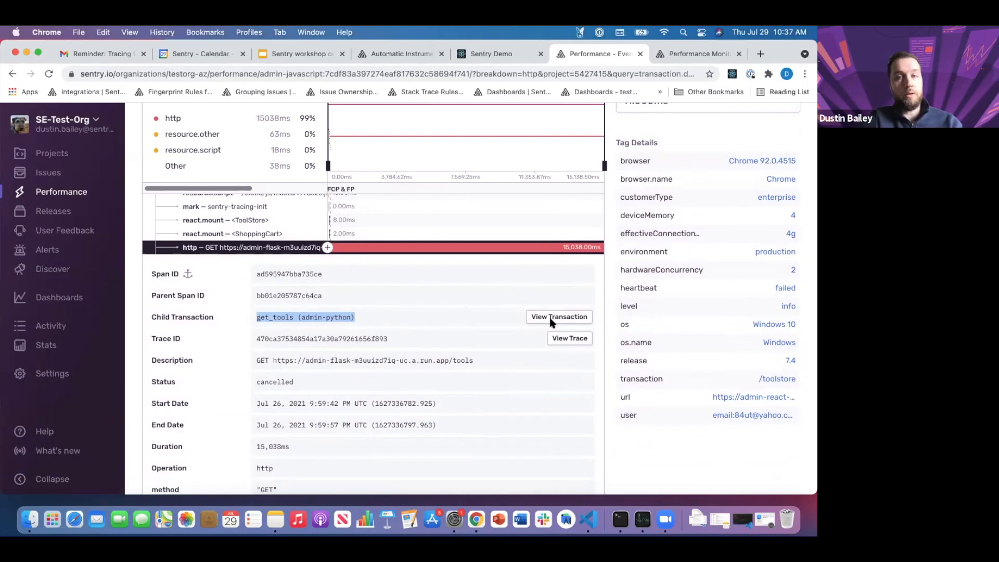
mouse_move(538, 321)
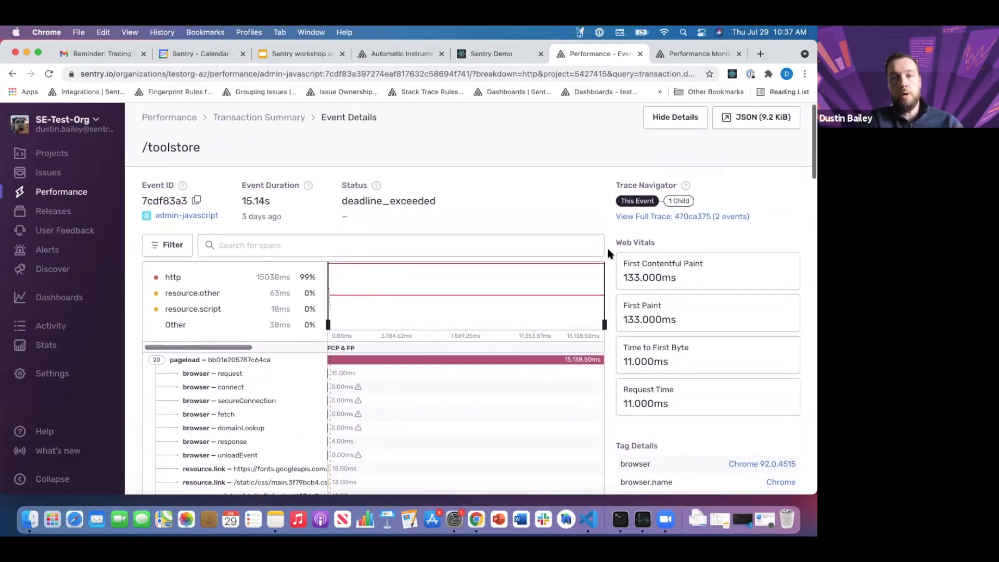
mouse_move(687, 185)
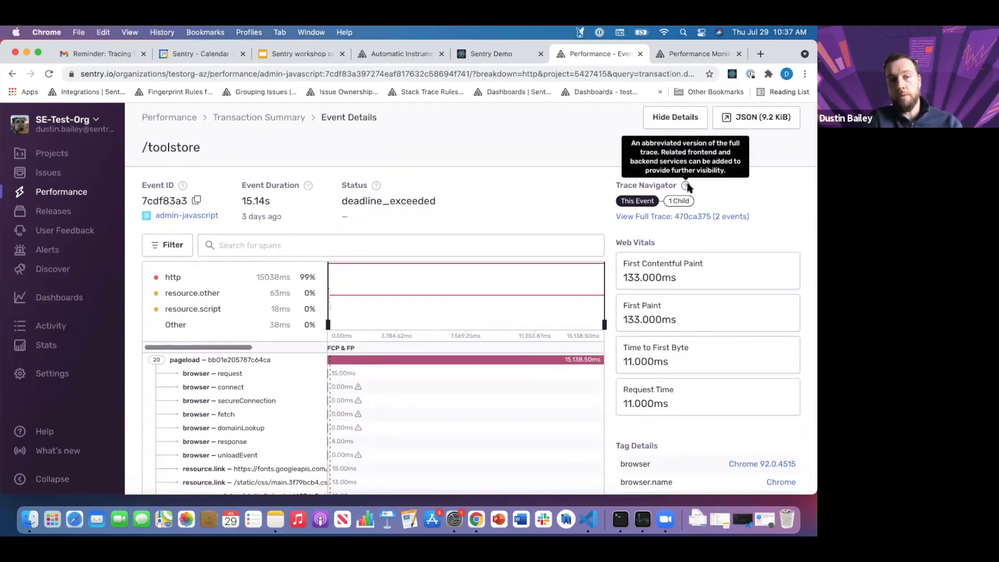
mouse_move(683, 187)
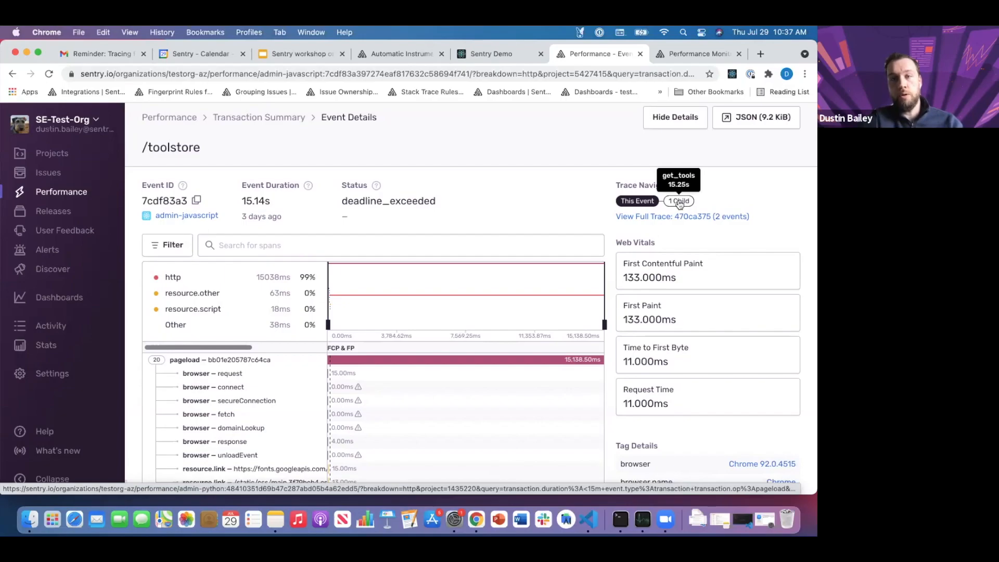
Jump to the get_tools child transaction via '1 Child' in the Trace Navigator
click(678, 201)
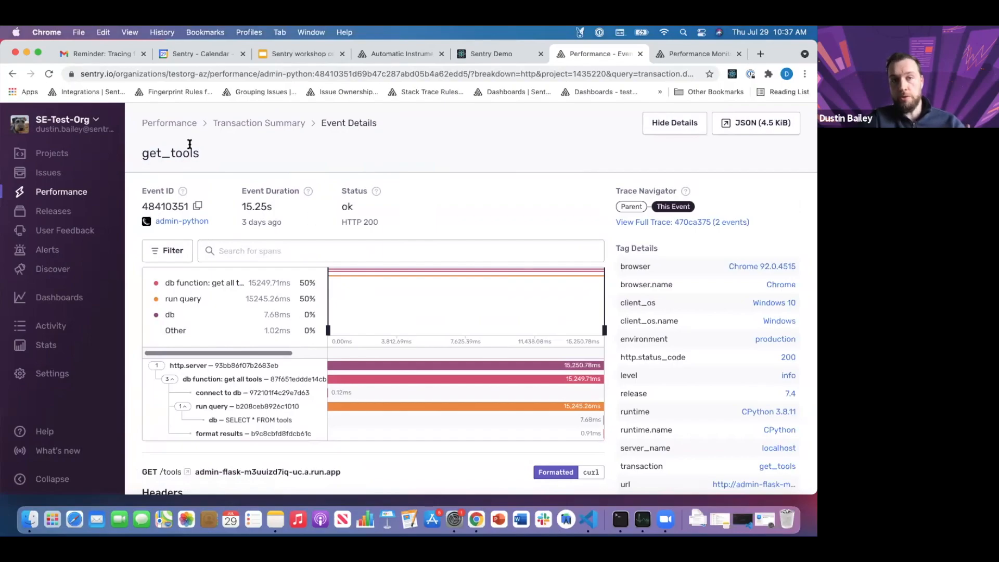
mouse_move(171, 224)
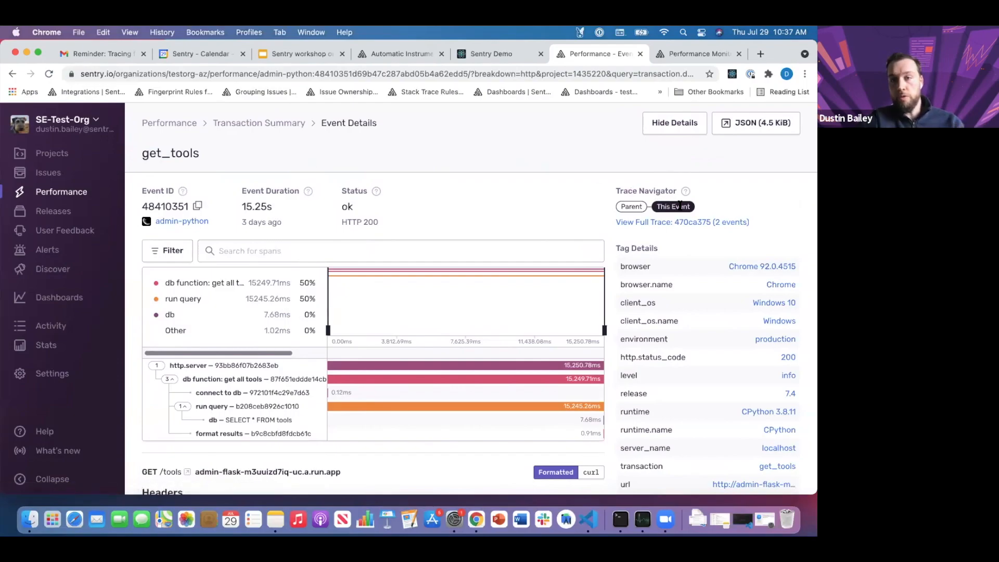
mouse_move(428, 153)
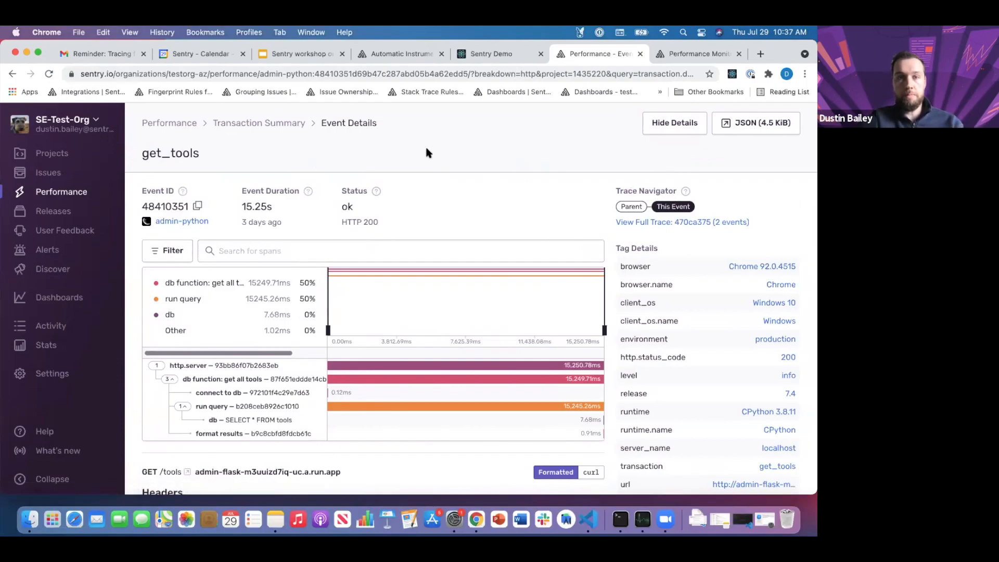
mouse_move(375, 191)
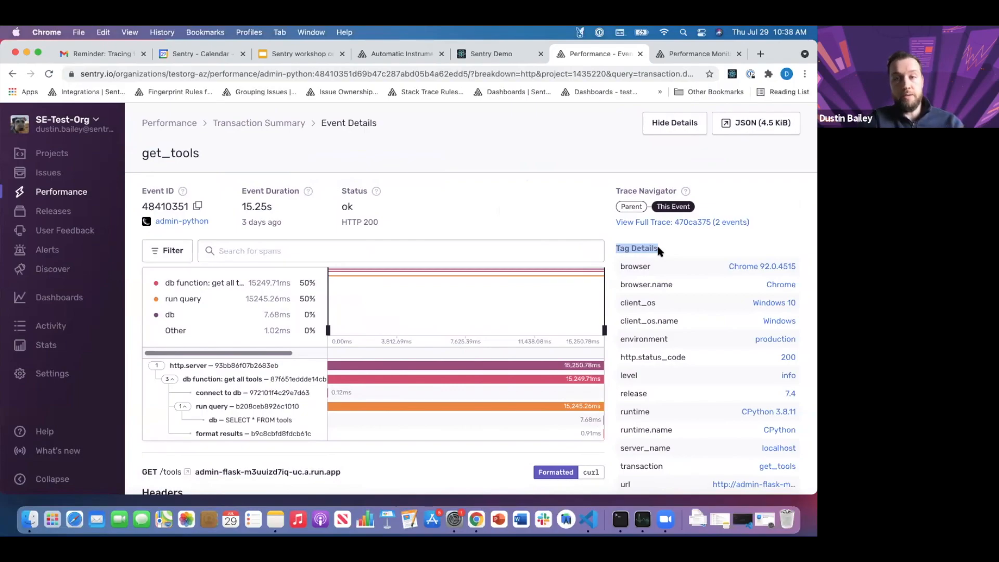
mouse_move(618, 321)
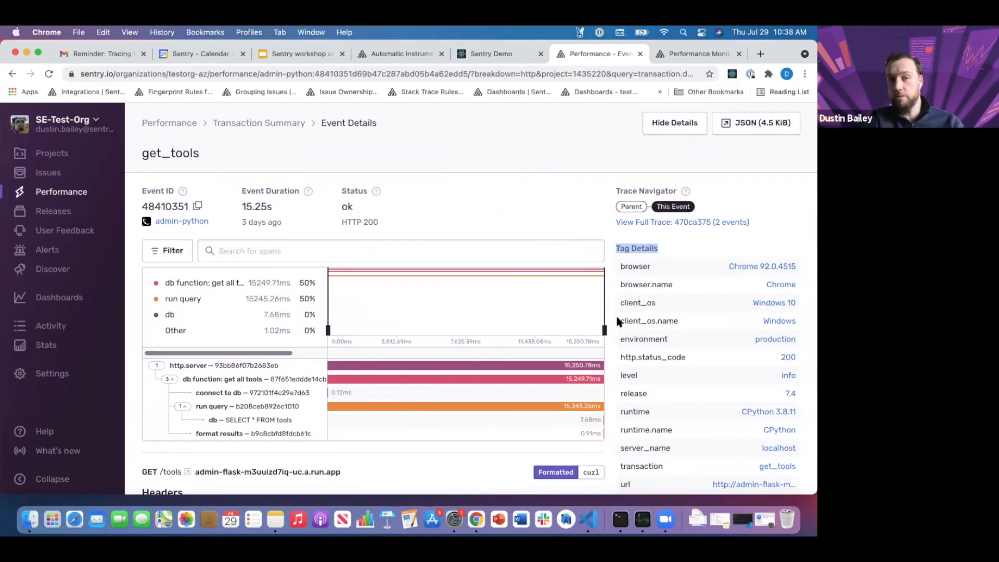
scroll(down, 3)
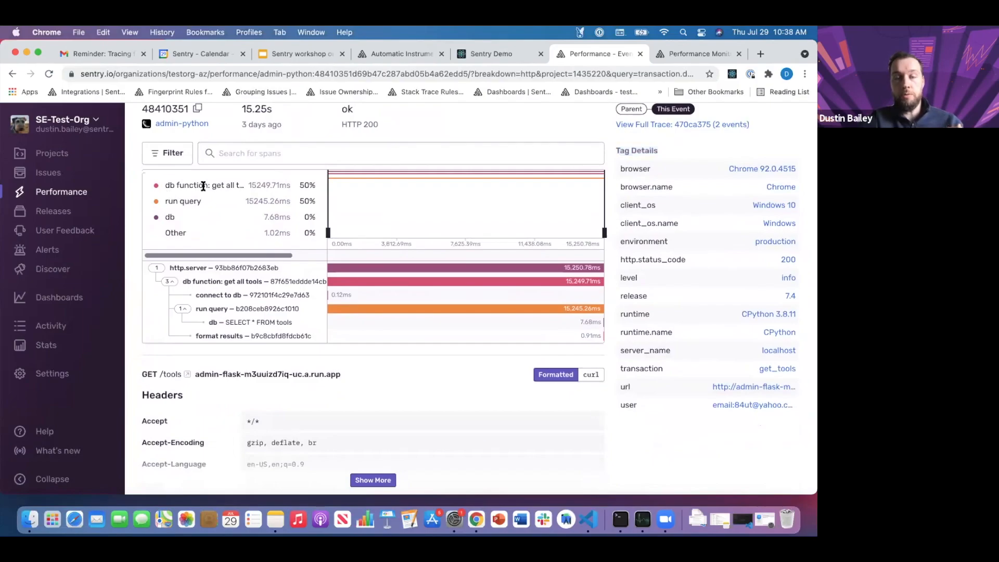
double_click(202, 185)
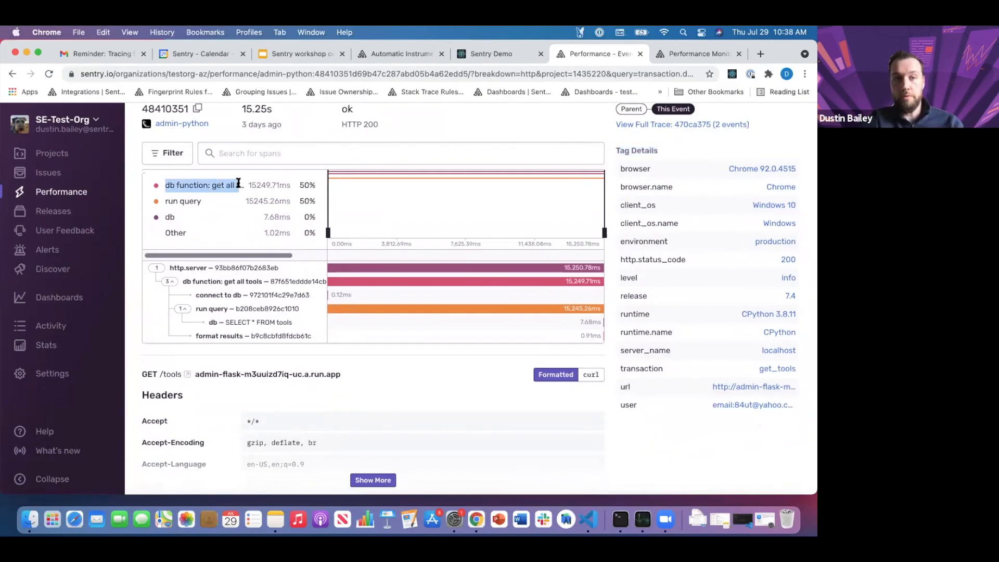
mouse_move(220, 273)
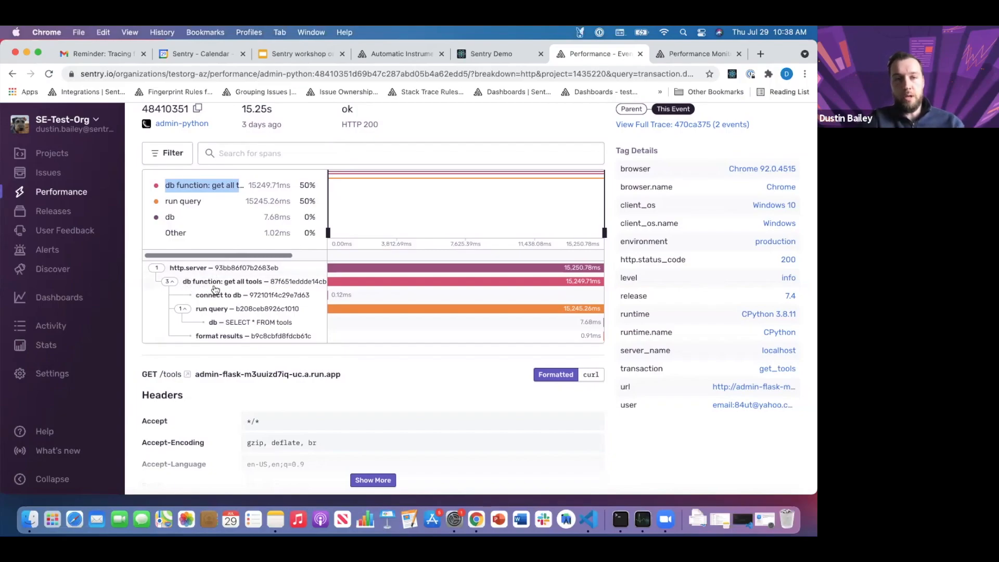
mouse_move(223, 285)
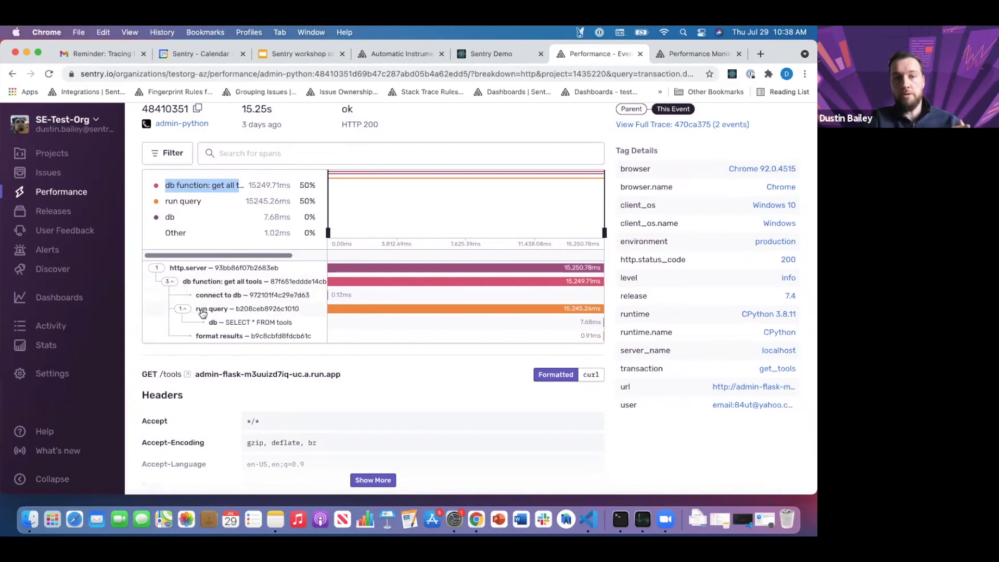
mouse_move(213, 328)
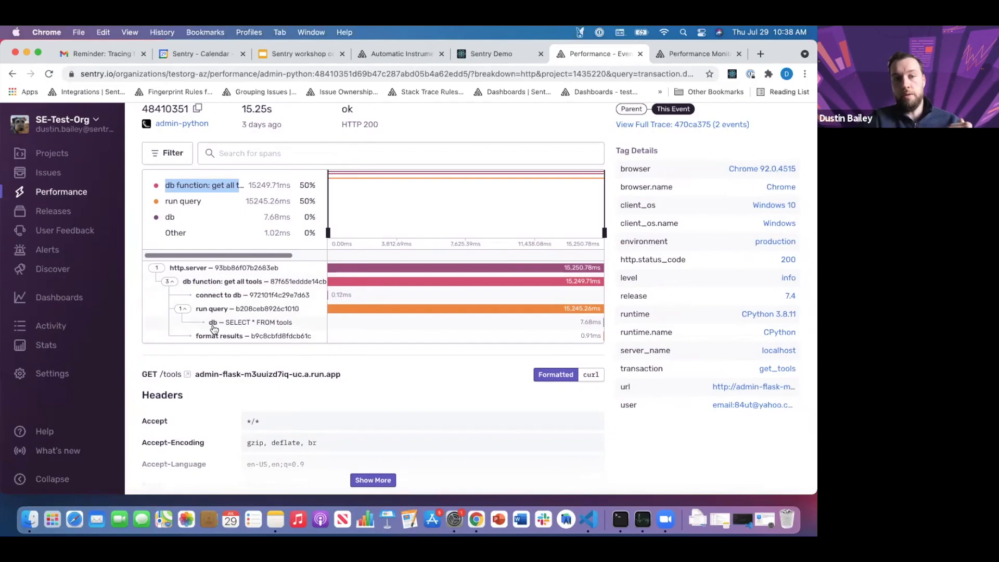
mouse_move(266, 315)
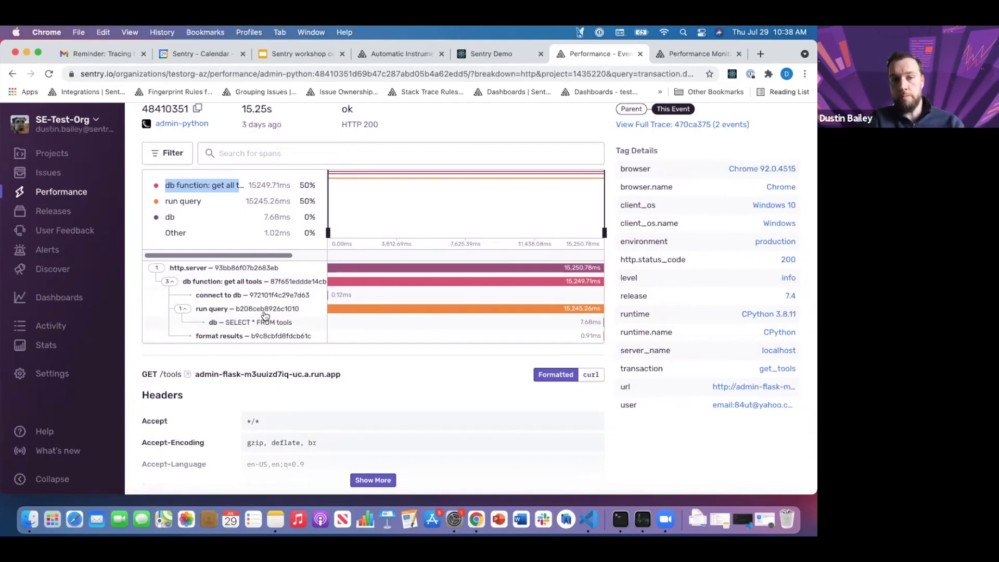
mouse_move(554, 317)
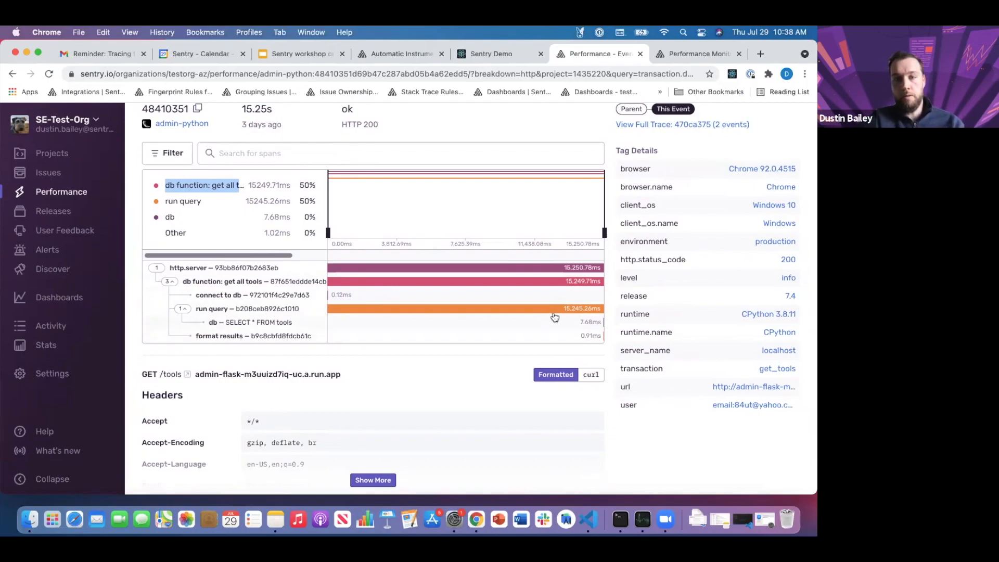
mouse_move(565, 313)
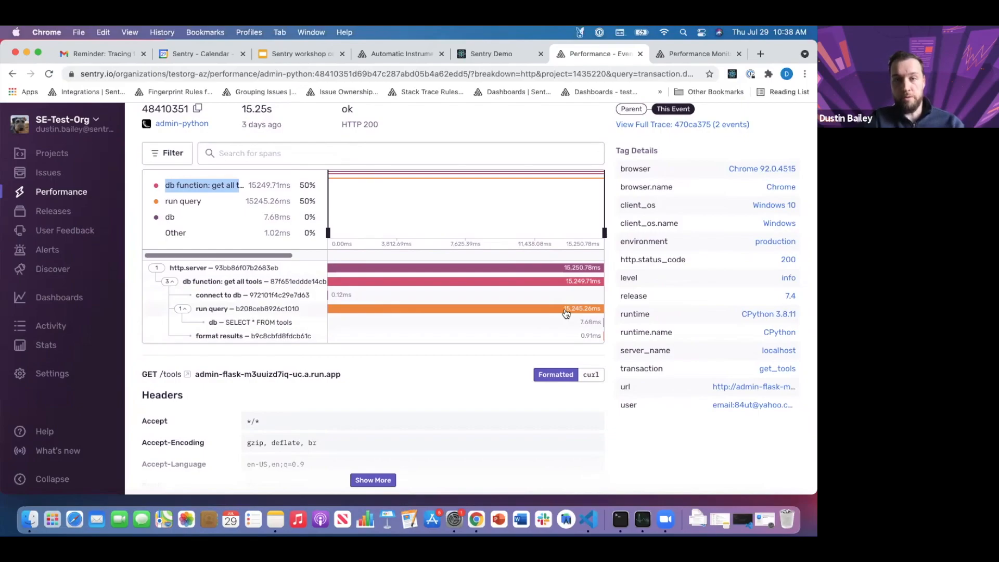
mouse_move(358, 311)
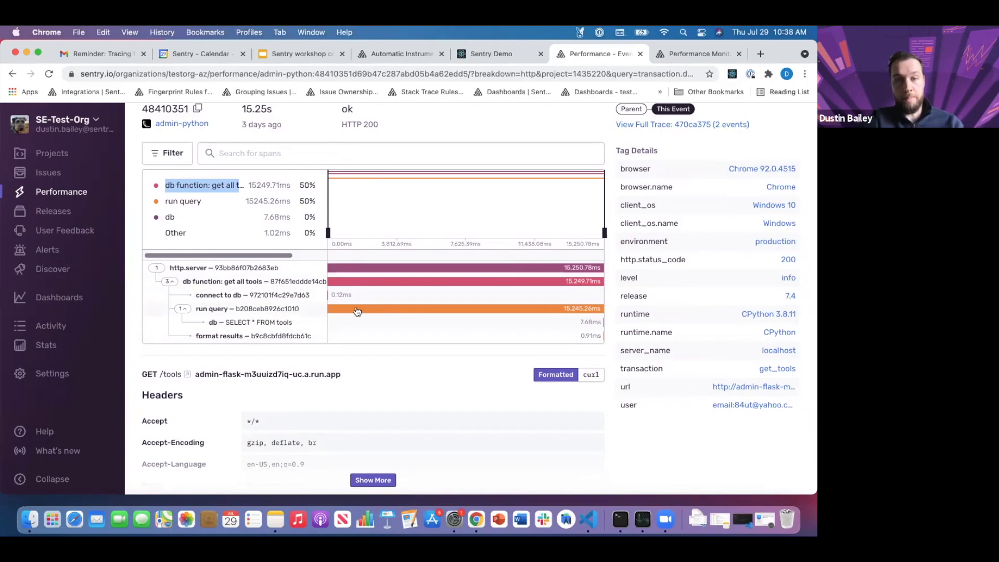
mouse_move(289, 323)
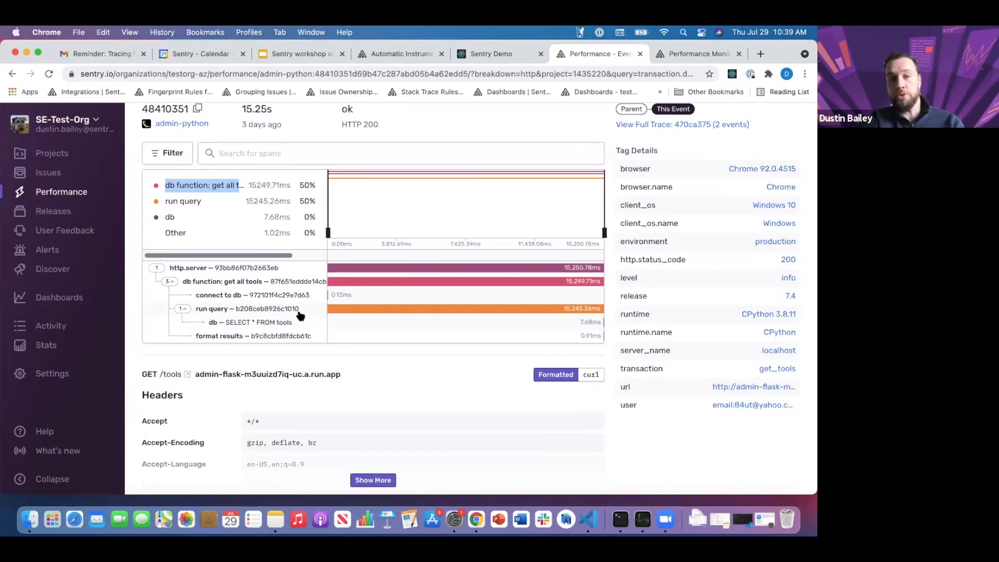
mouse_move(425, 359)
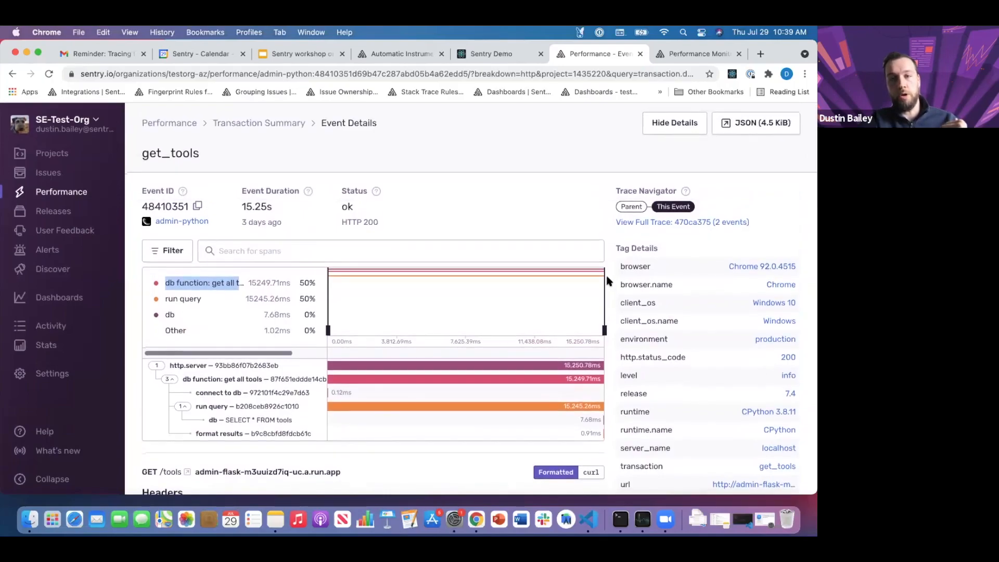
mouse_move(627, 225)
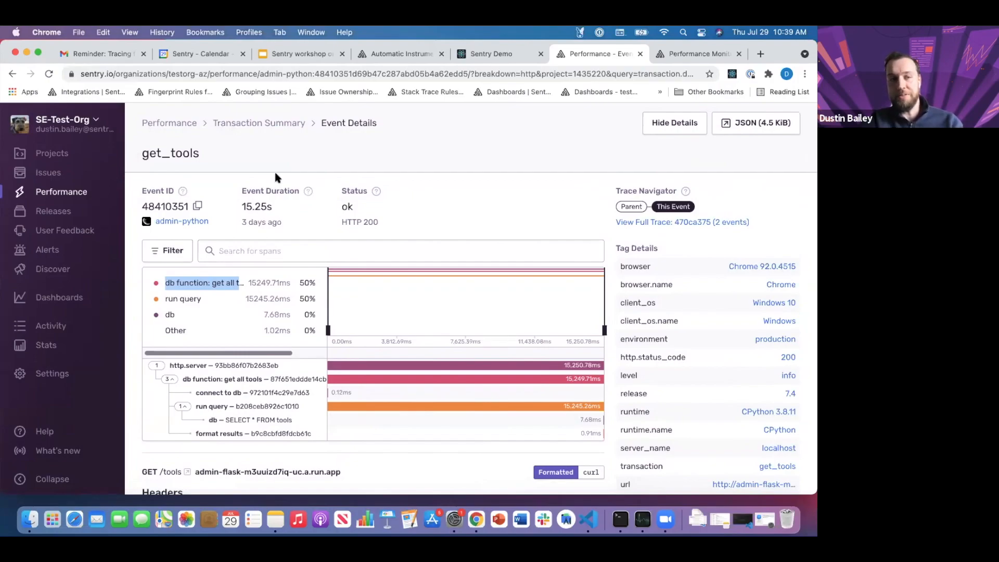
Return to the admin-python Performance landing page via the Performance breadcrumb
click(168, 124)
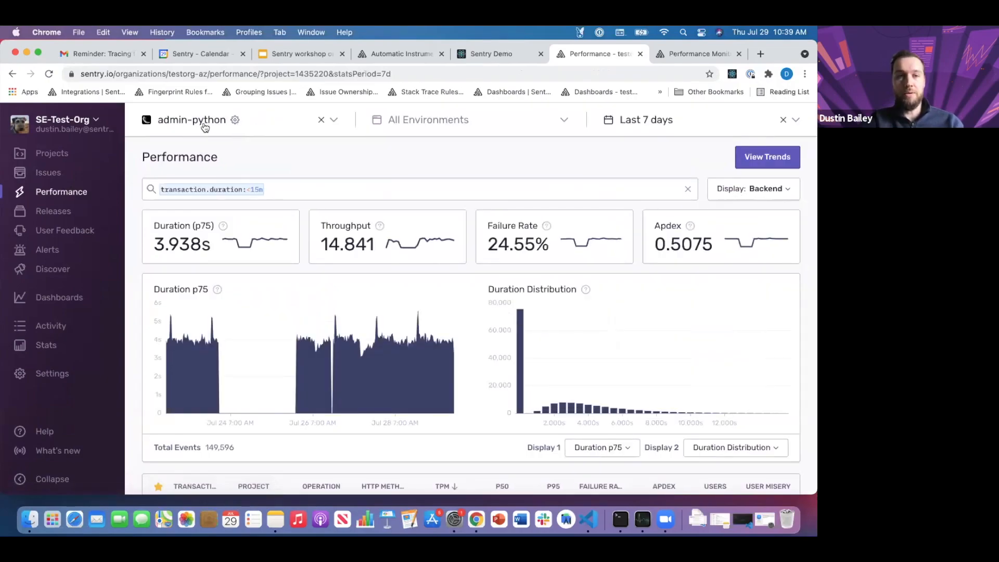
Show admin-javascript's Frontend (Other) transactions and go into the checkout transaction summary
click(192, 120)
text(admin)
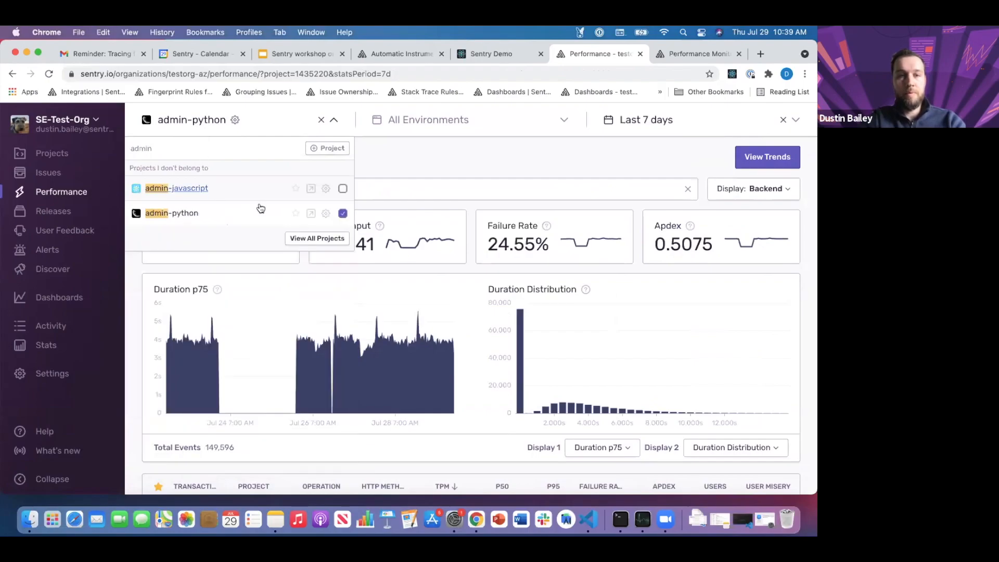
click(176, 188)
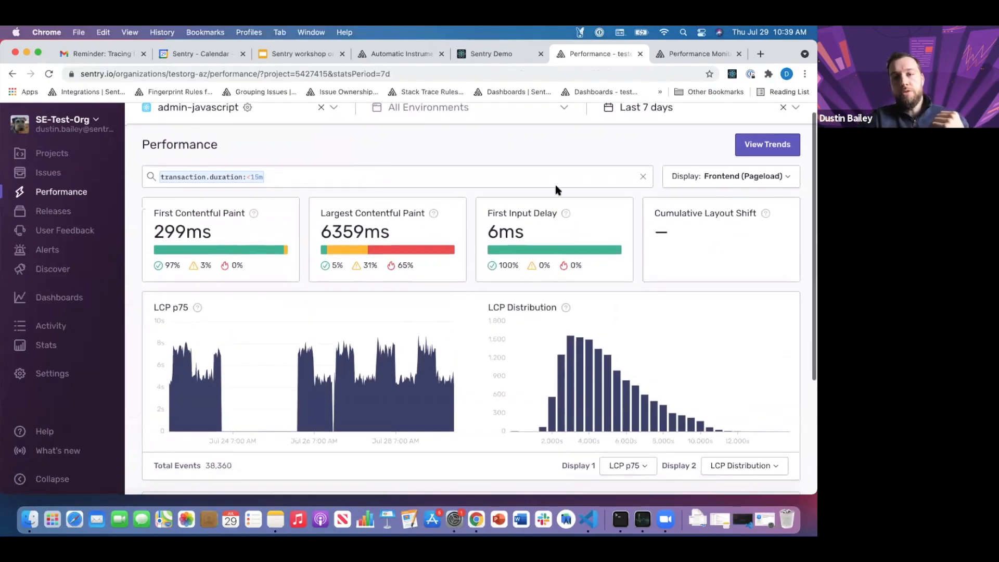
click(729, 176)
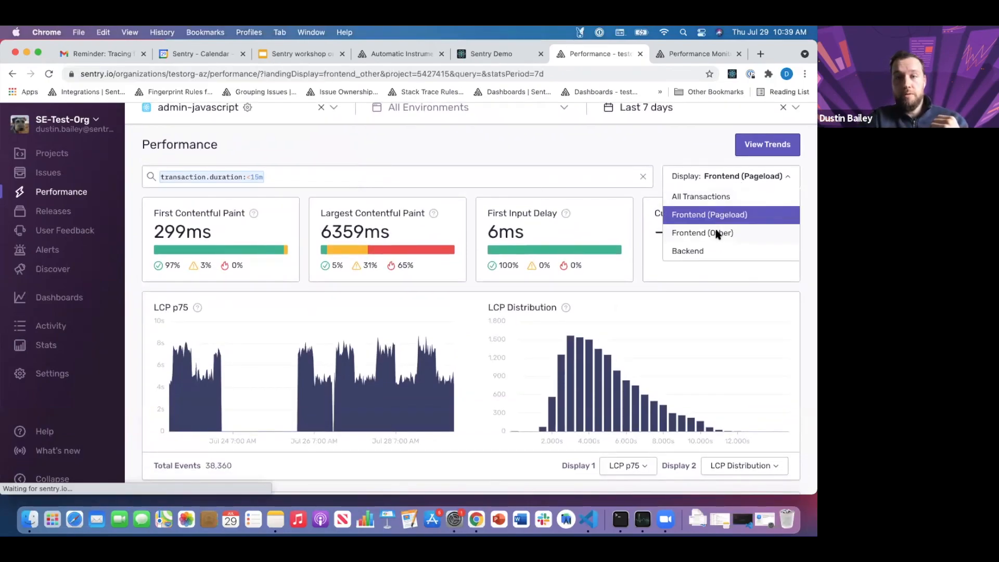
click(702, 233)
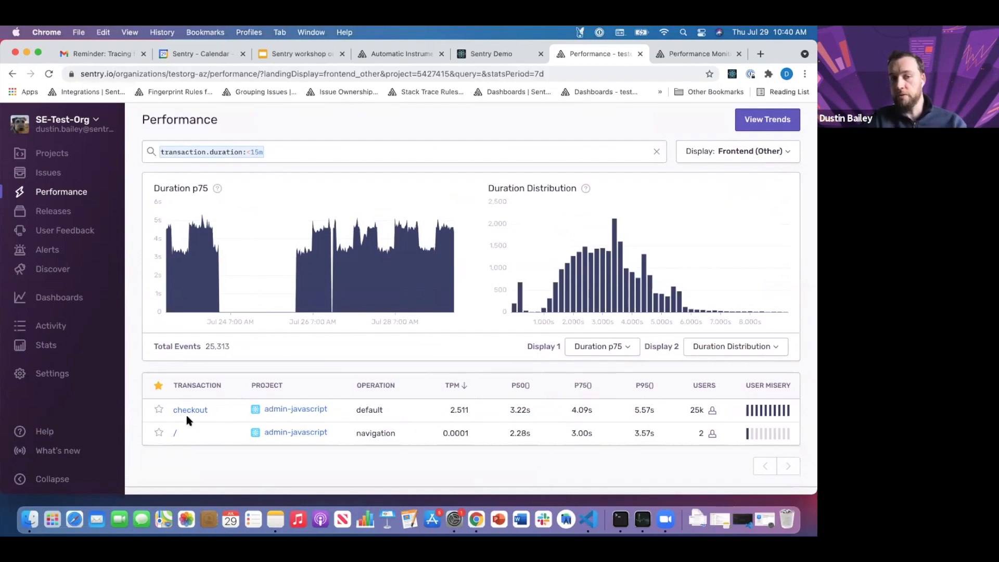
mouse_move(184, 412)
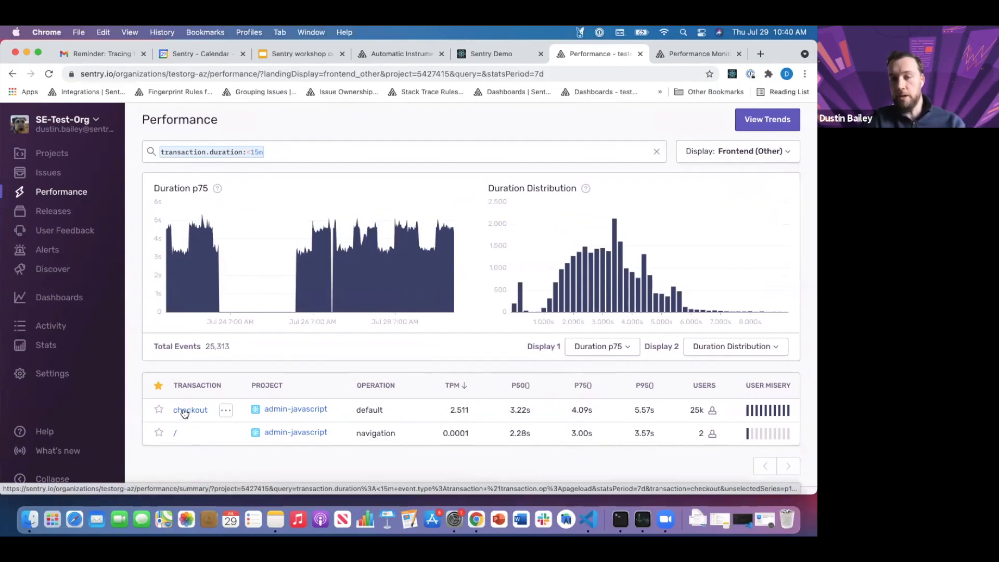
mouse_move(757, 411)
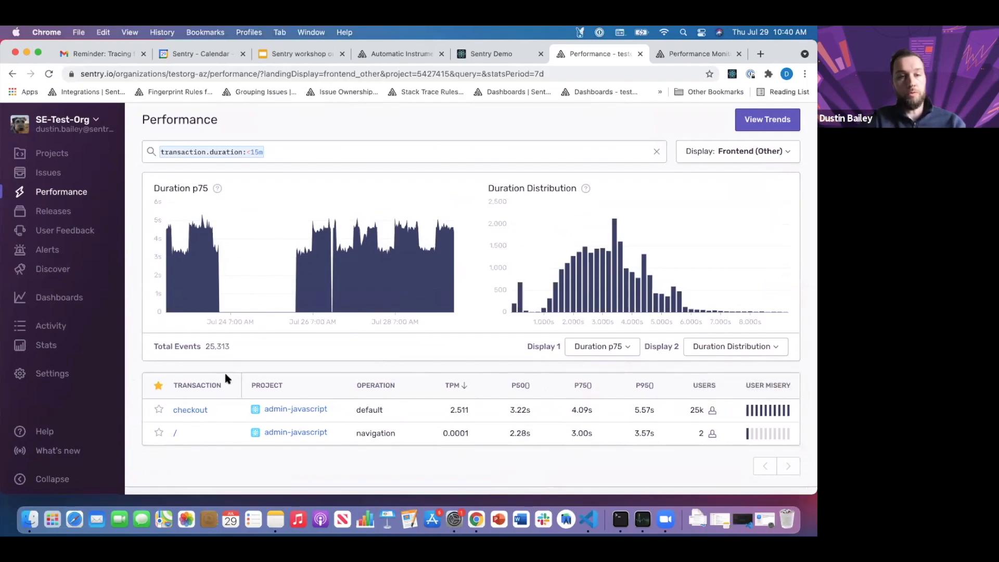
click(190, 410)
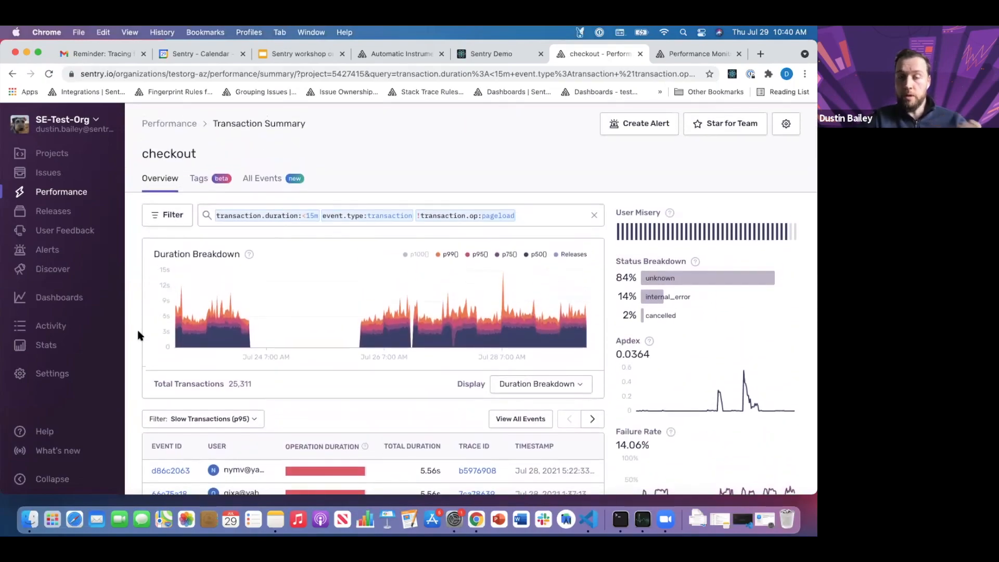
Filter the checkout summary with browser.name:Chrome, leaving 11,087 Chrome transactions
click(554, 215)
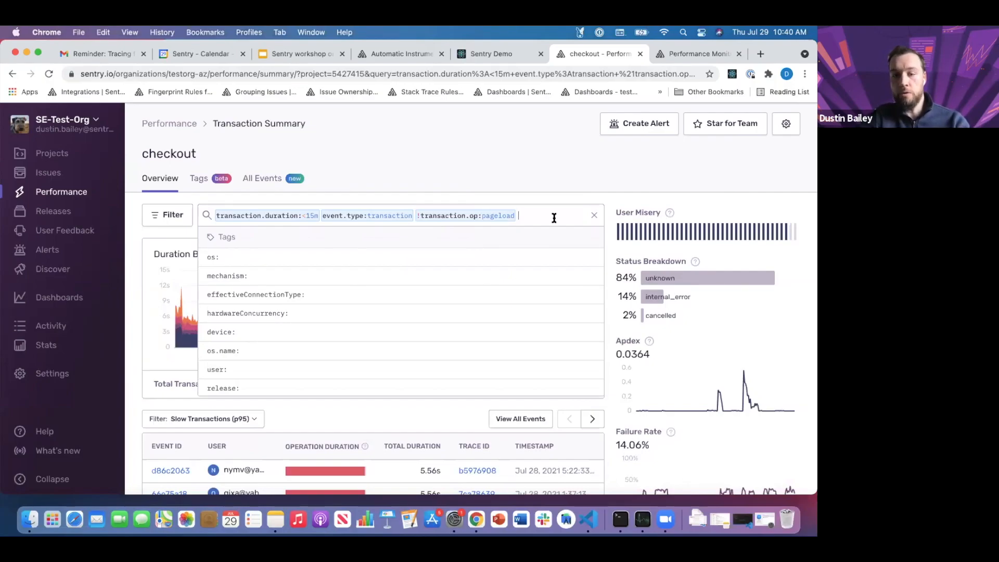
text(browser.name:)
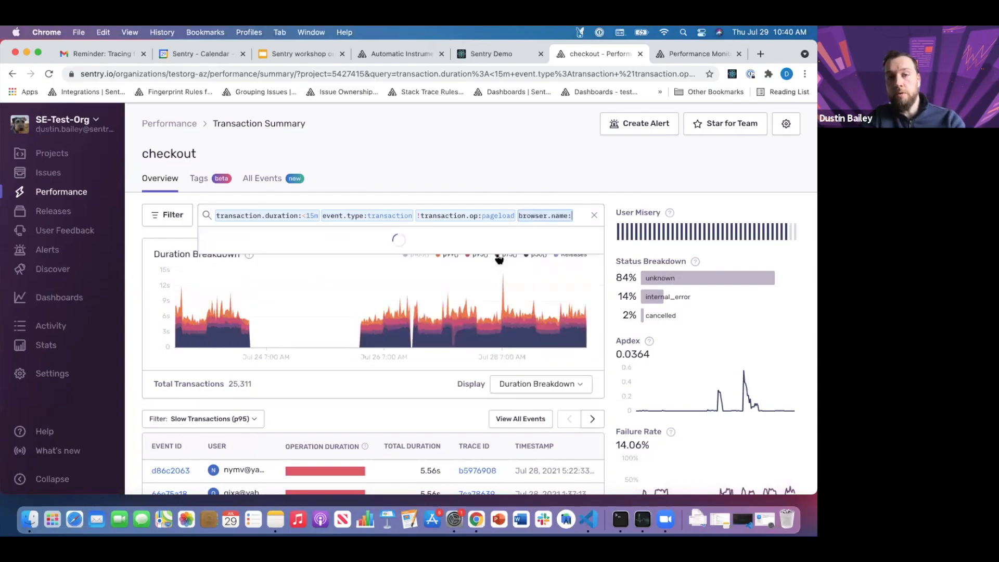
text(Chrome)
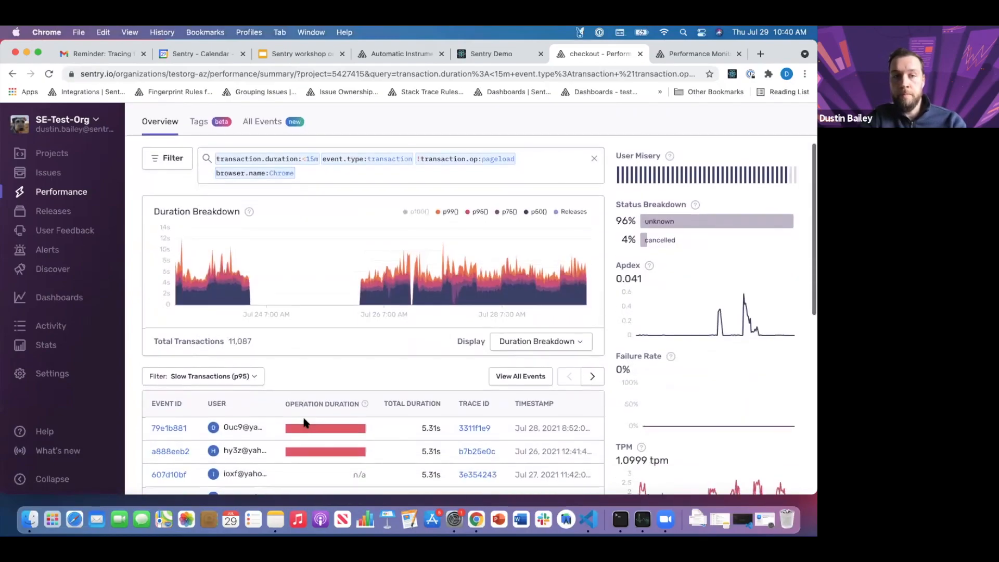
Break the Chrome checkout transactions down by http operations instead of resource
click(168, 158)
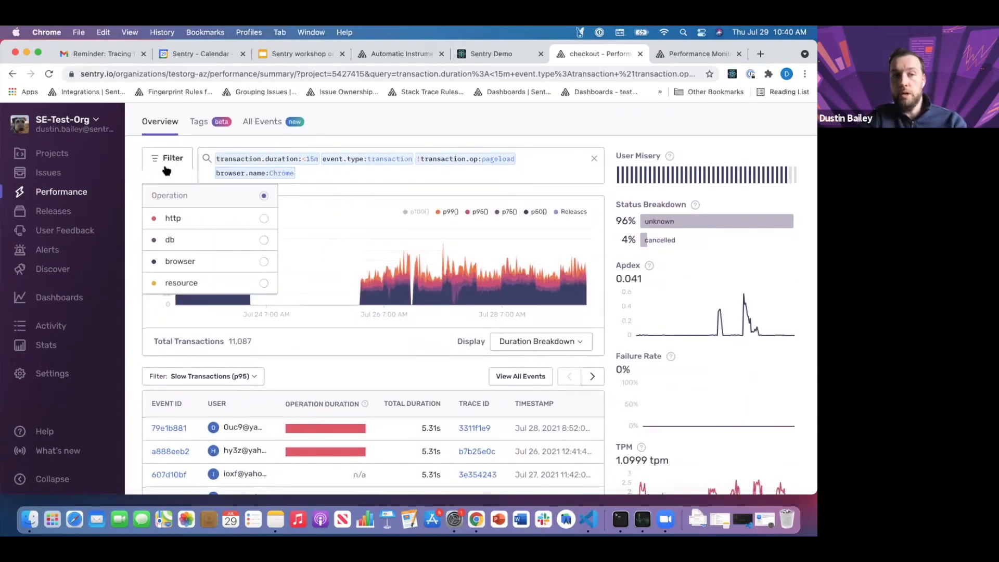
mouse_move(167, 242)
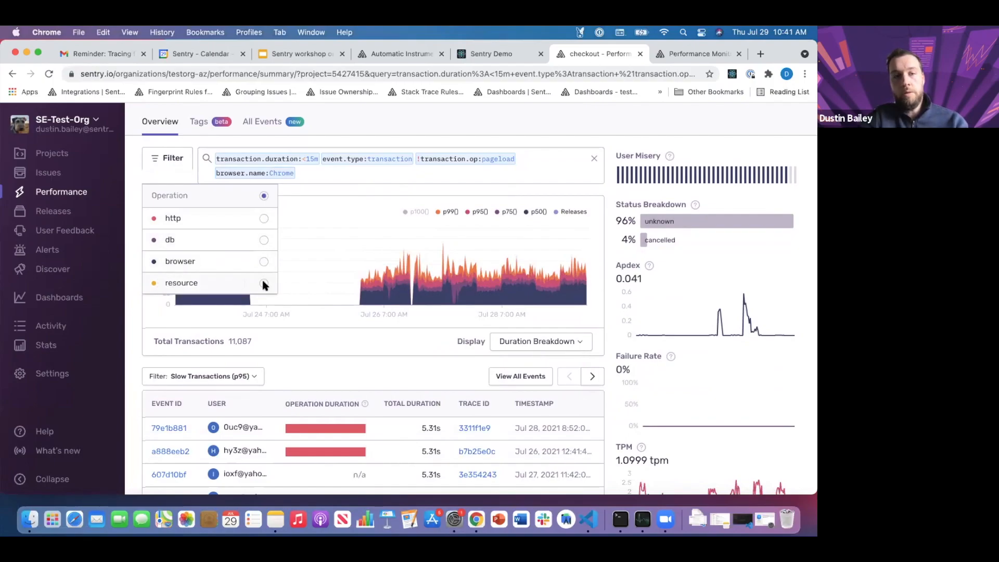
click(263, 283)
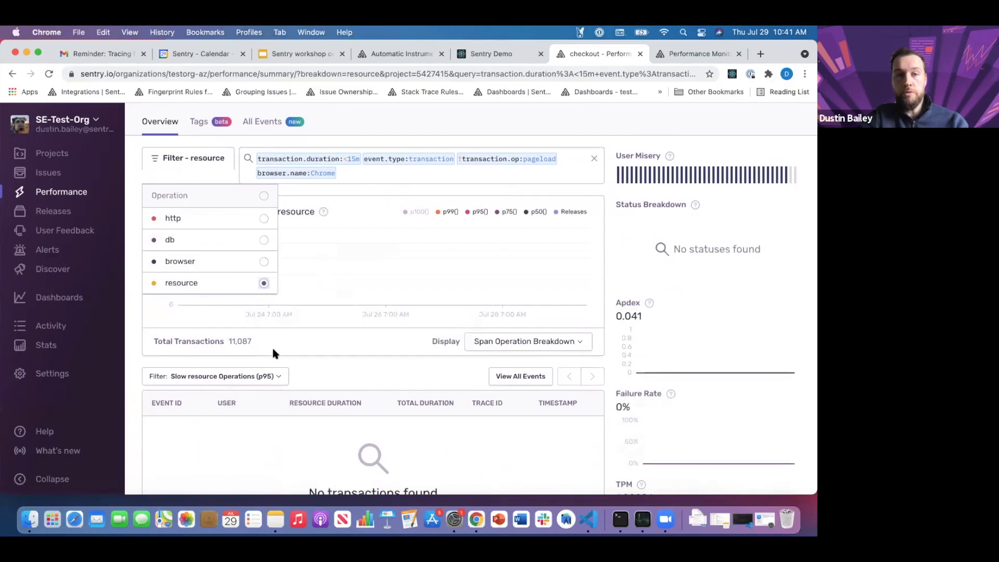
mouse_move(264, 206)
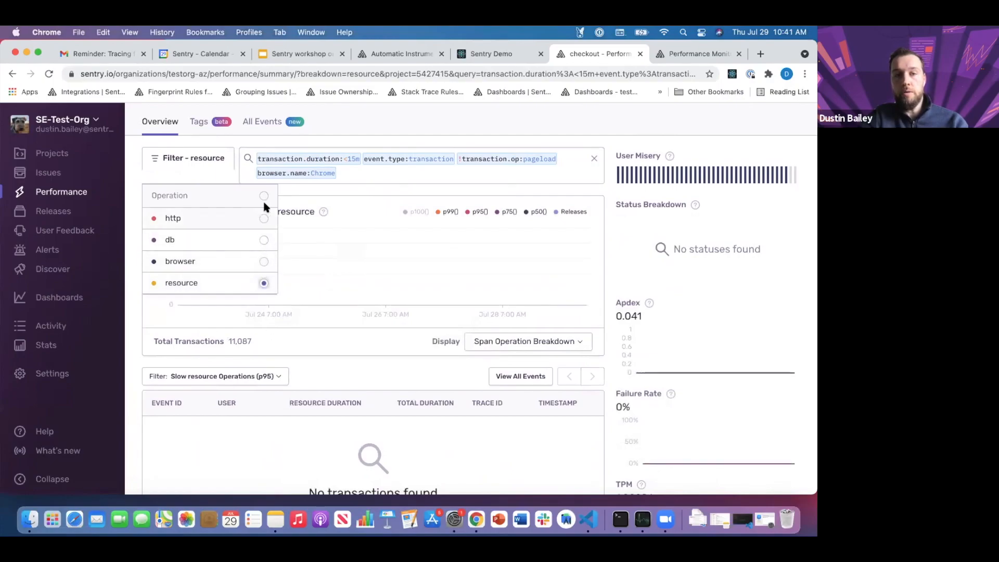
click(263, 218)
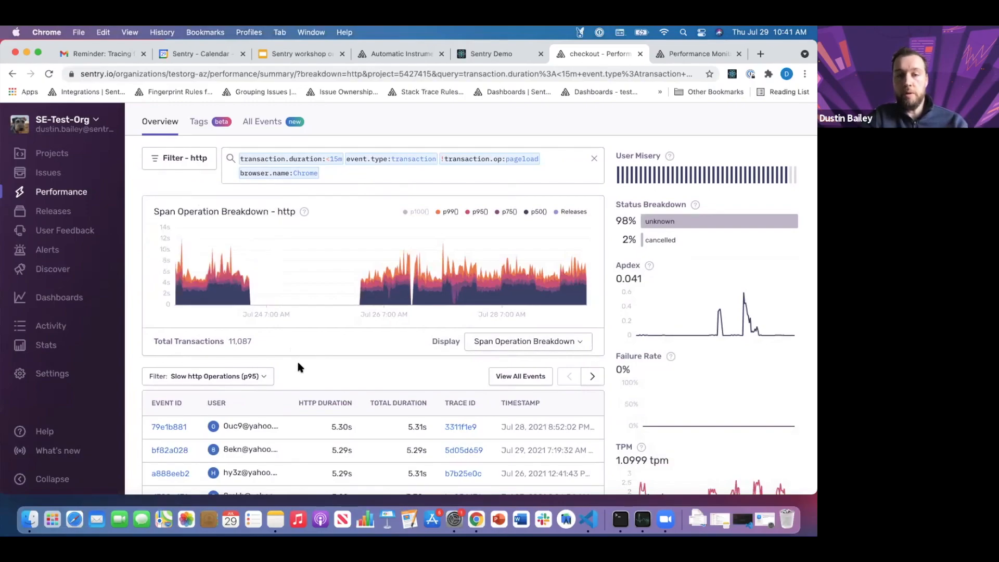
scroll(down, 3)
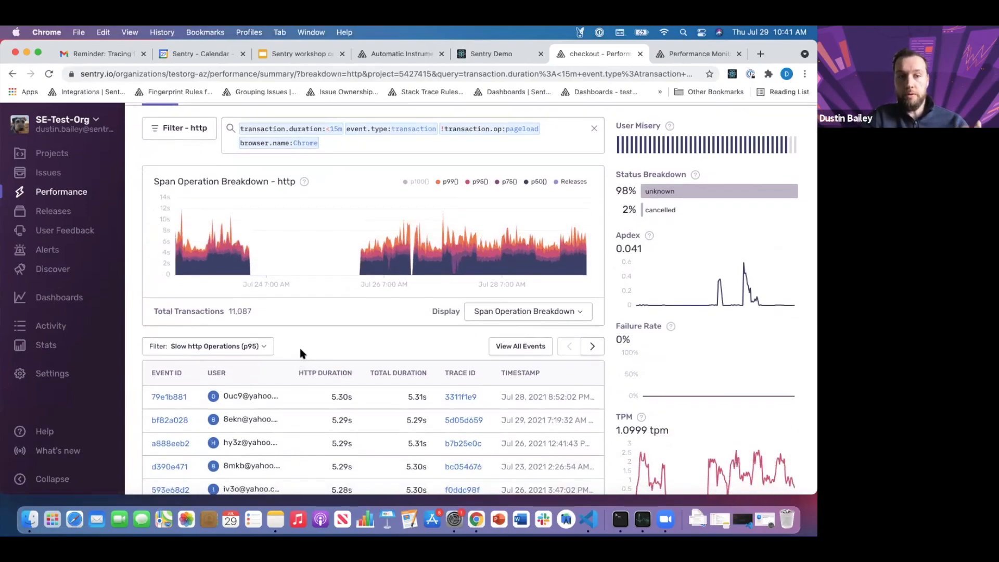
From the slow http operations list, reach a 4.92s checkout event with a 4,911ms http POST span
click(216, 346)
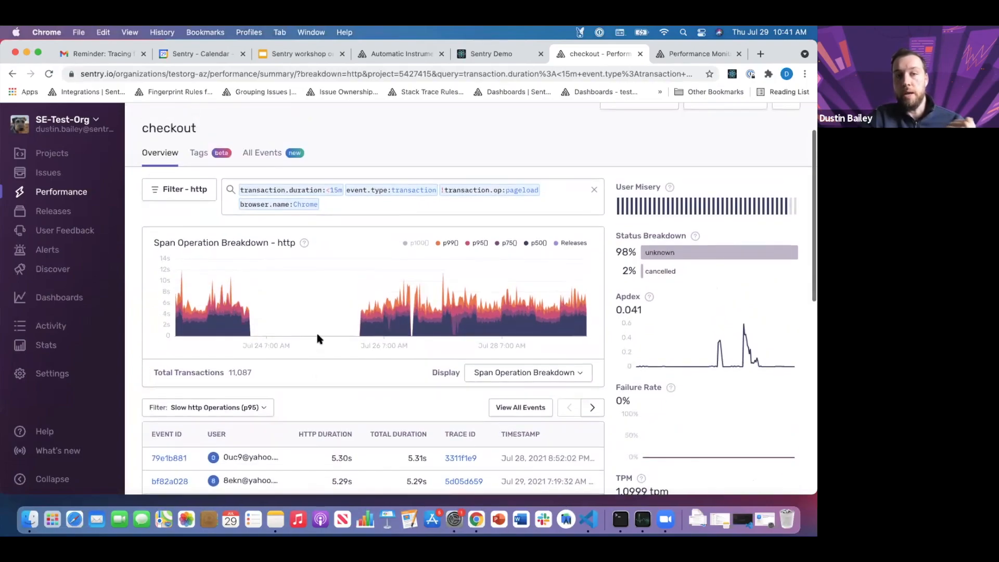
mouse_move(263, 336)
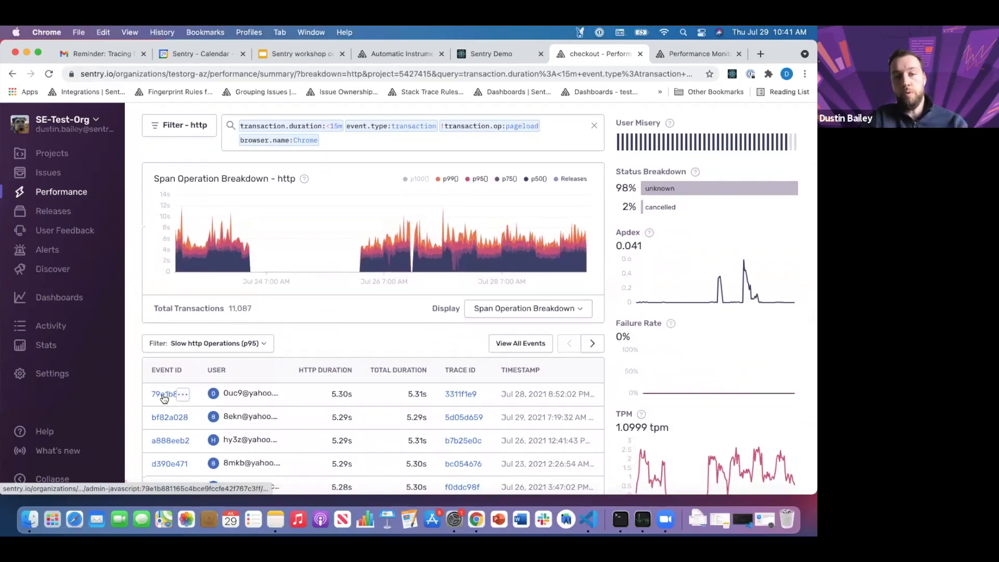
click(164, 394)
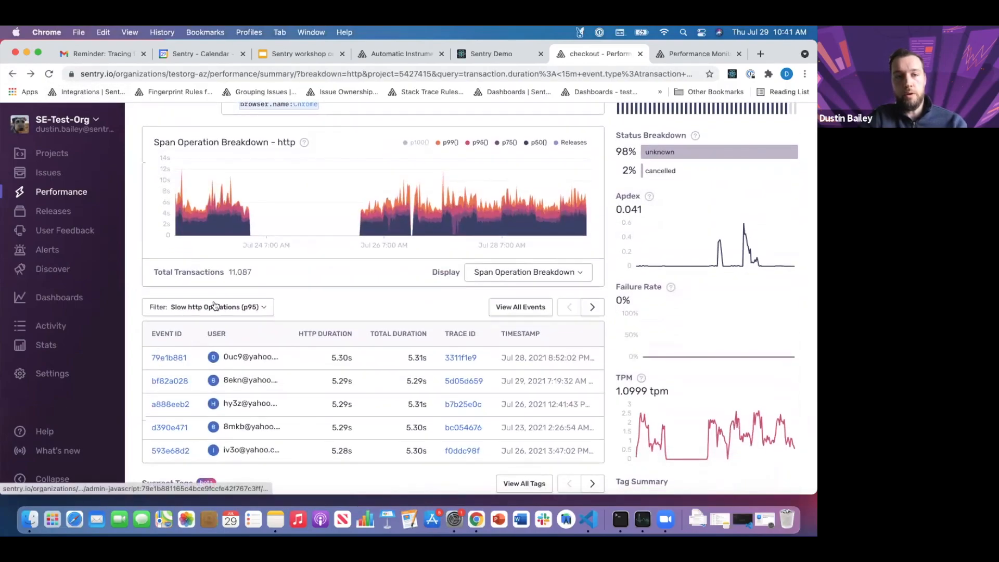
click(208, 307)
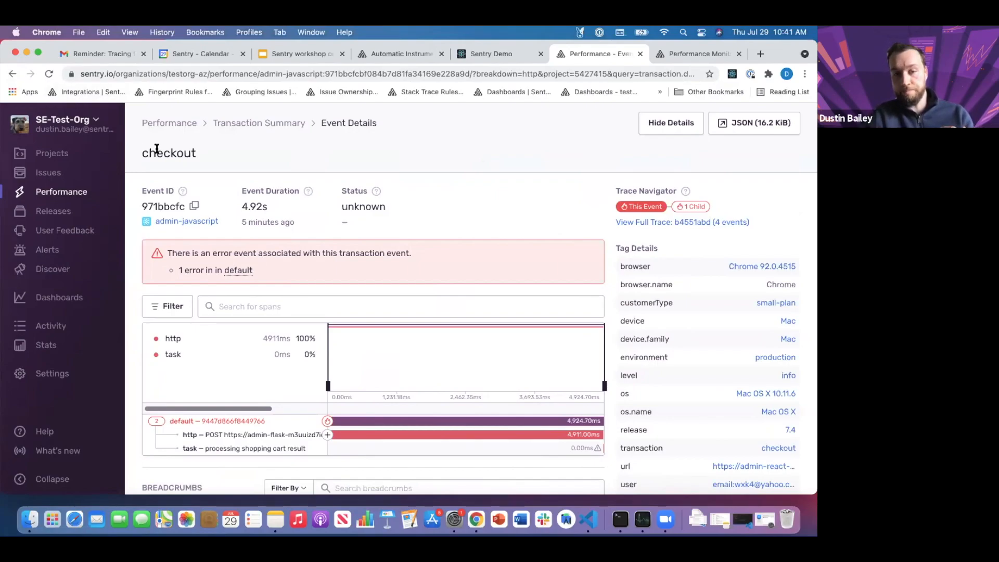
mouse_move(646, 210)
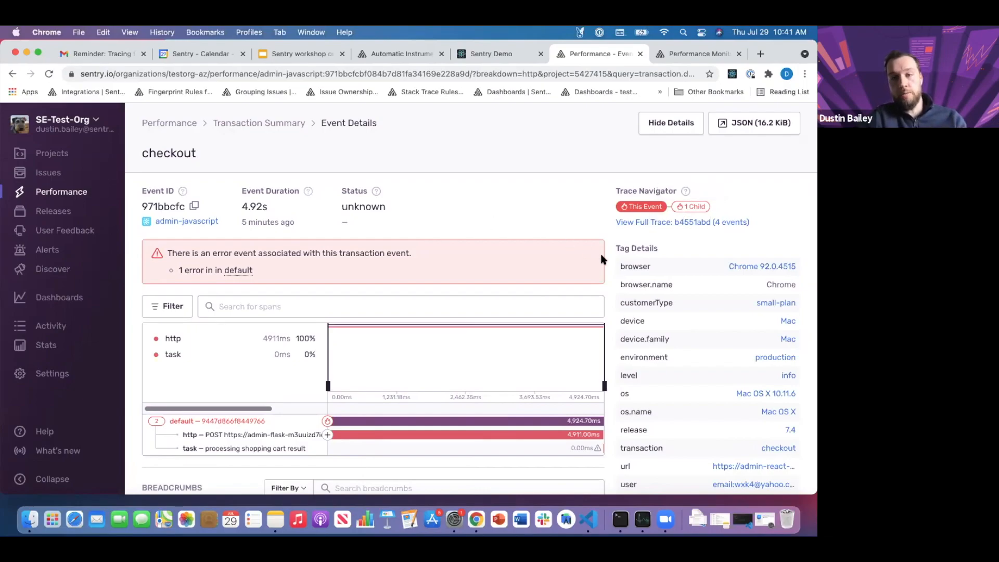
Expand the event's default root span to reveal the 'Error: 500 - INTERNAL SERVER ERROR' event
scroll(down, 3)
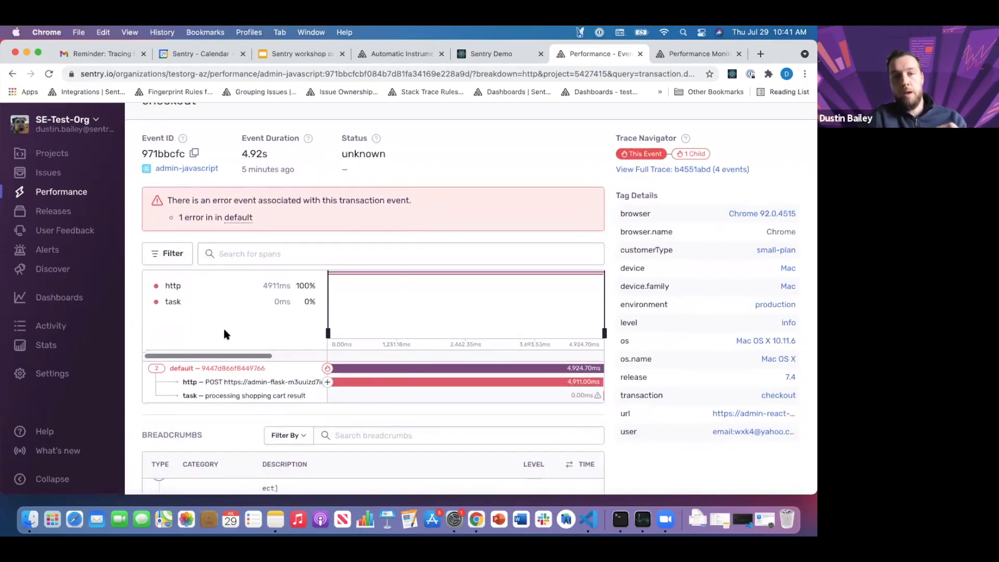
mouse_move(187, 355)
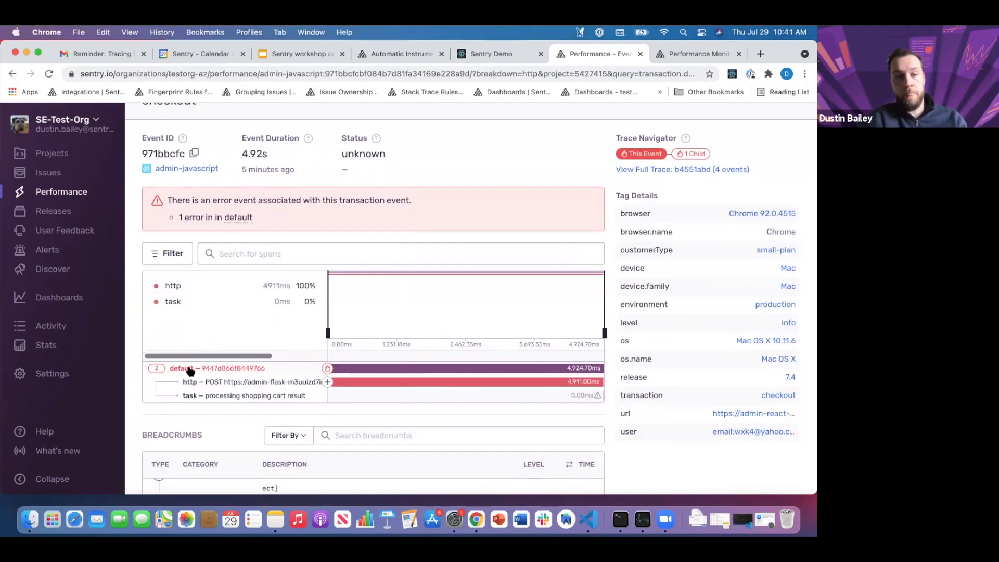
click(183, 368)
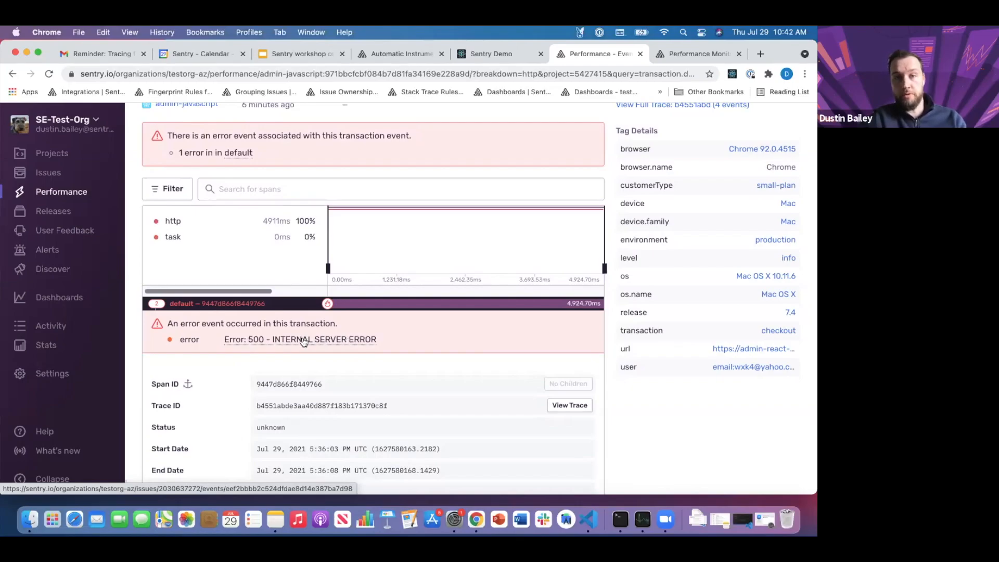
Go into the 500 Internal Server Error issue and review its suspect commit, tags and ShoppingCart.js stack trace
click(299, 339)
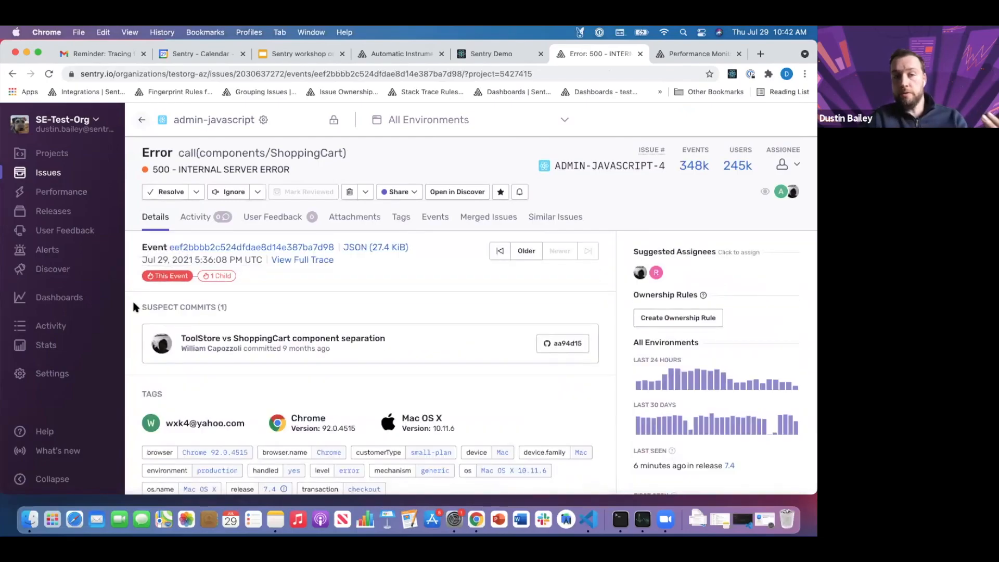
mouse_move(501, 192)
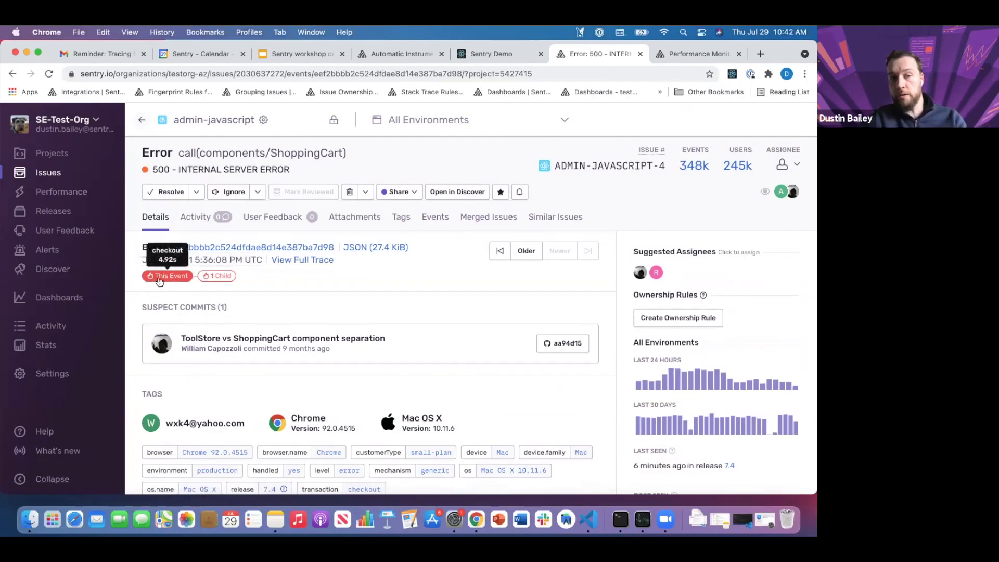
mouse_move(160, 291)
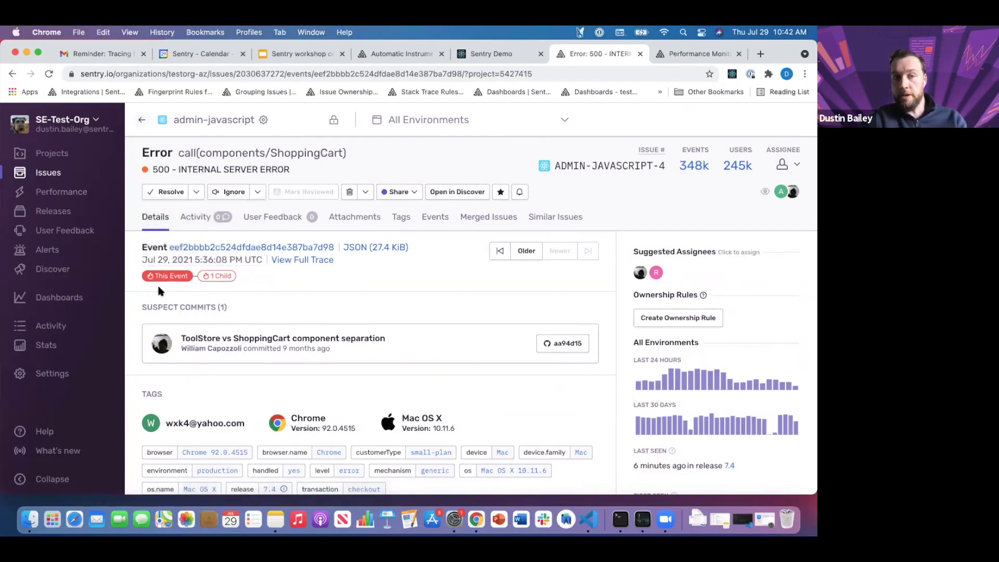
mouse_move(162, 279)
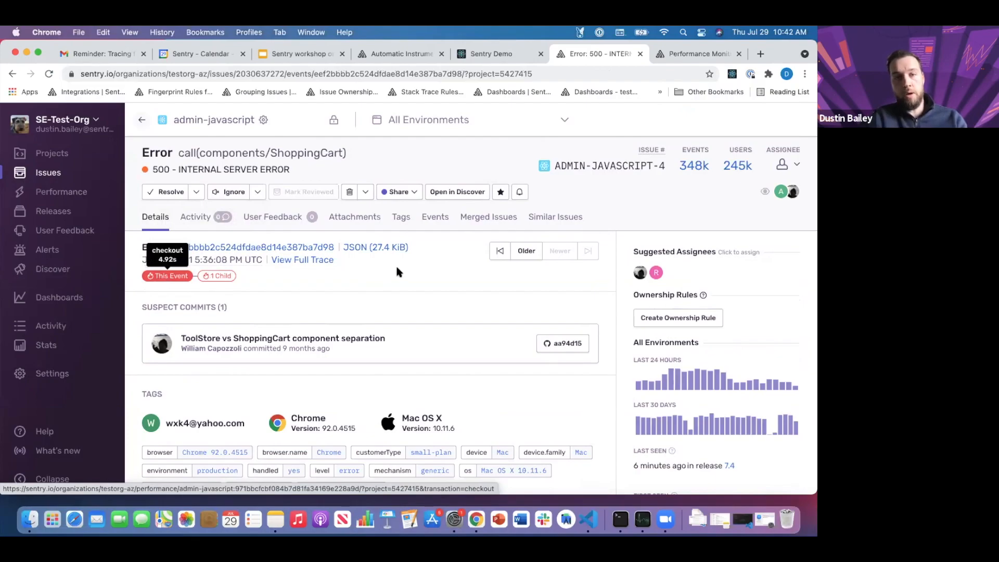
mouse_move(596, 295)
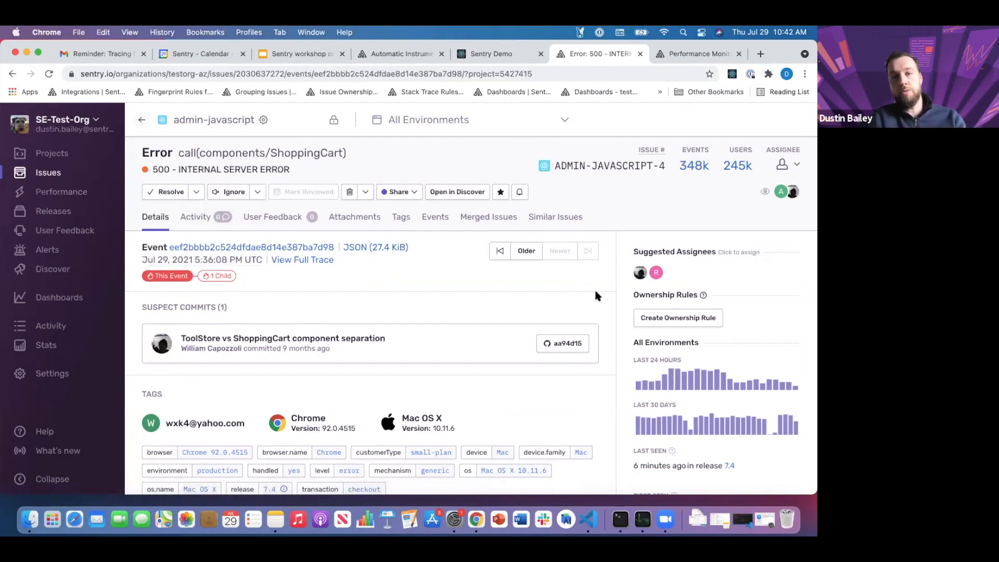
scroll(down, 3)
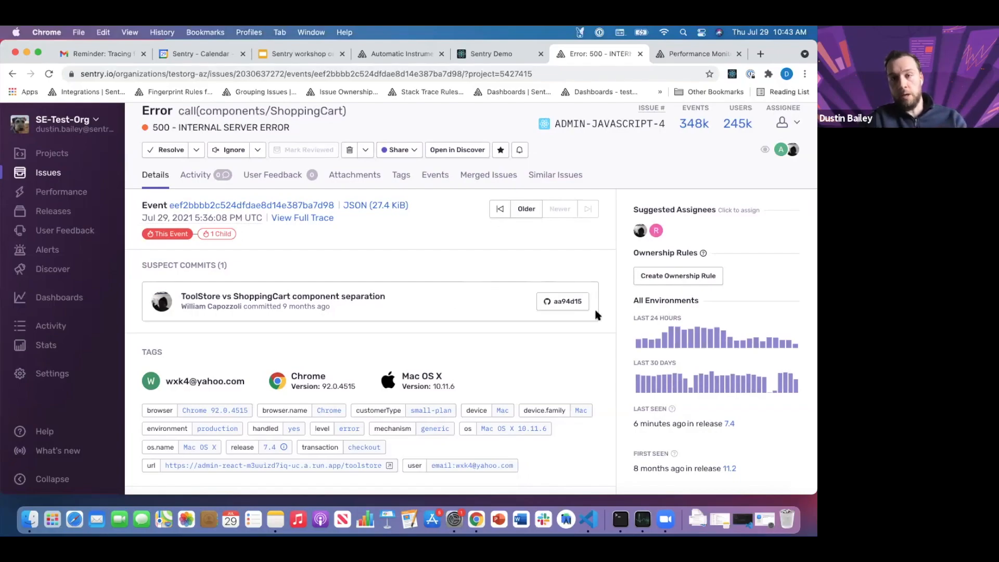
scroll(down, 3)
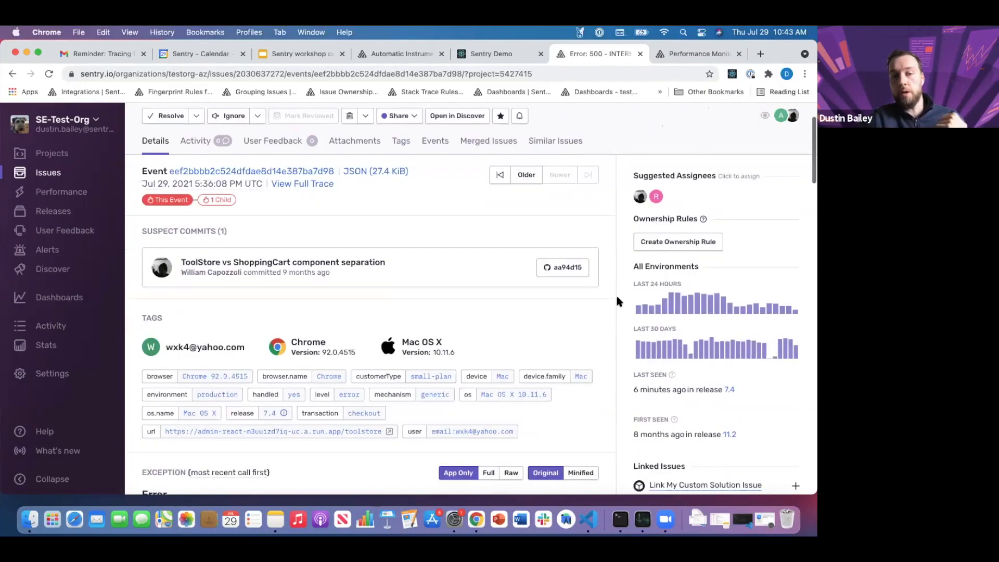
scroll(down, 3)
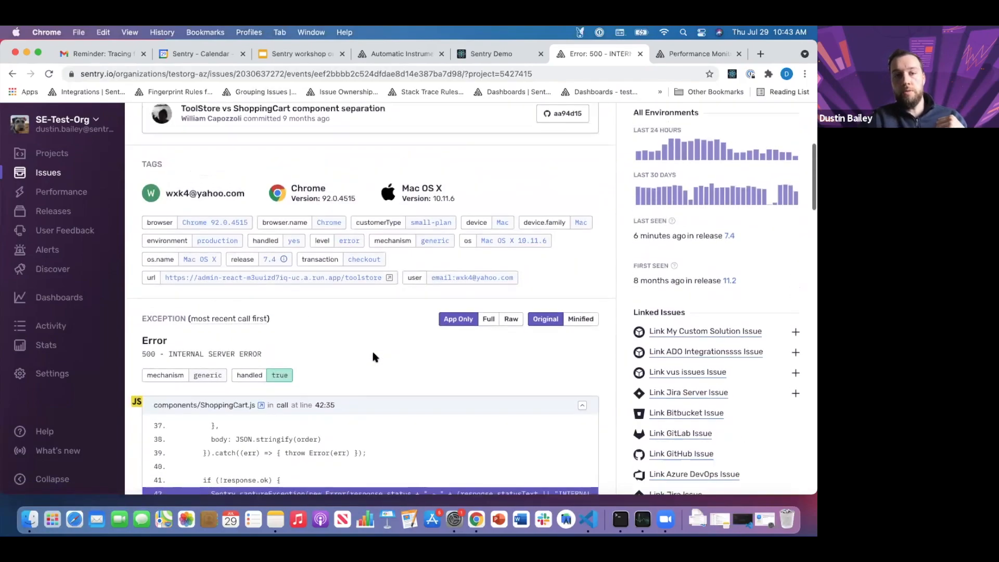
scroll(down, 3)
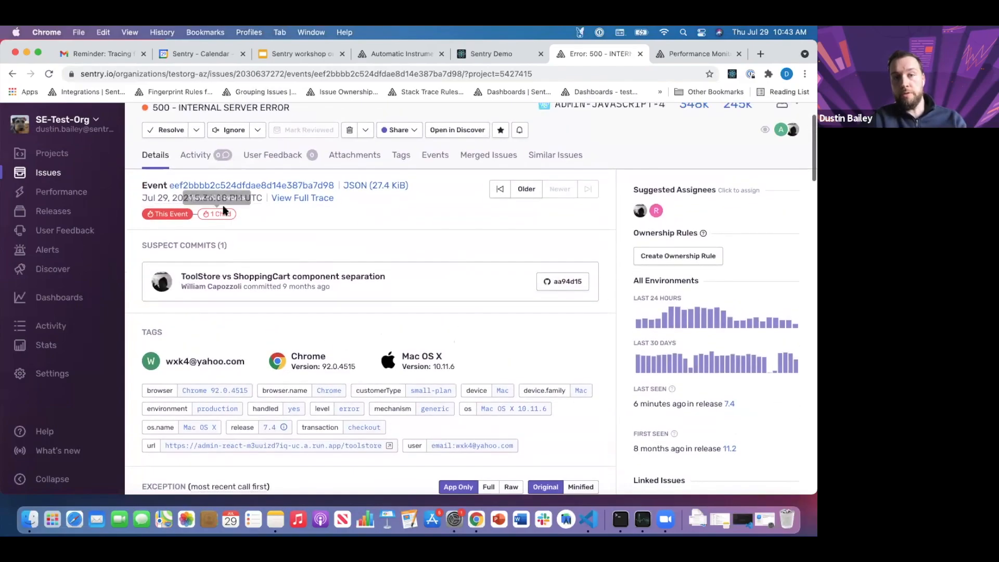
mouse_move(221, 214)
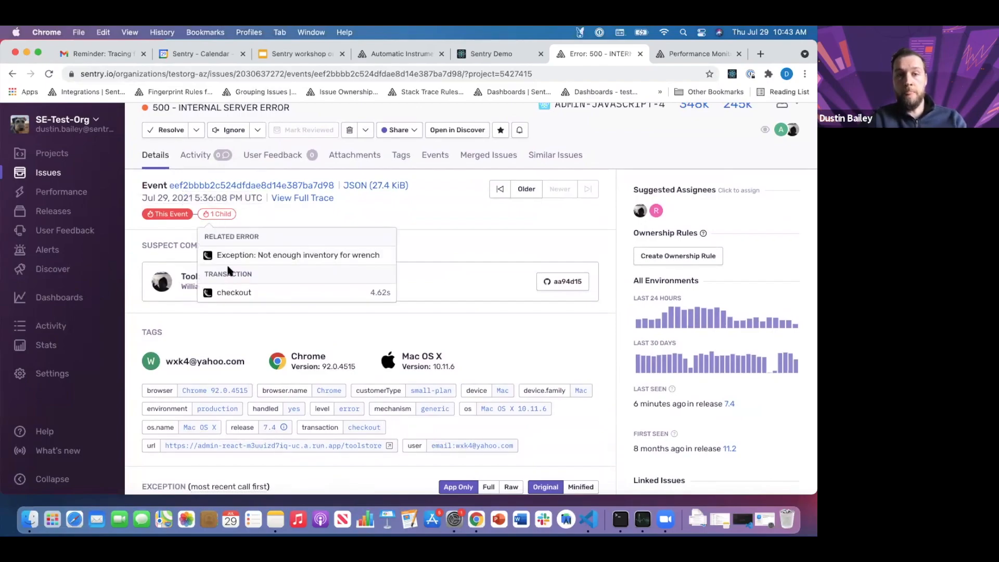
Follow the child back-end checkout transaction (admin-python, 4.62s, internal_error) down to its span waterfall
click(234, 292)
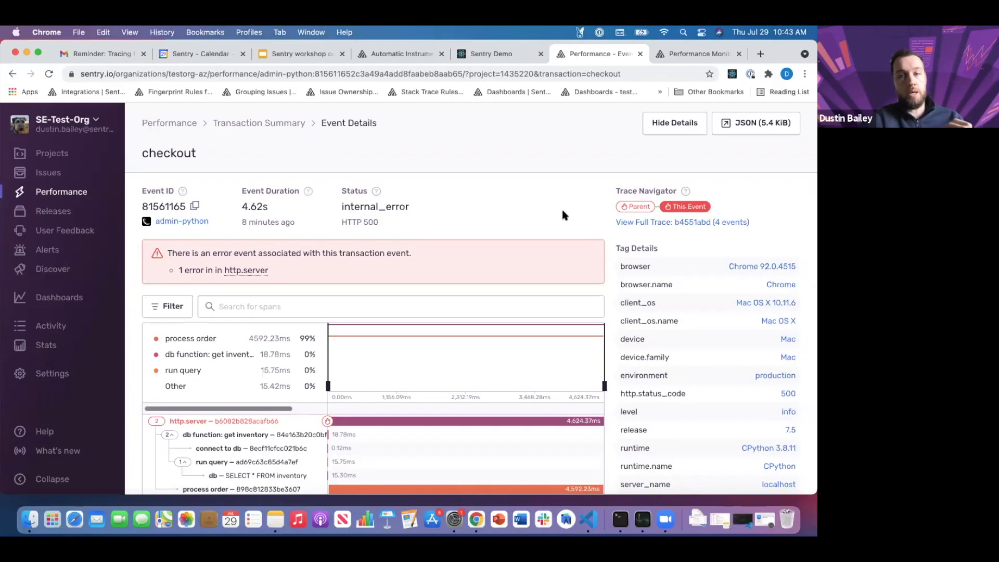
scroll(down, 3)
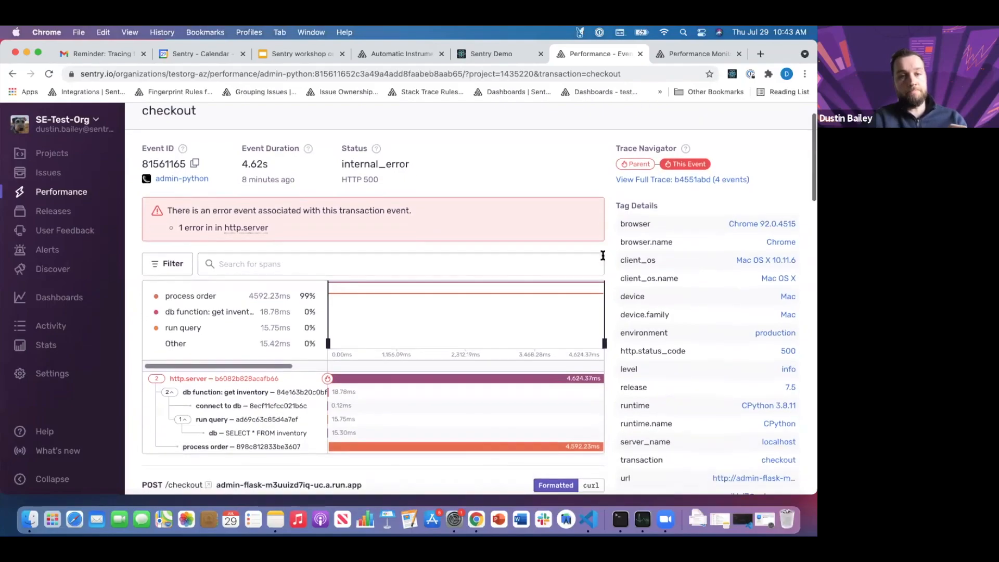
scroll(down, 3)
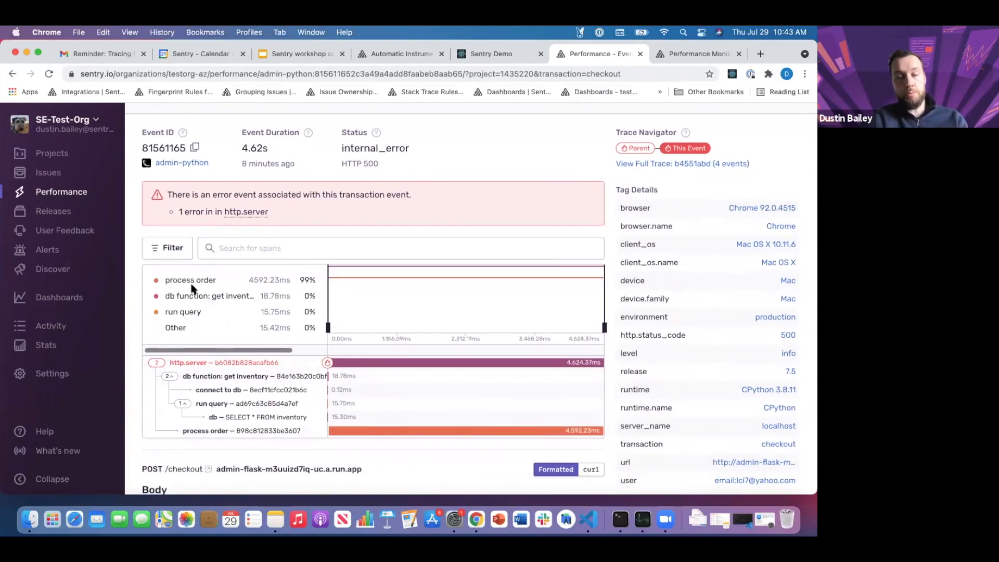
mouse_move(218, 283)
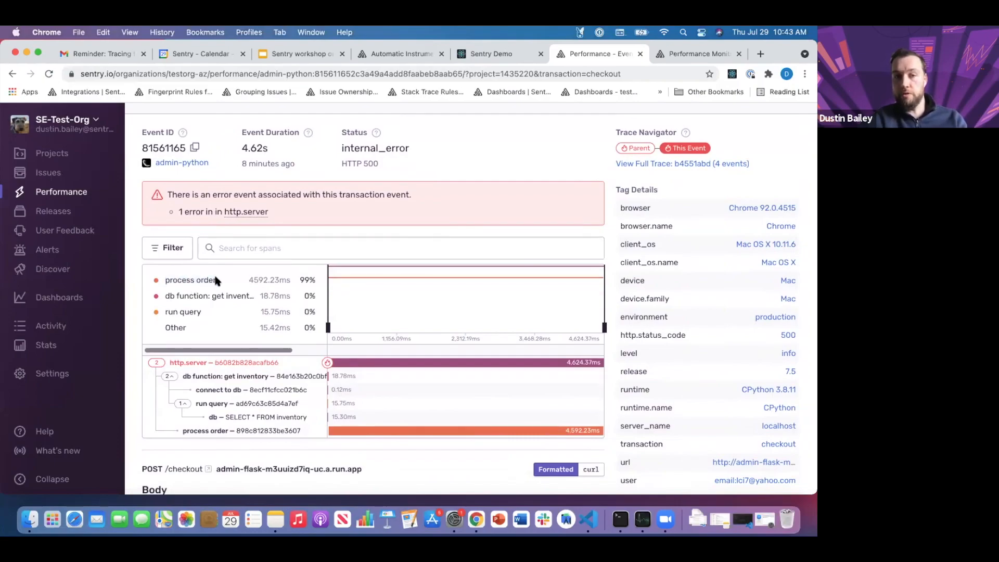
mouse_move(195, 289)
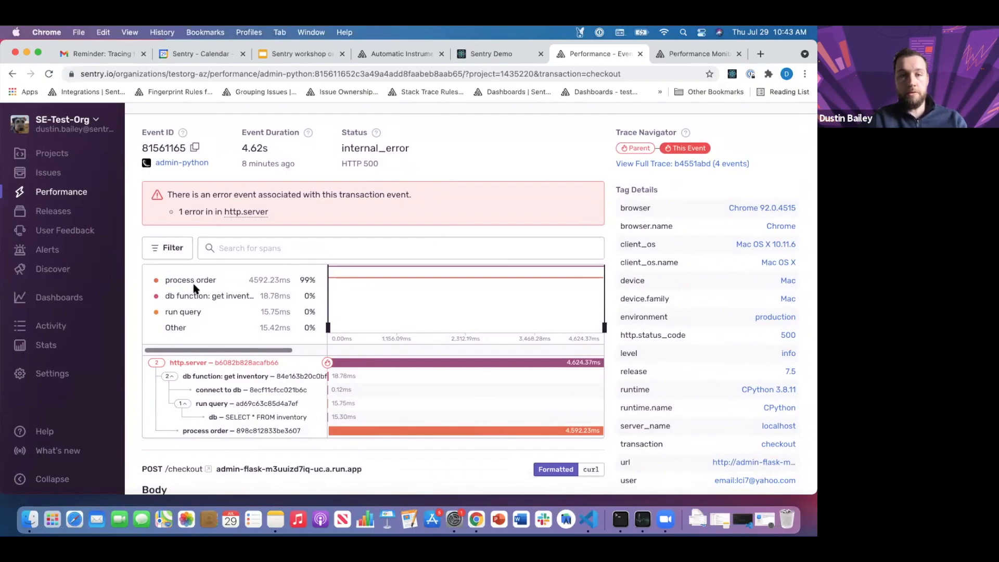
mouse_move(235, 287)
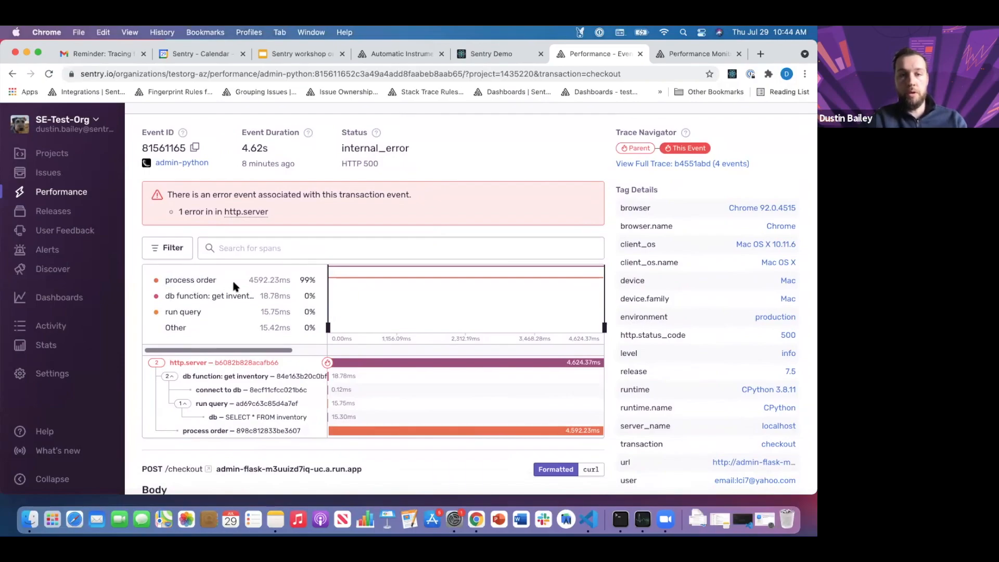
mouse_move(183, 312)
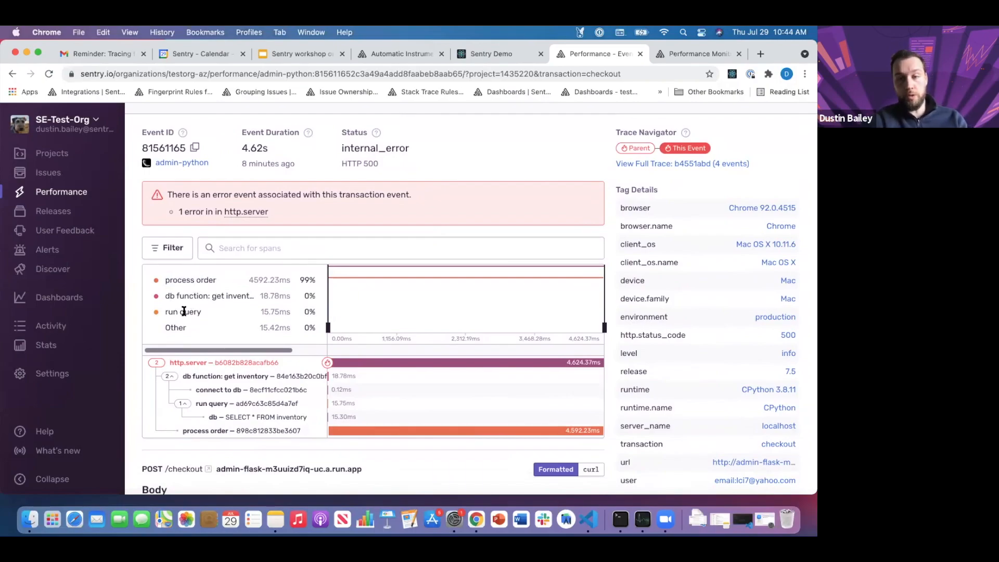
mouse_move(133, 329)
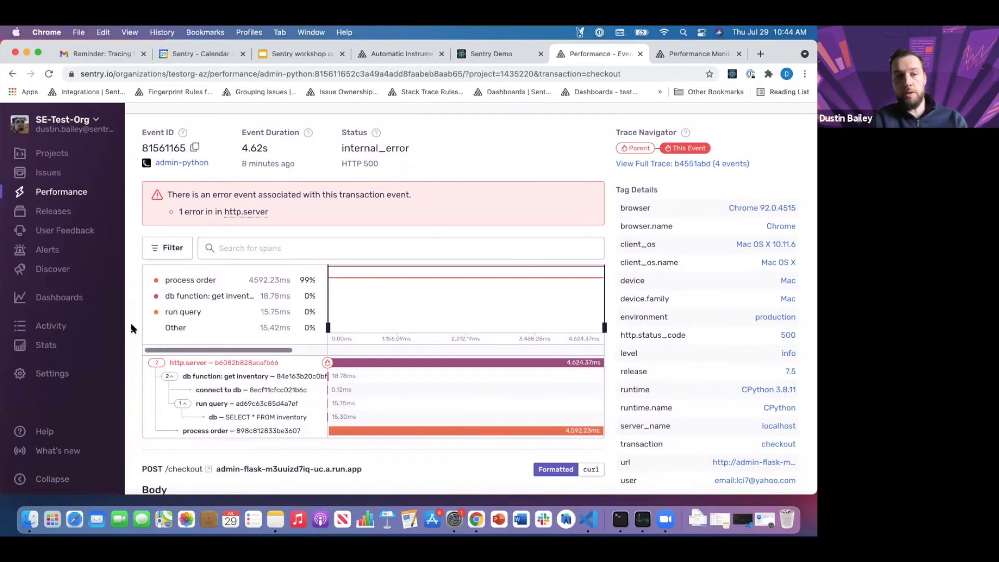
scroll(down, 3)
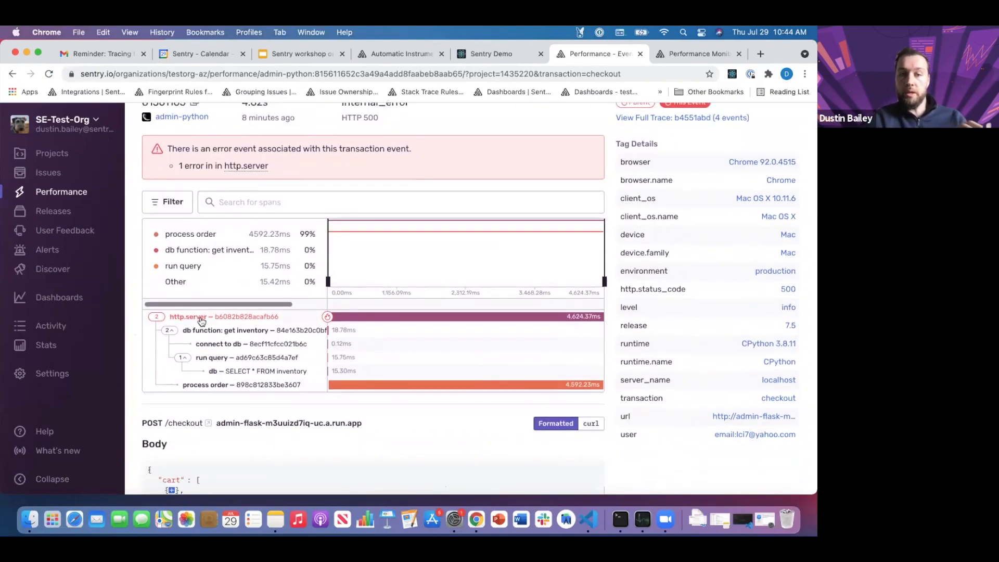
Follow the http.server span's error to 'Not enough inventory for wrench' and its stack trace at process_order line 75
click(201, 317)
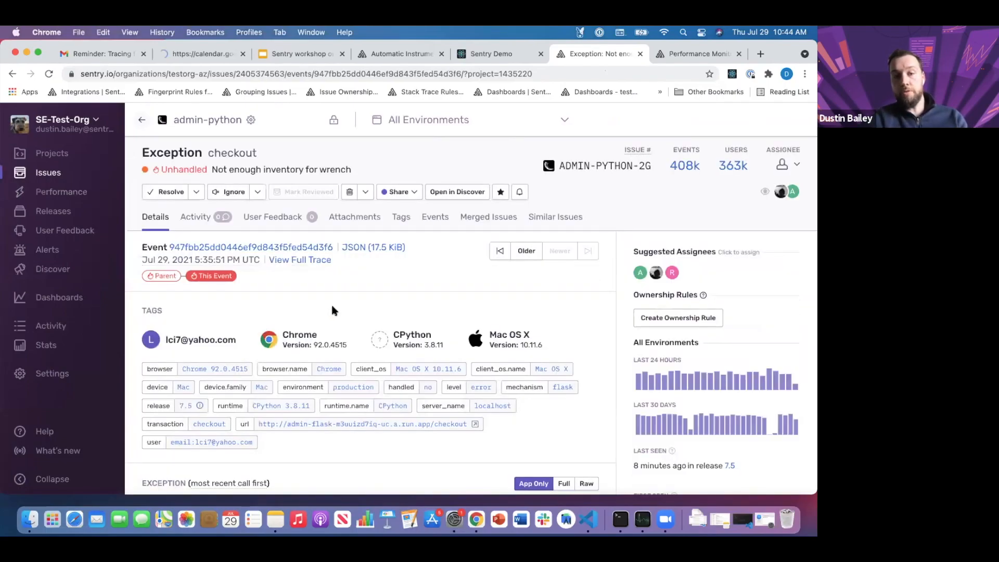
scroll(down, 3)
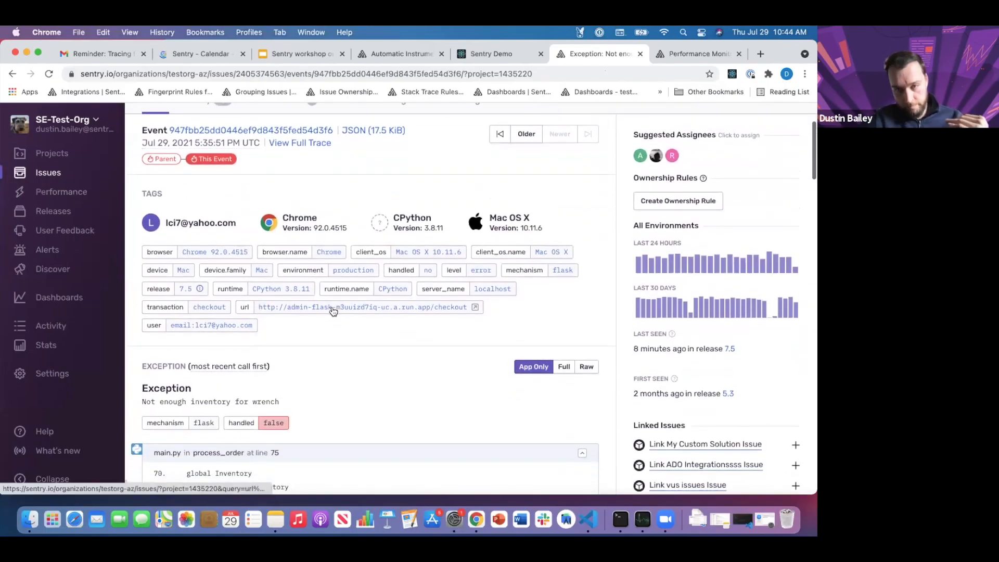
scroll(down, 3)
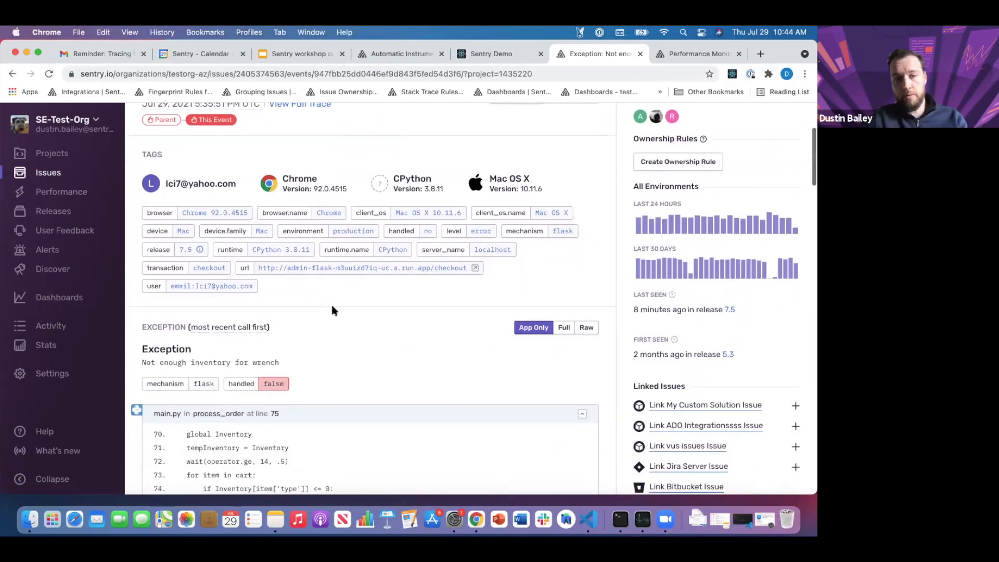
scroll(down, 3)
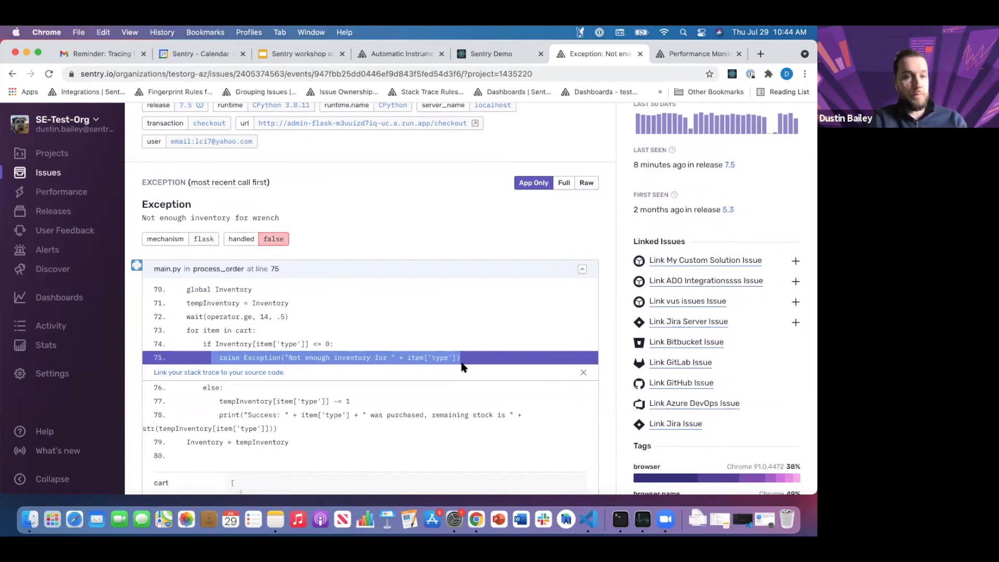
mouse_move(208, 281)
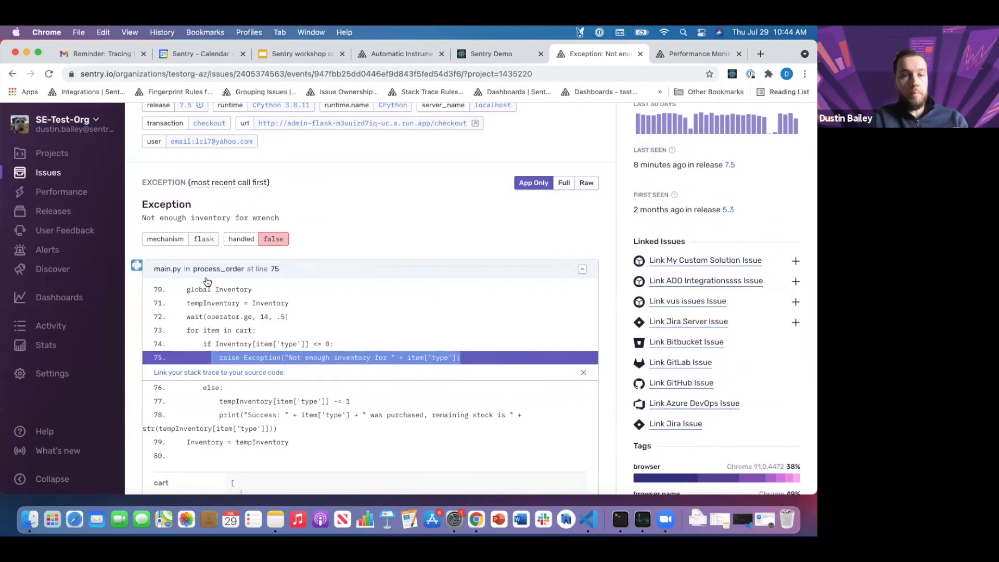
mouse_move(220, 270)
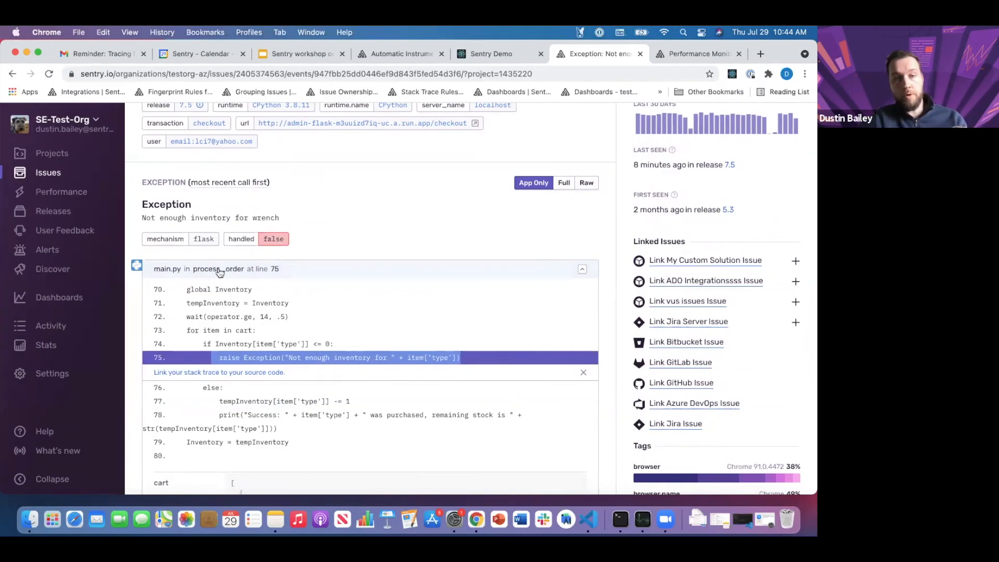
mouse_move(203, 273)
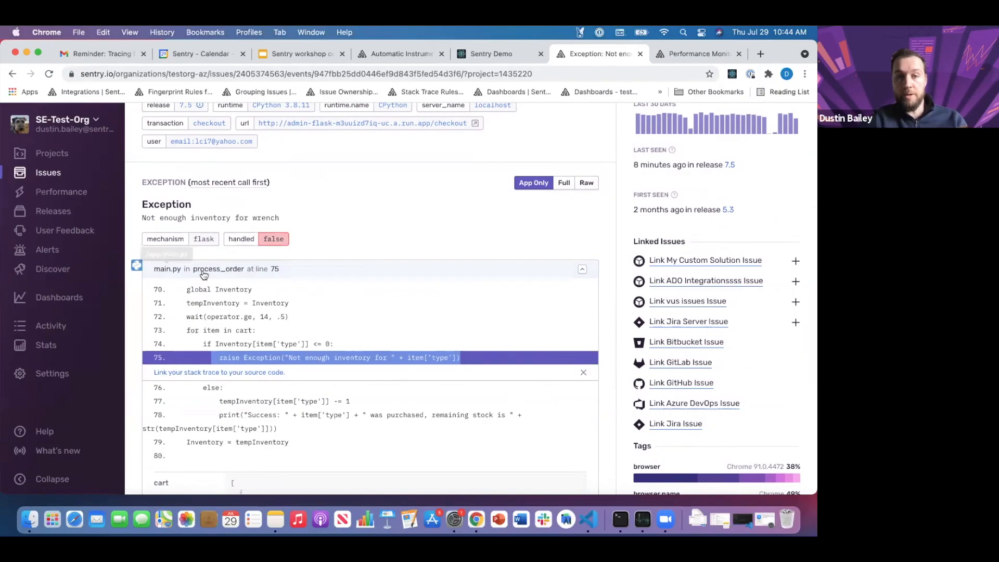
mouse_move(317, 261)
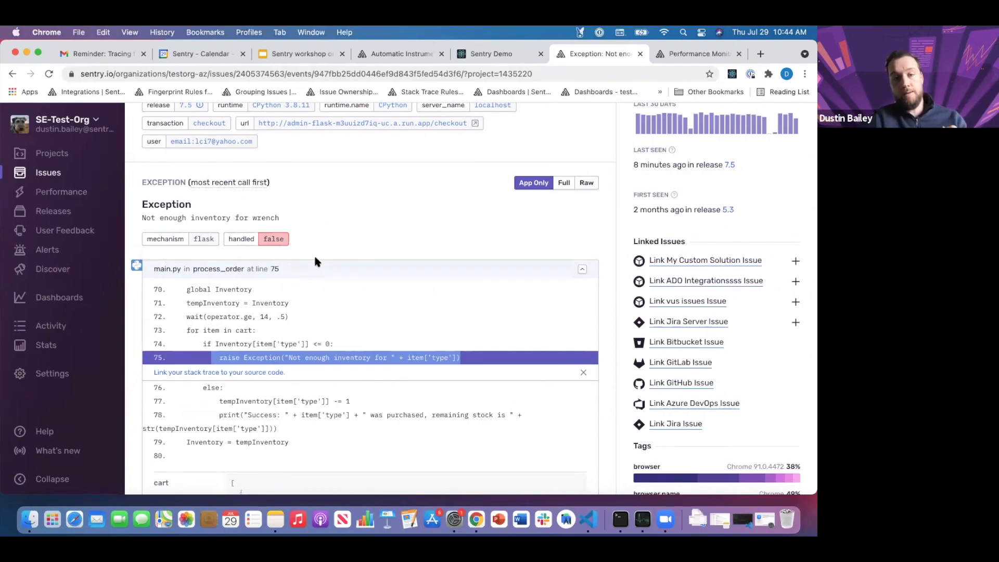
mouse_move(357, 270)
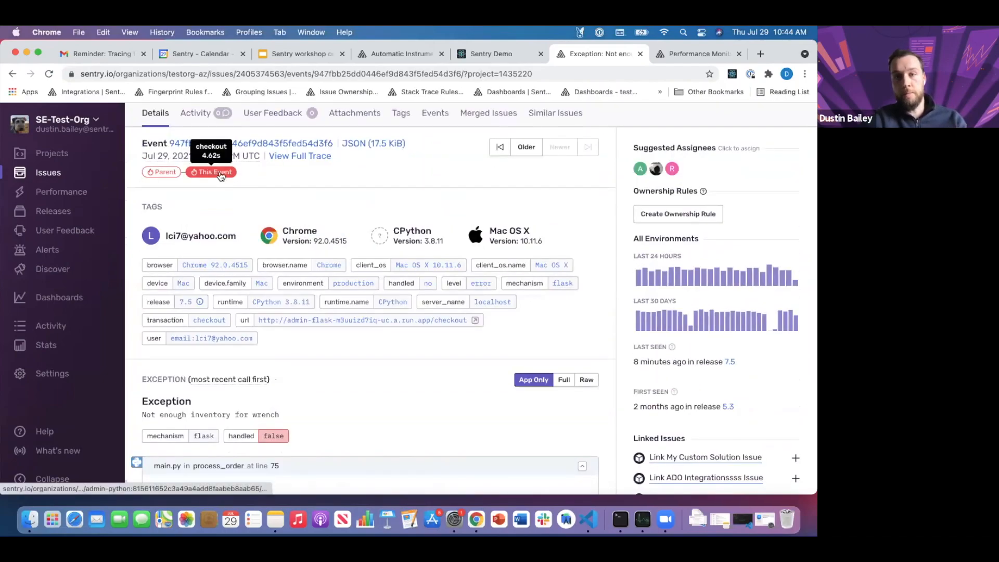
Return via the Trace Navigator's 'This Event' badge to the back-end checkout transaction
click(210, 172)
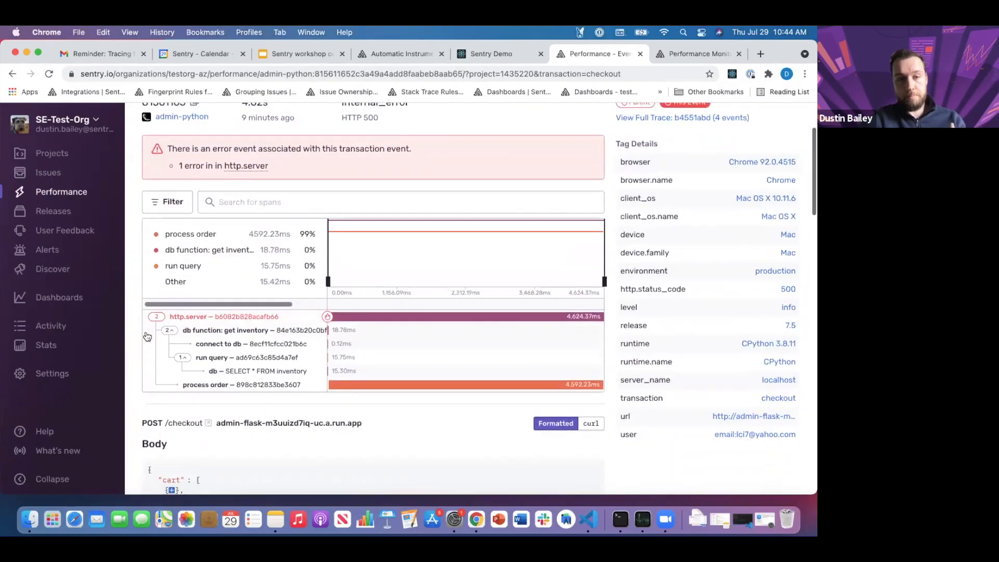
mouse_move(189, 320)
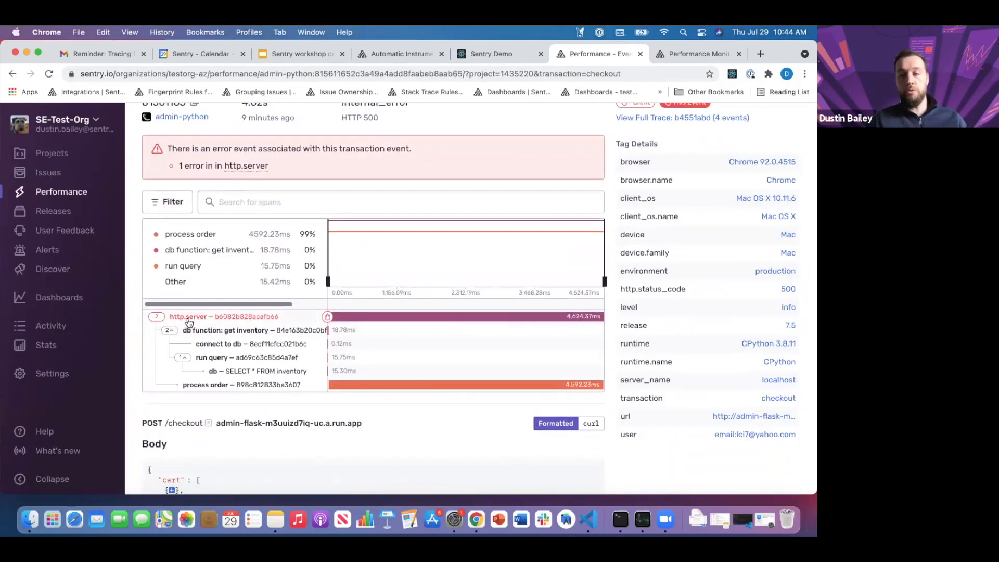